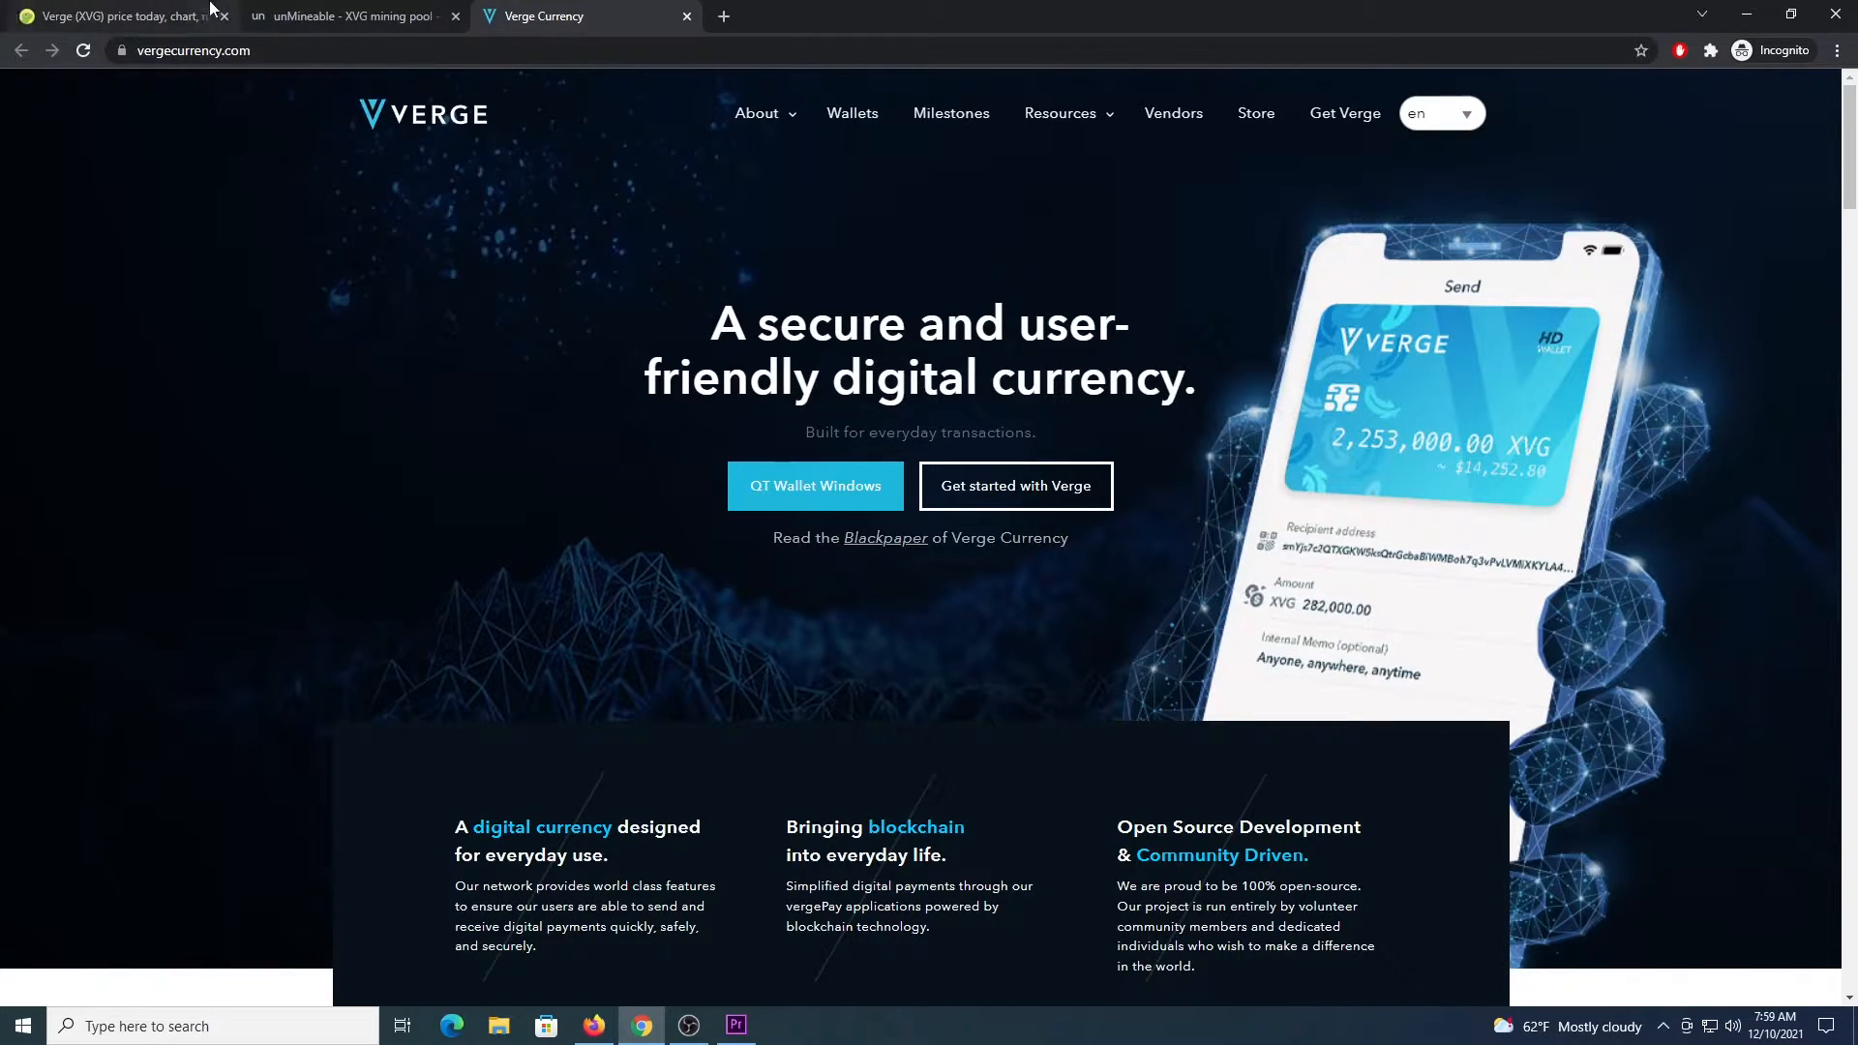
Switch to the CoinGecko tab showing the Verge (XVG) coin page
click(112, 15)
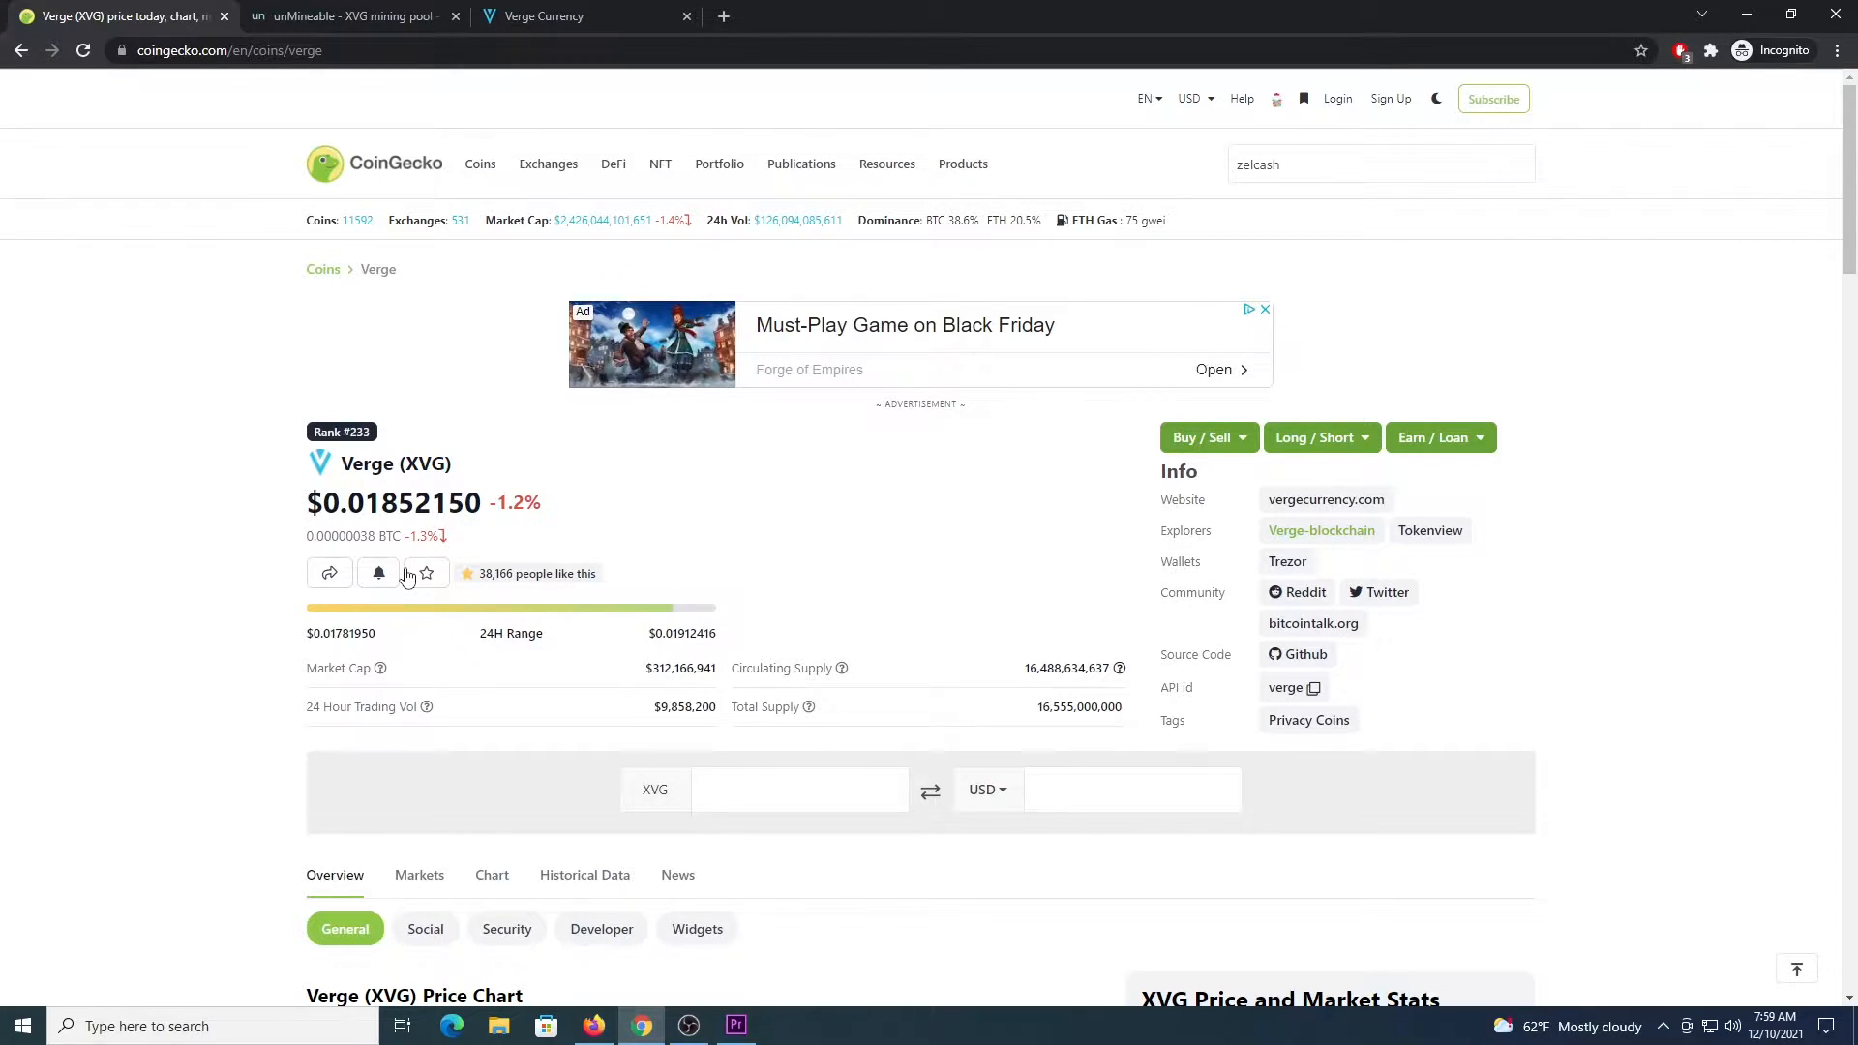
mouse_move(408, 573)
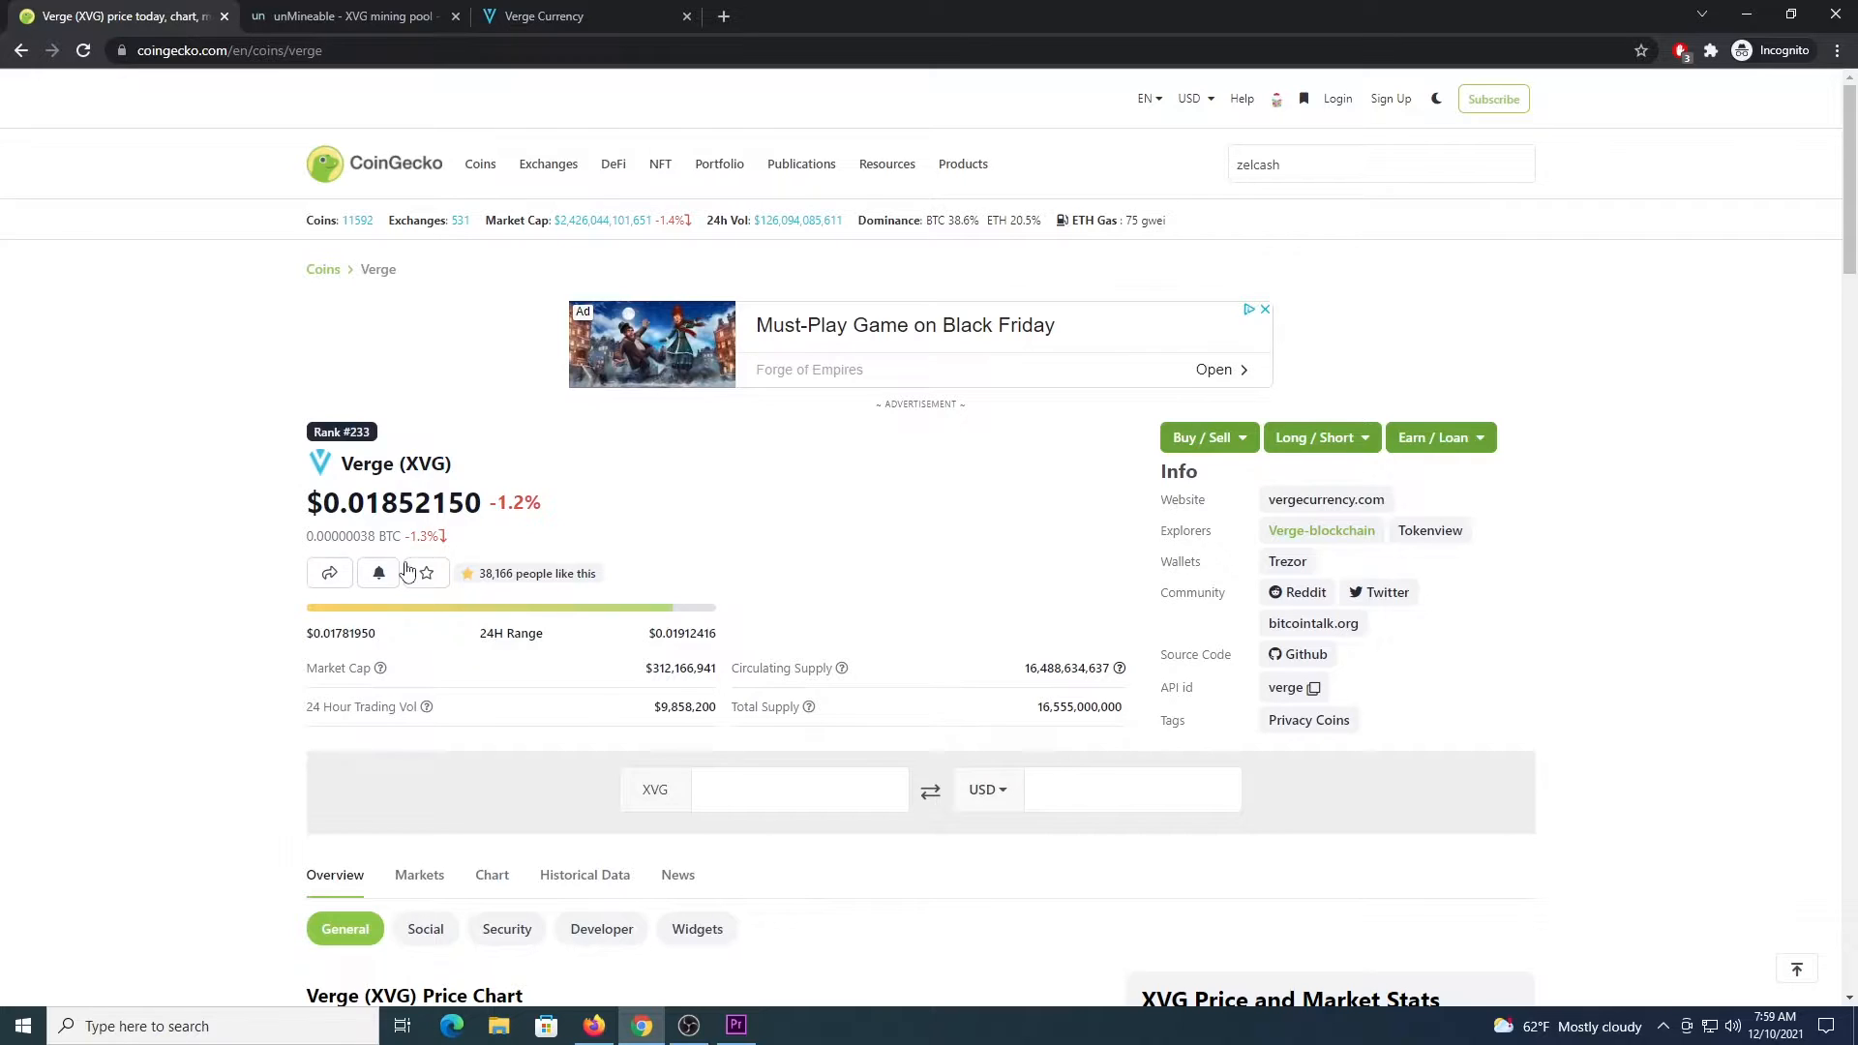
mouse_move(383, 381)
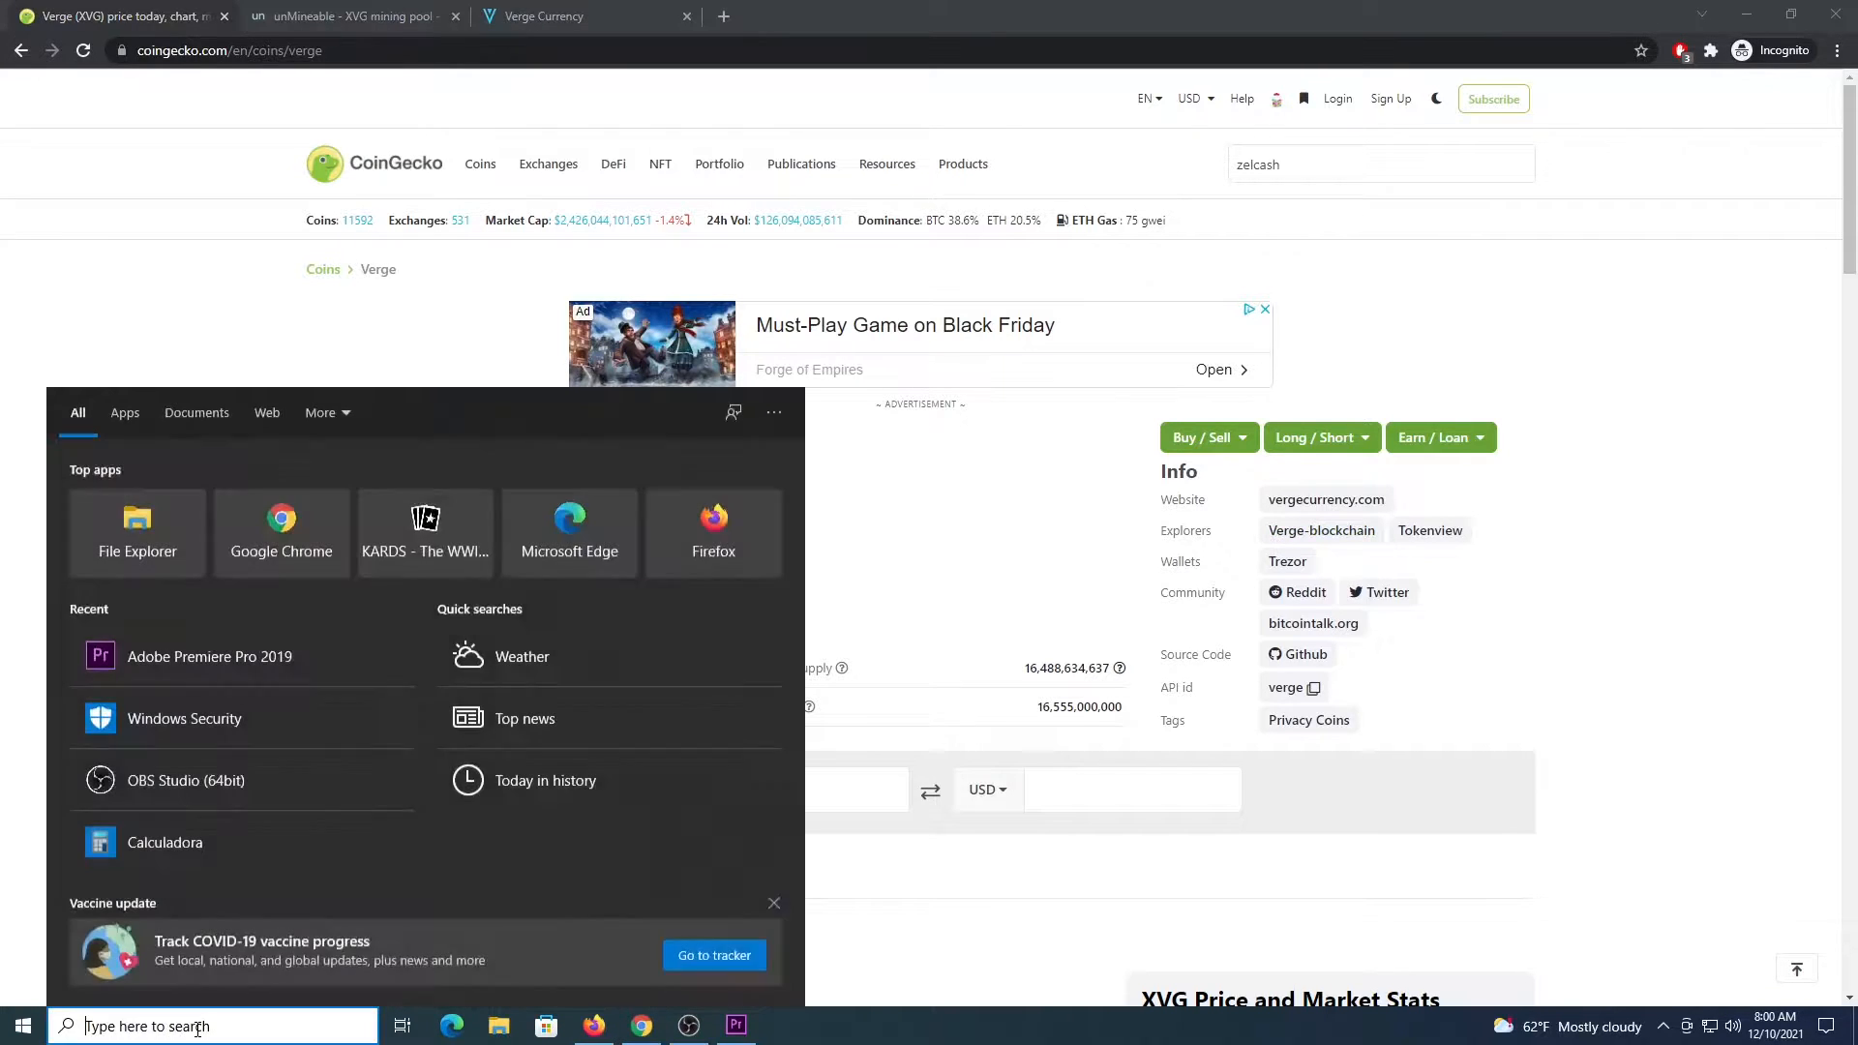
Find Windows Security and add the Desktop Exclusions folder as a Defender folder exclusion
text(windows security)
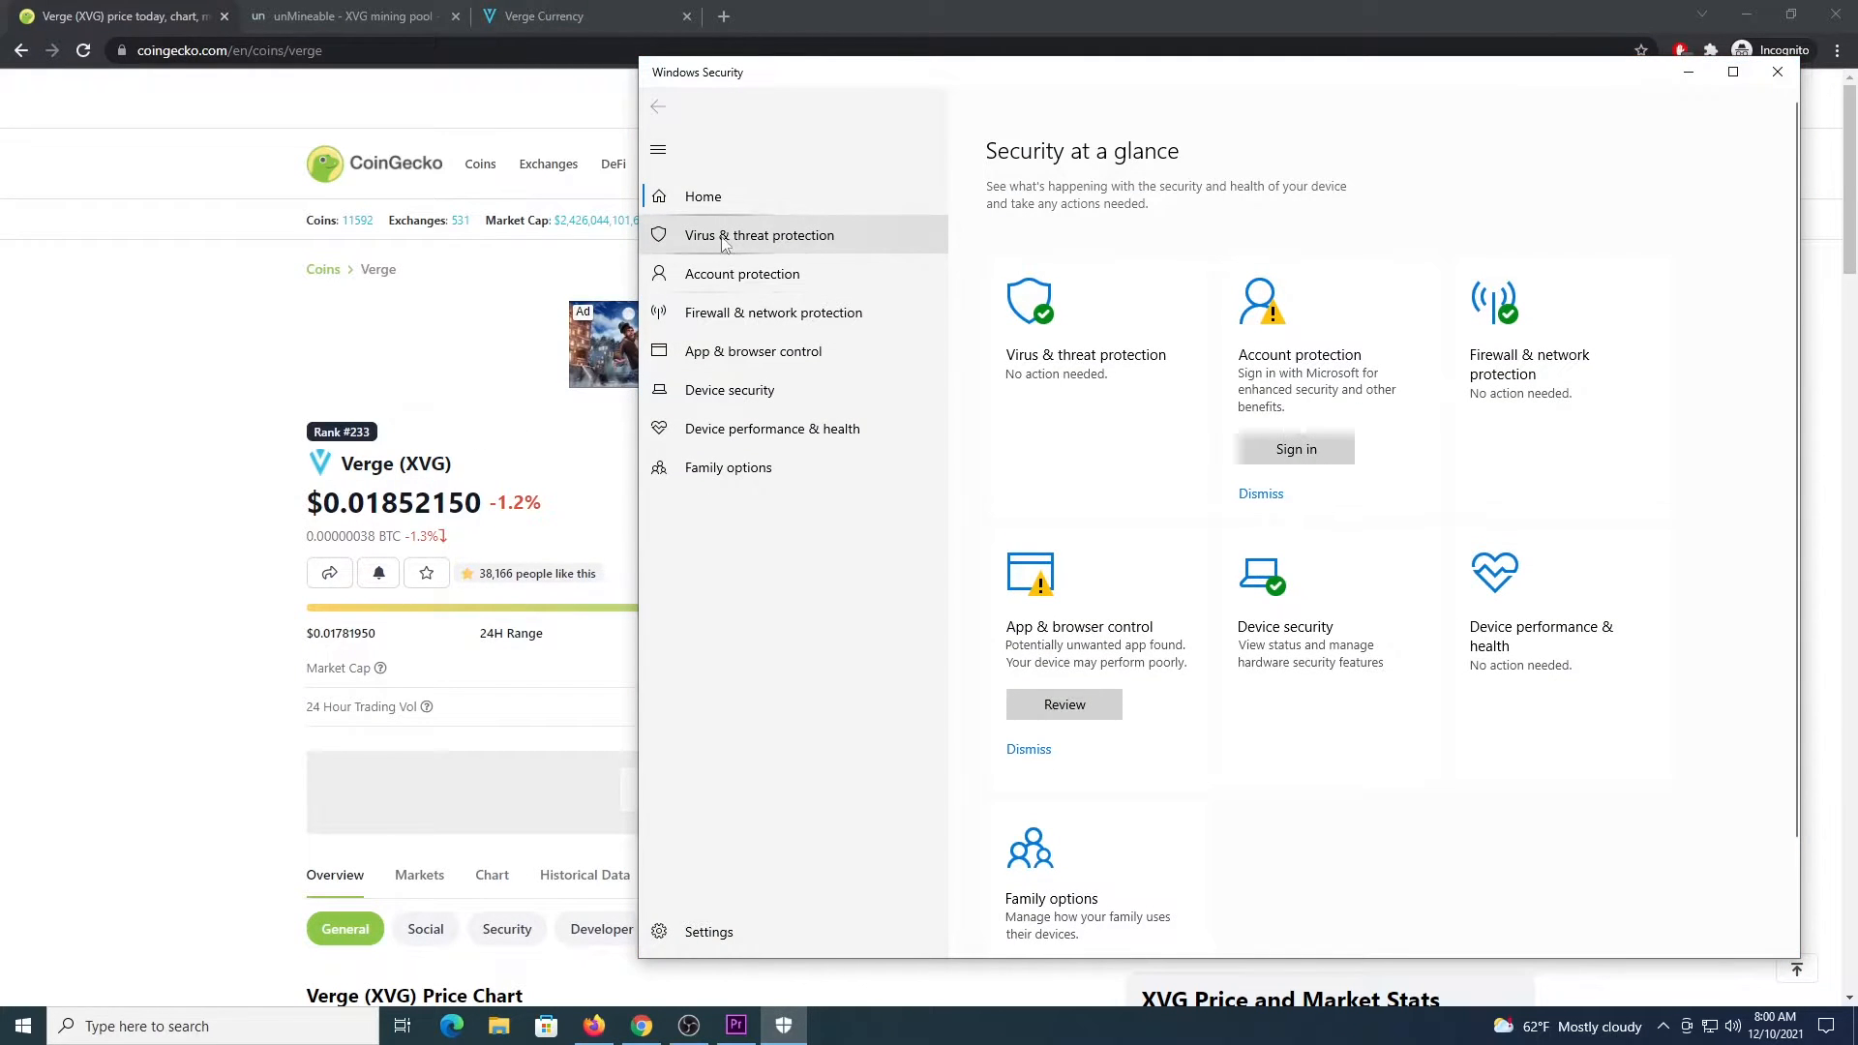
click(758, 234)
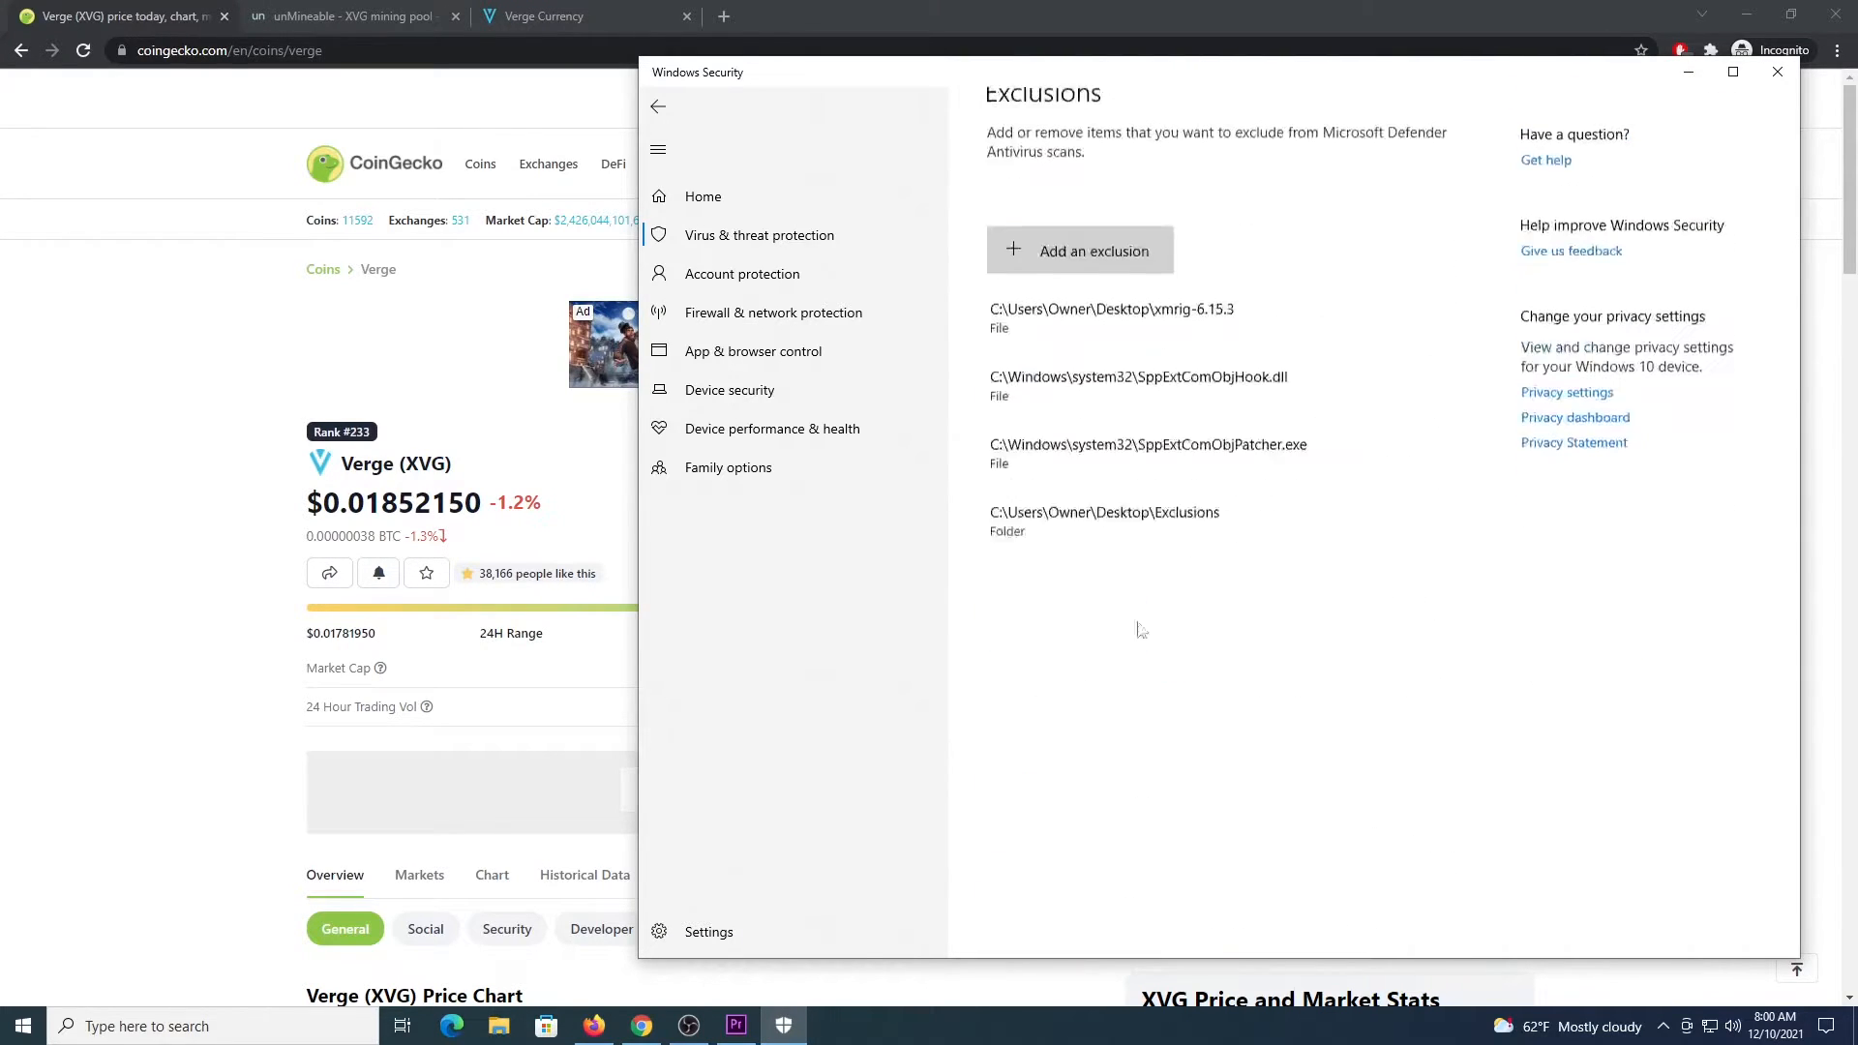
click(1078, 250)
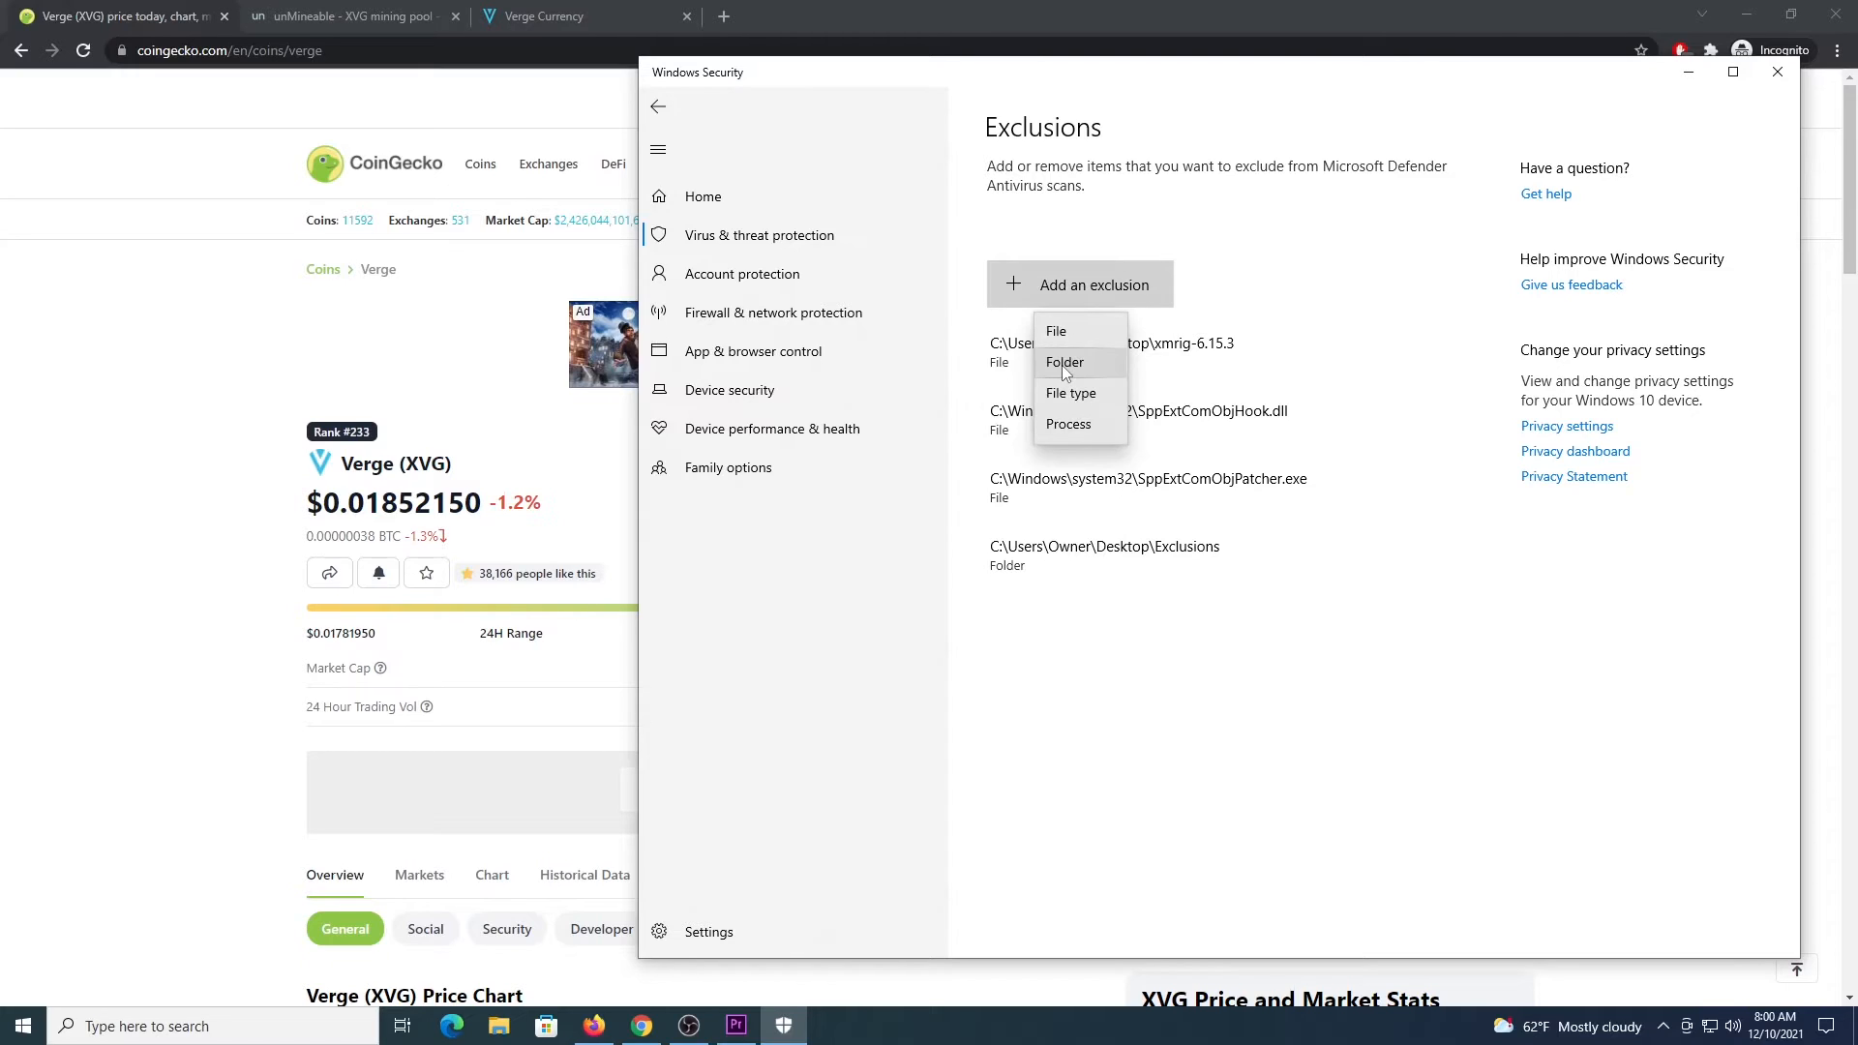
click(1064, 362)
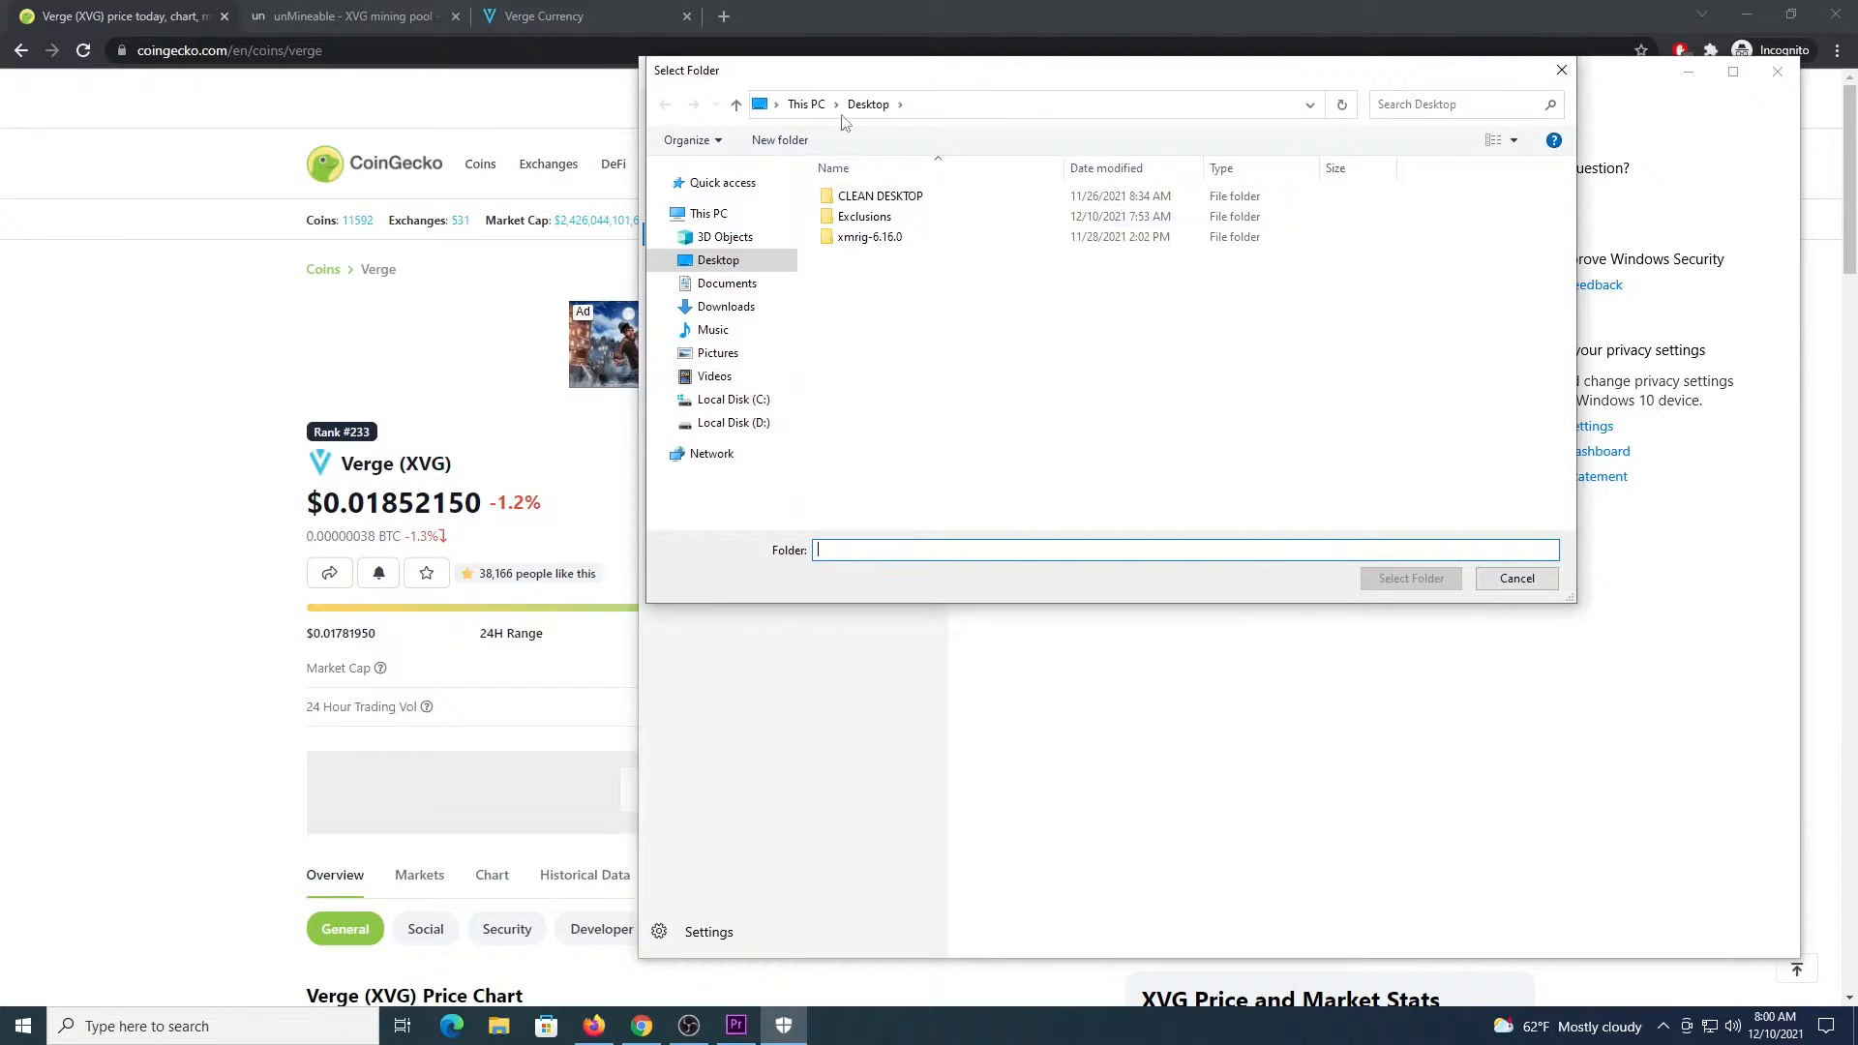
click(863, 215)
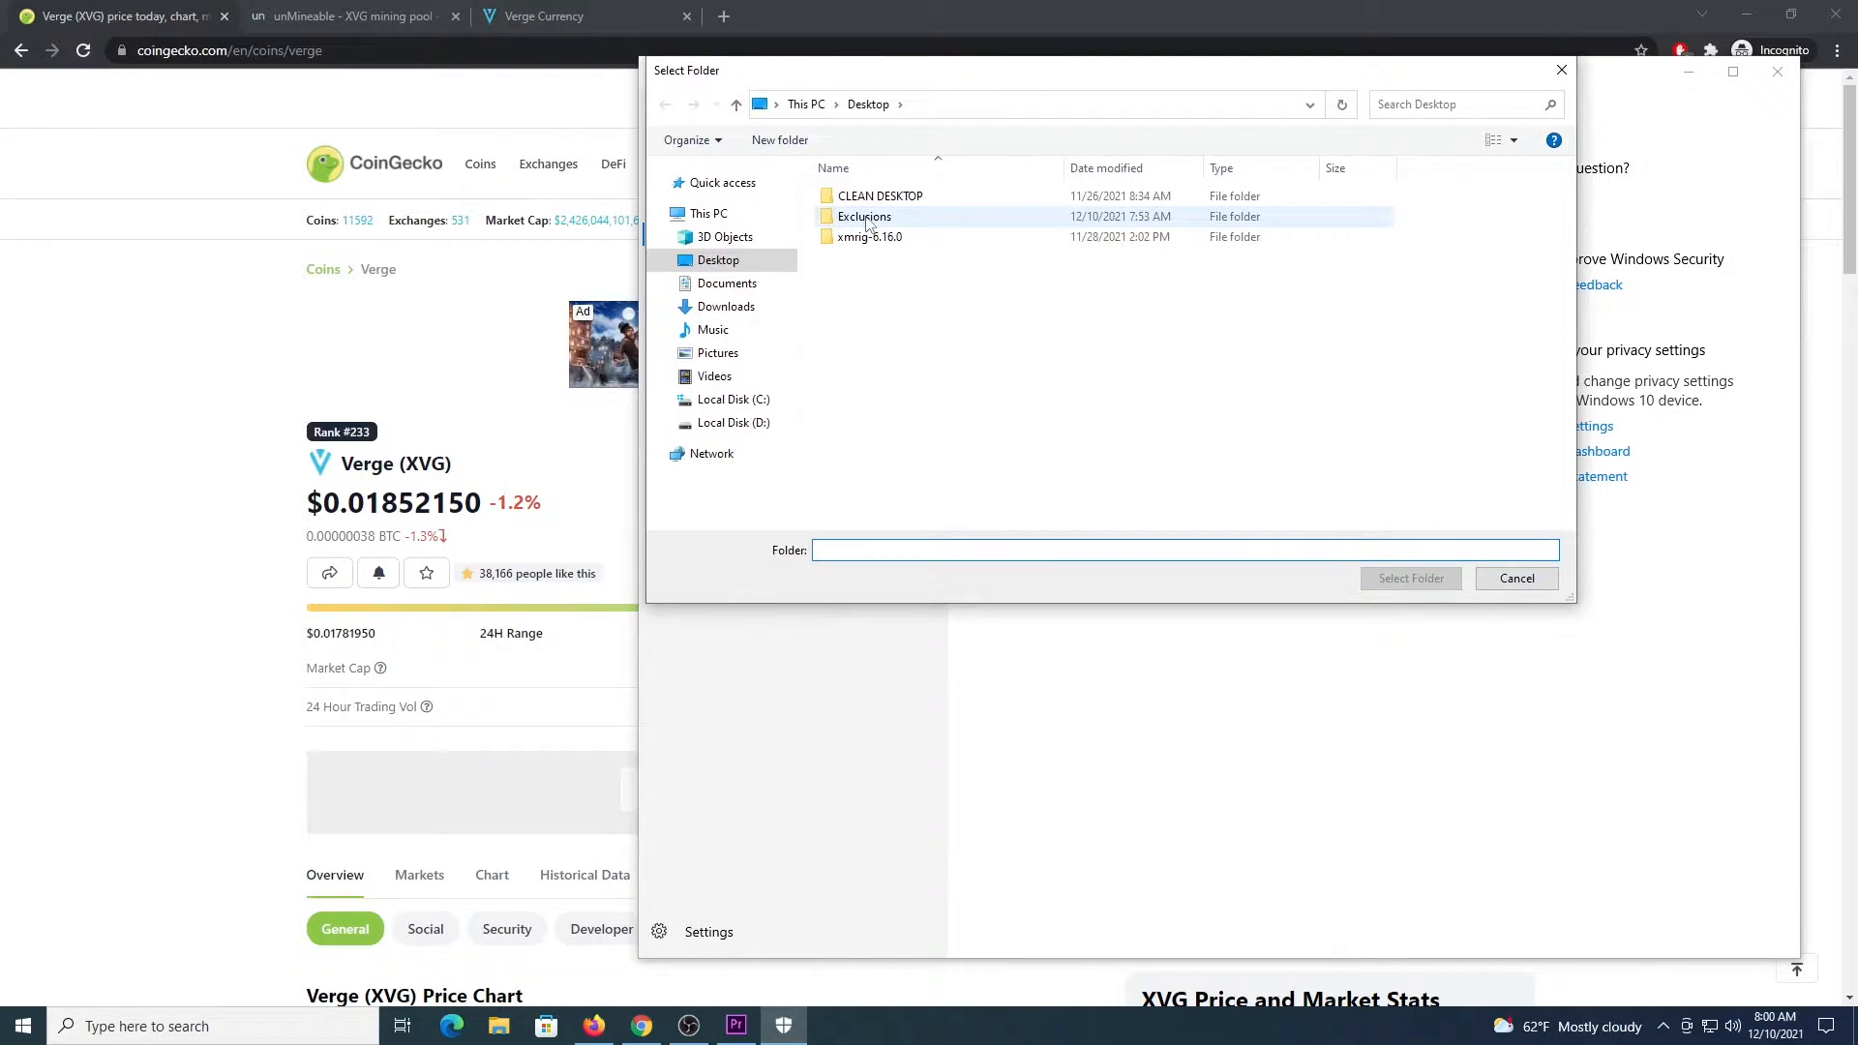
mouse_move(865, 215)
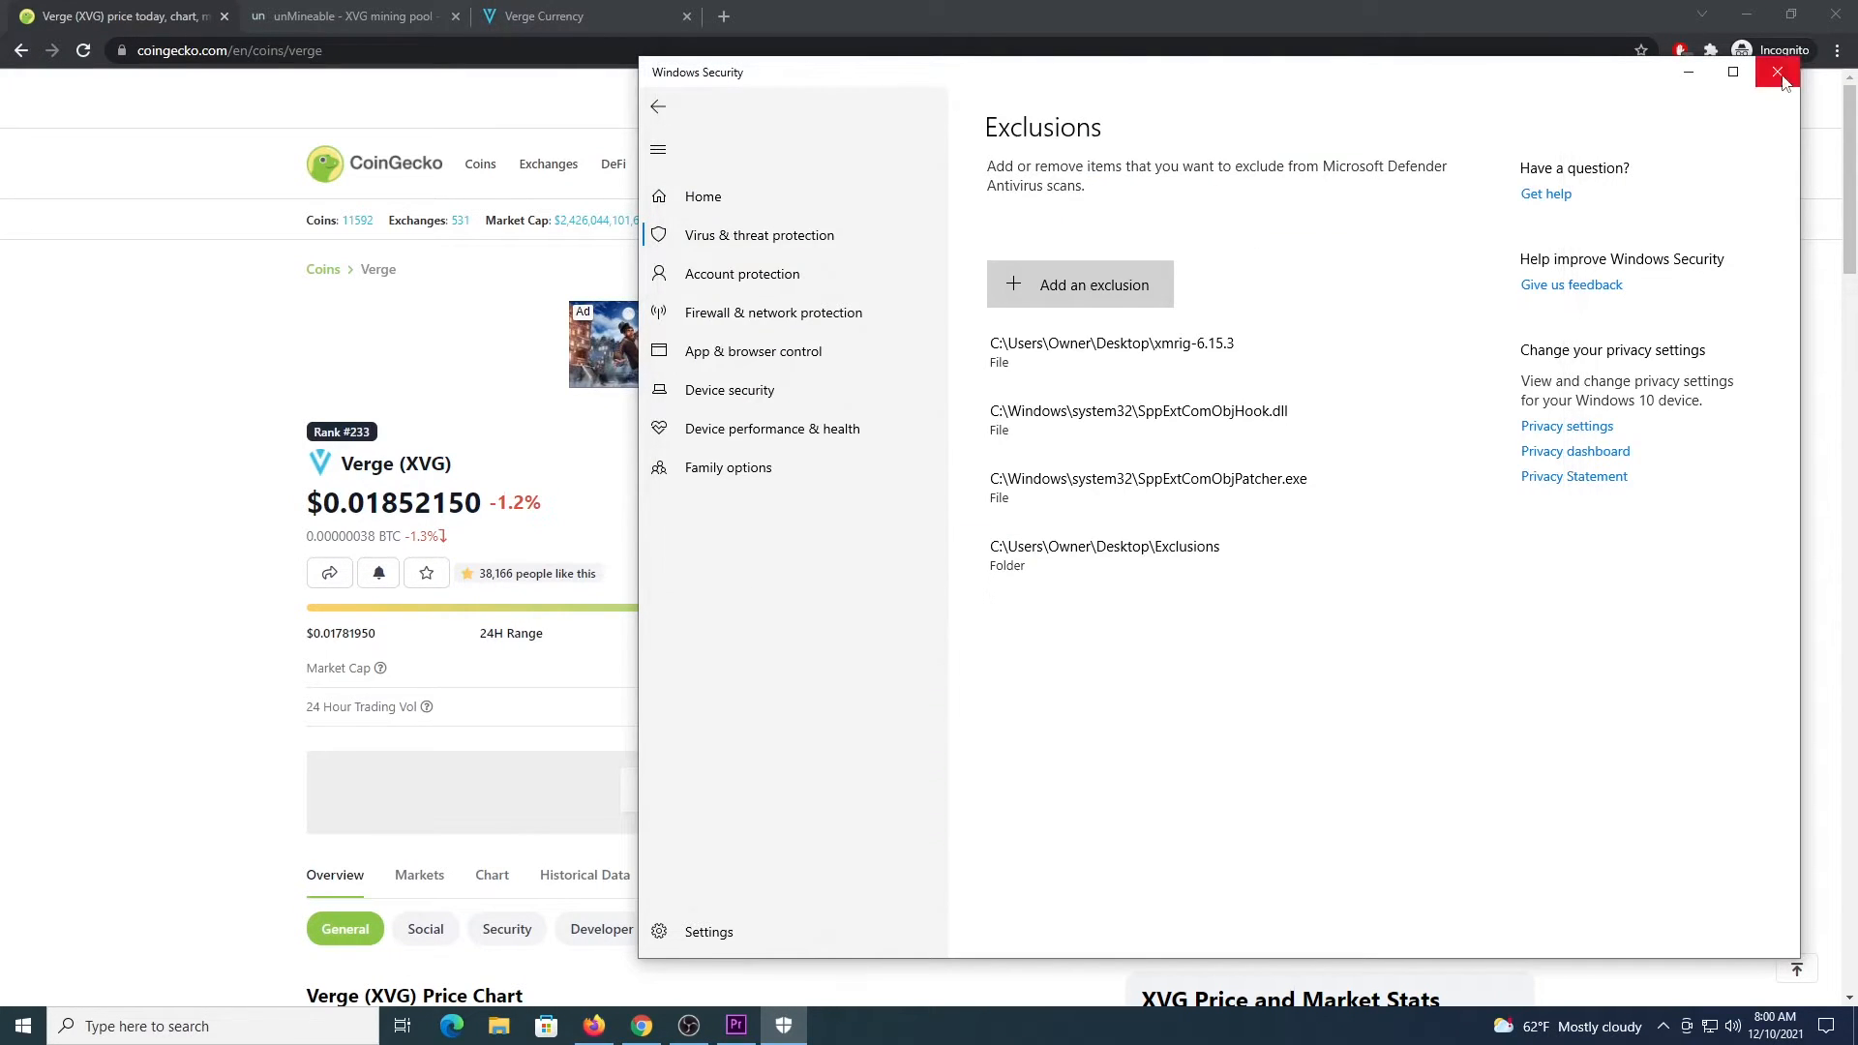
Close Windows Security and start the unMineable Miner download from the XVG pool page
click(1776, 71)
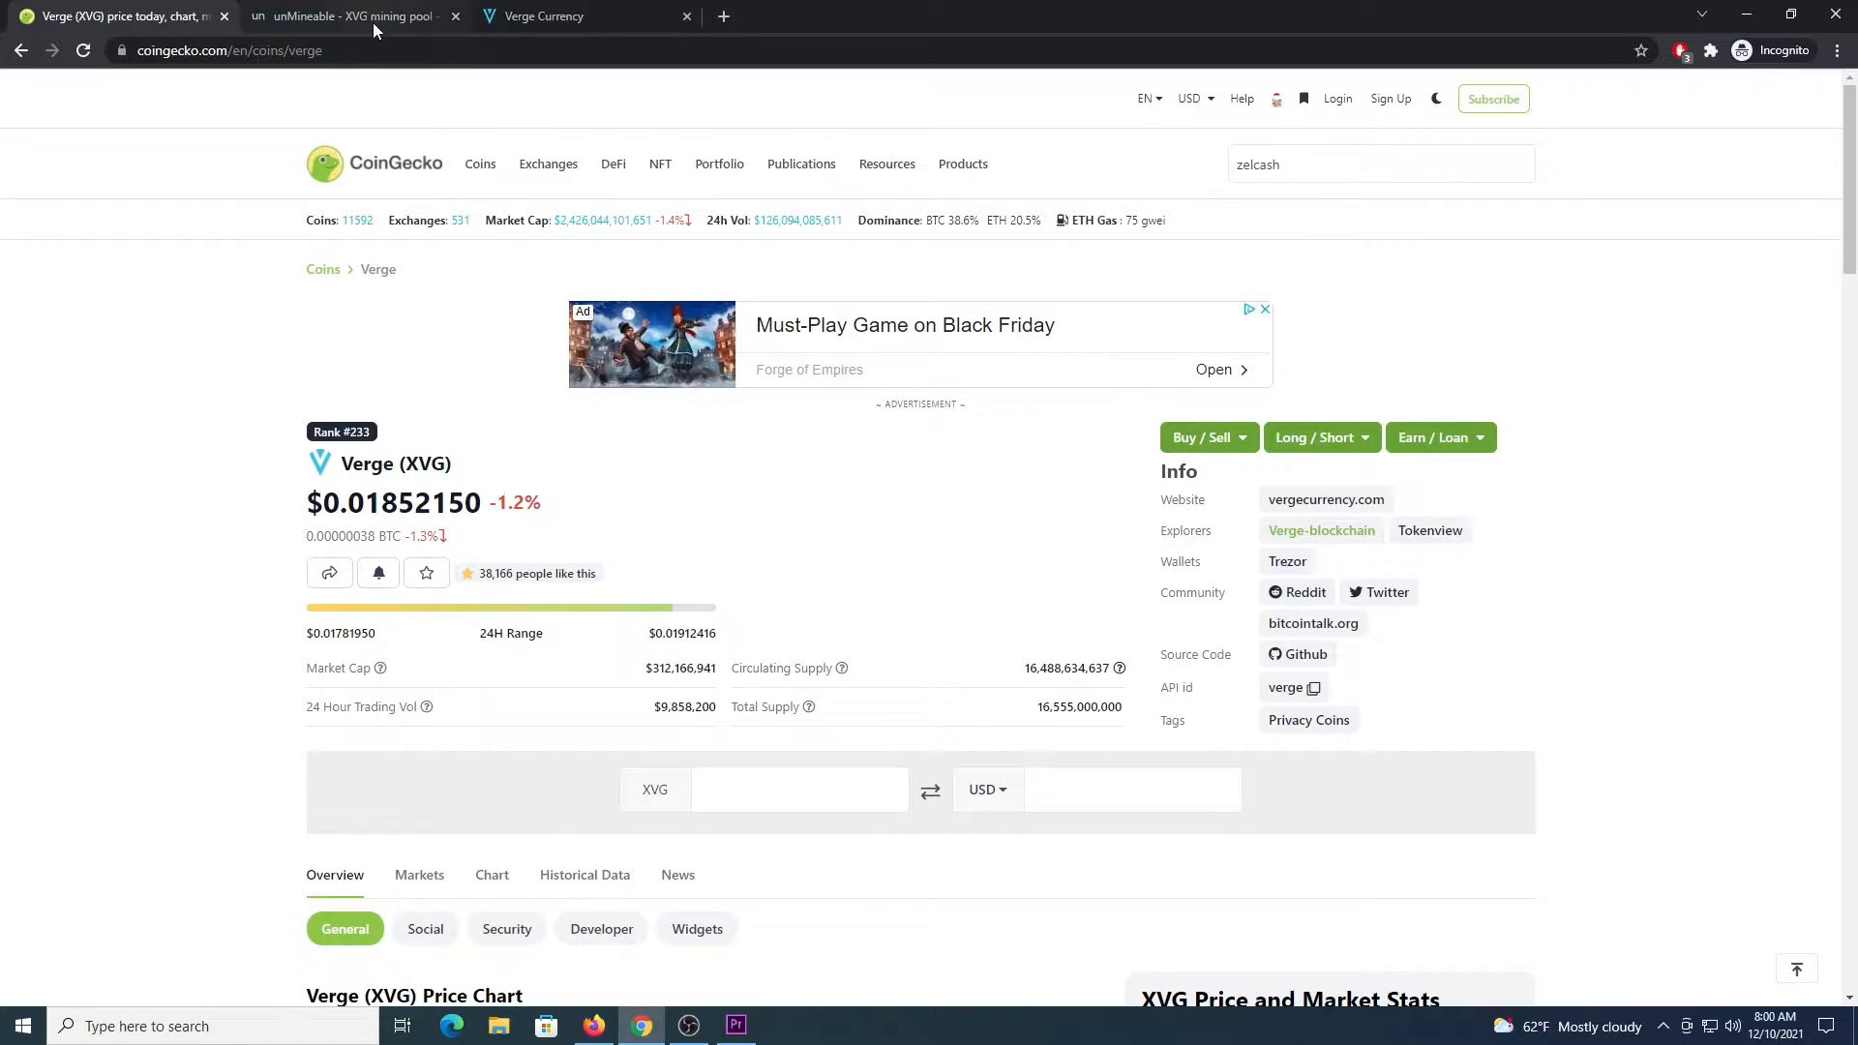
mouse_move(352, 15)
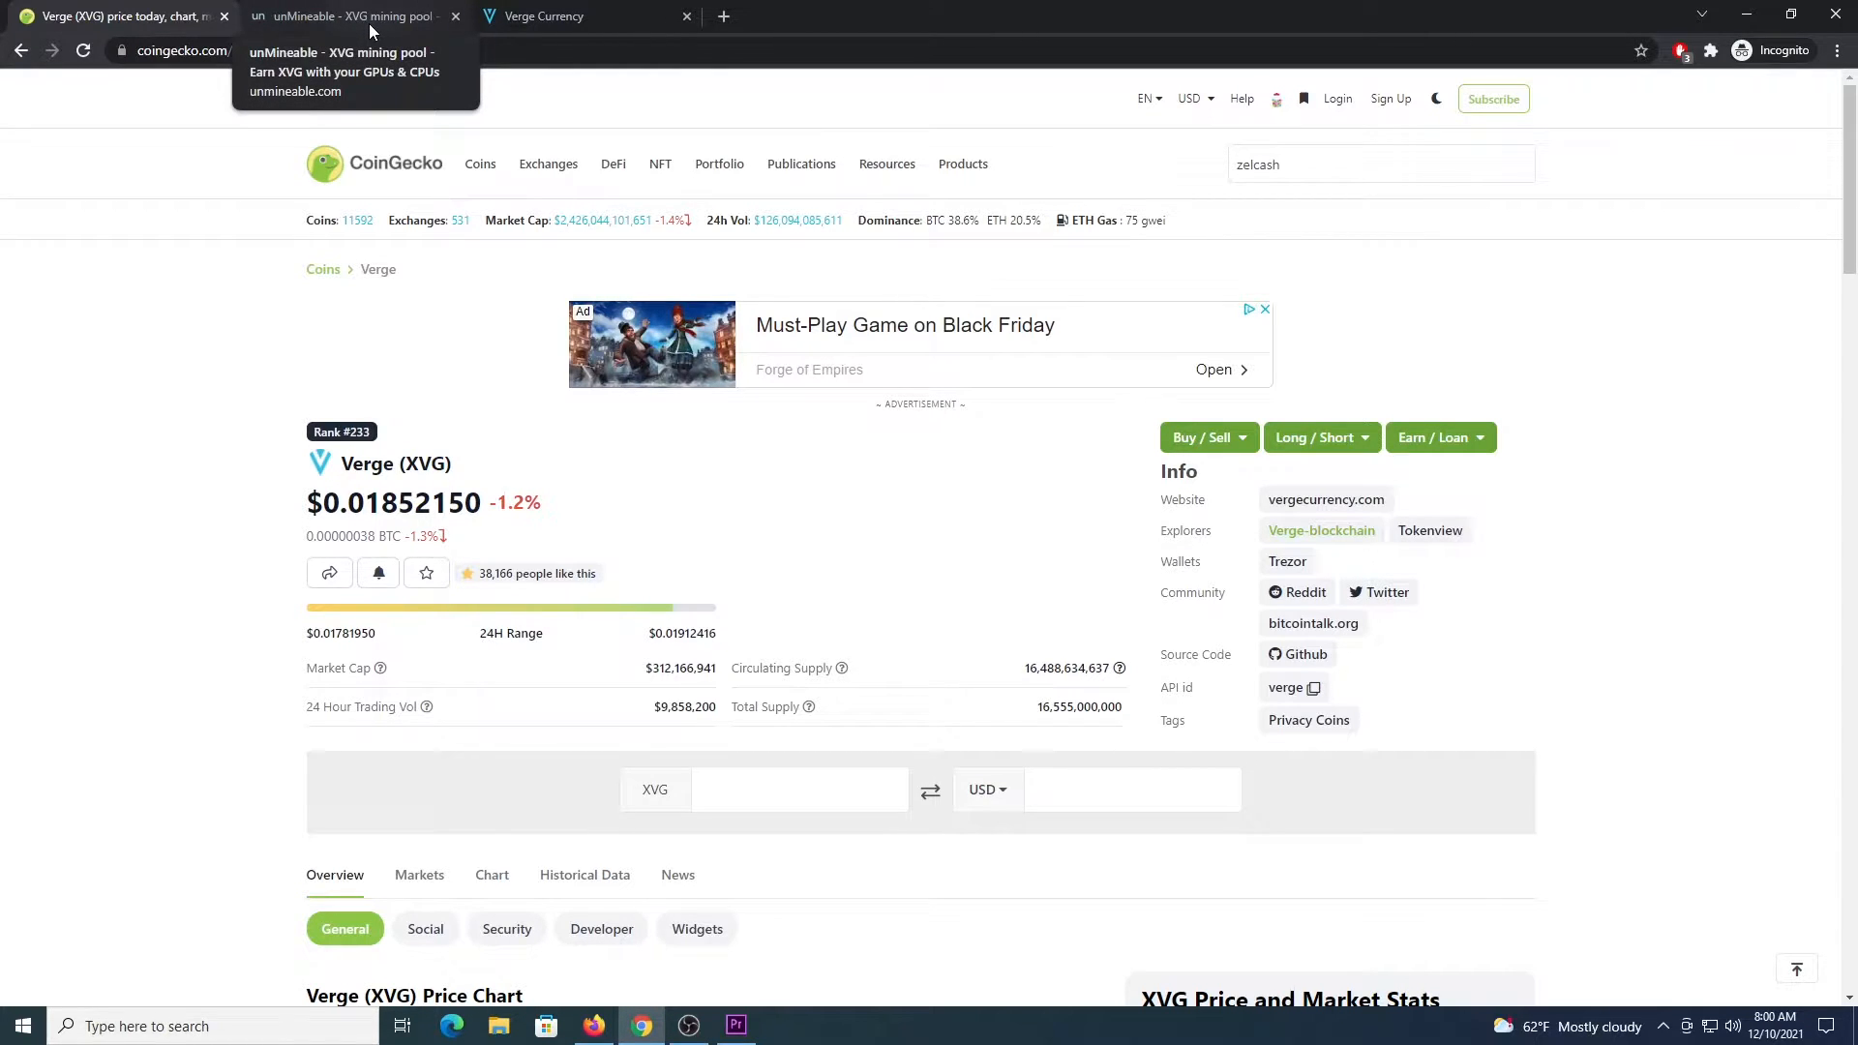
click(350, 15)
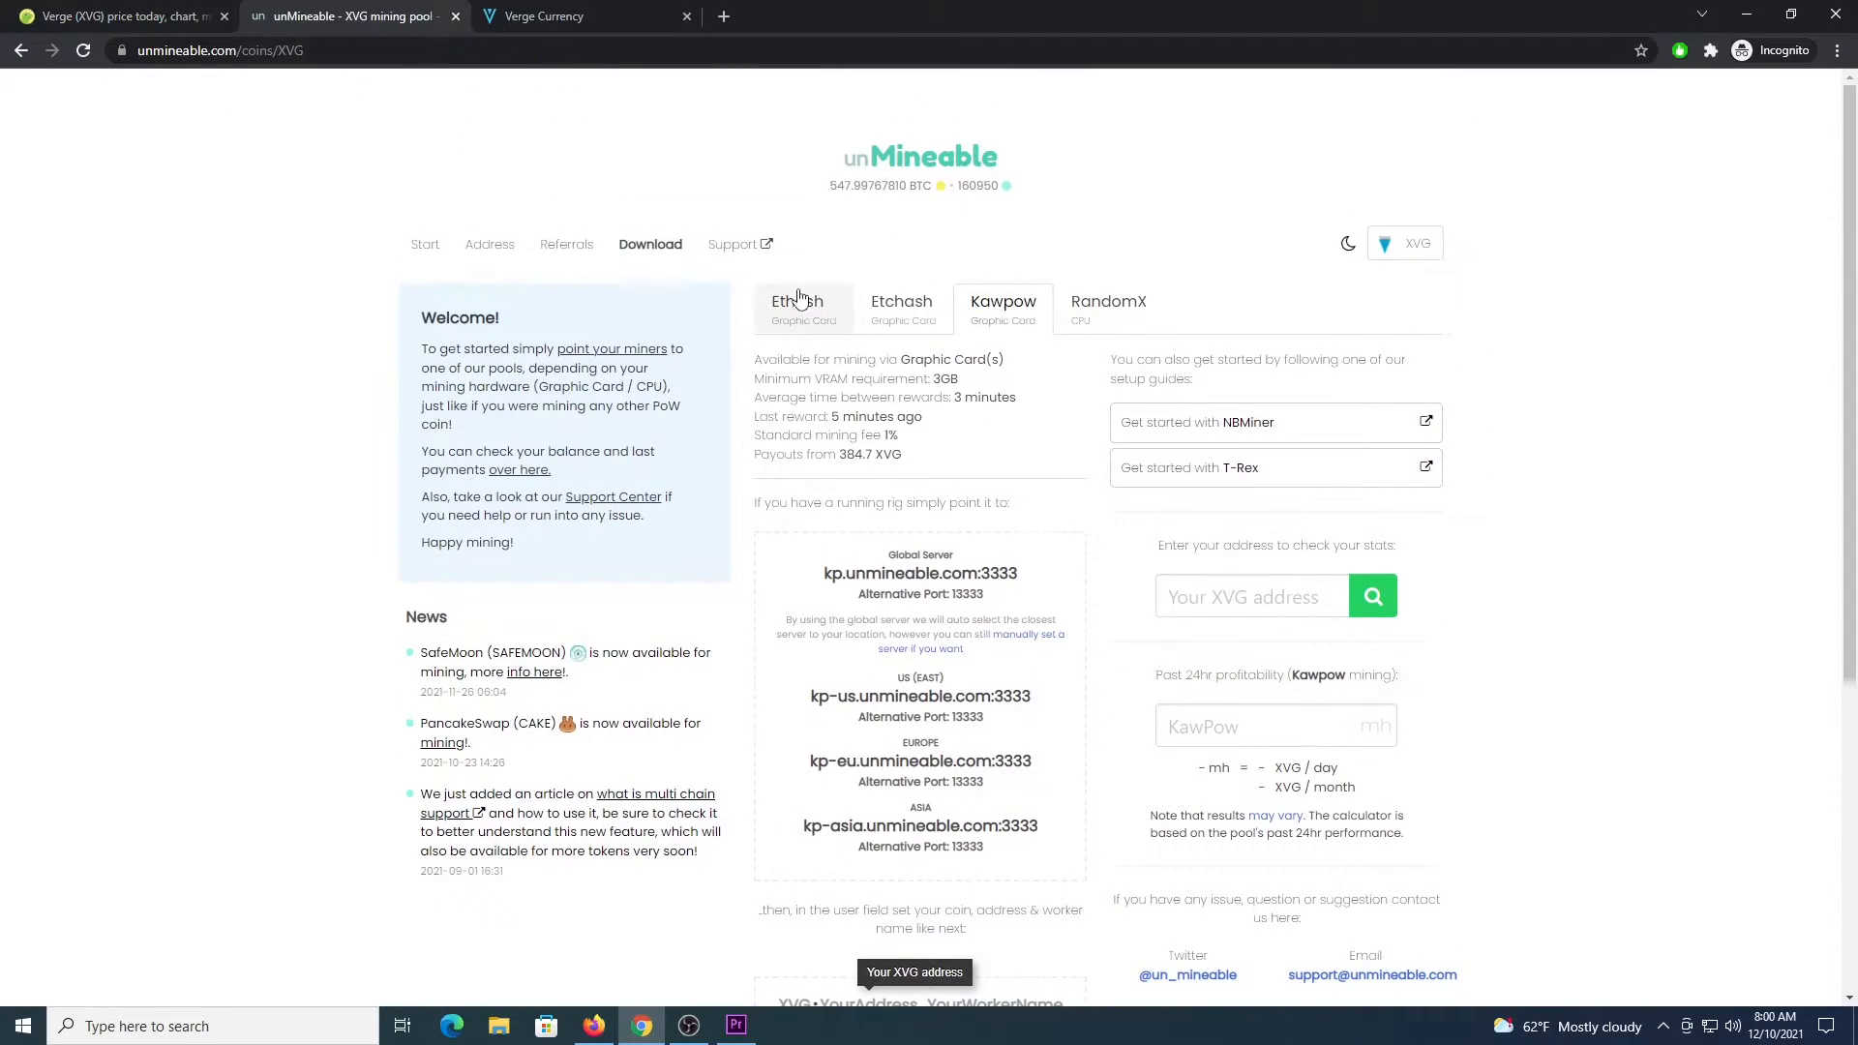
mouse_move(650, 244)
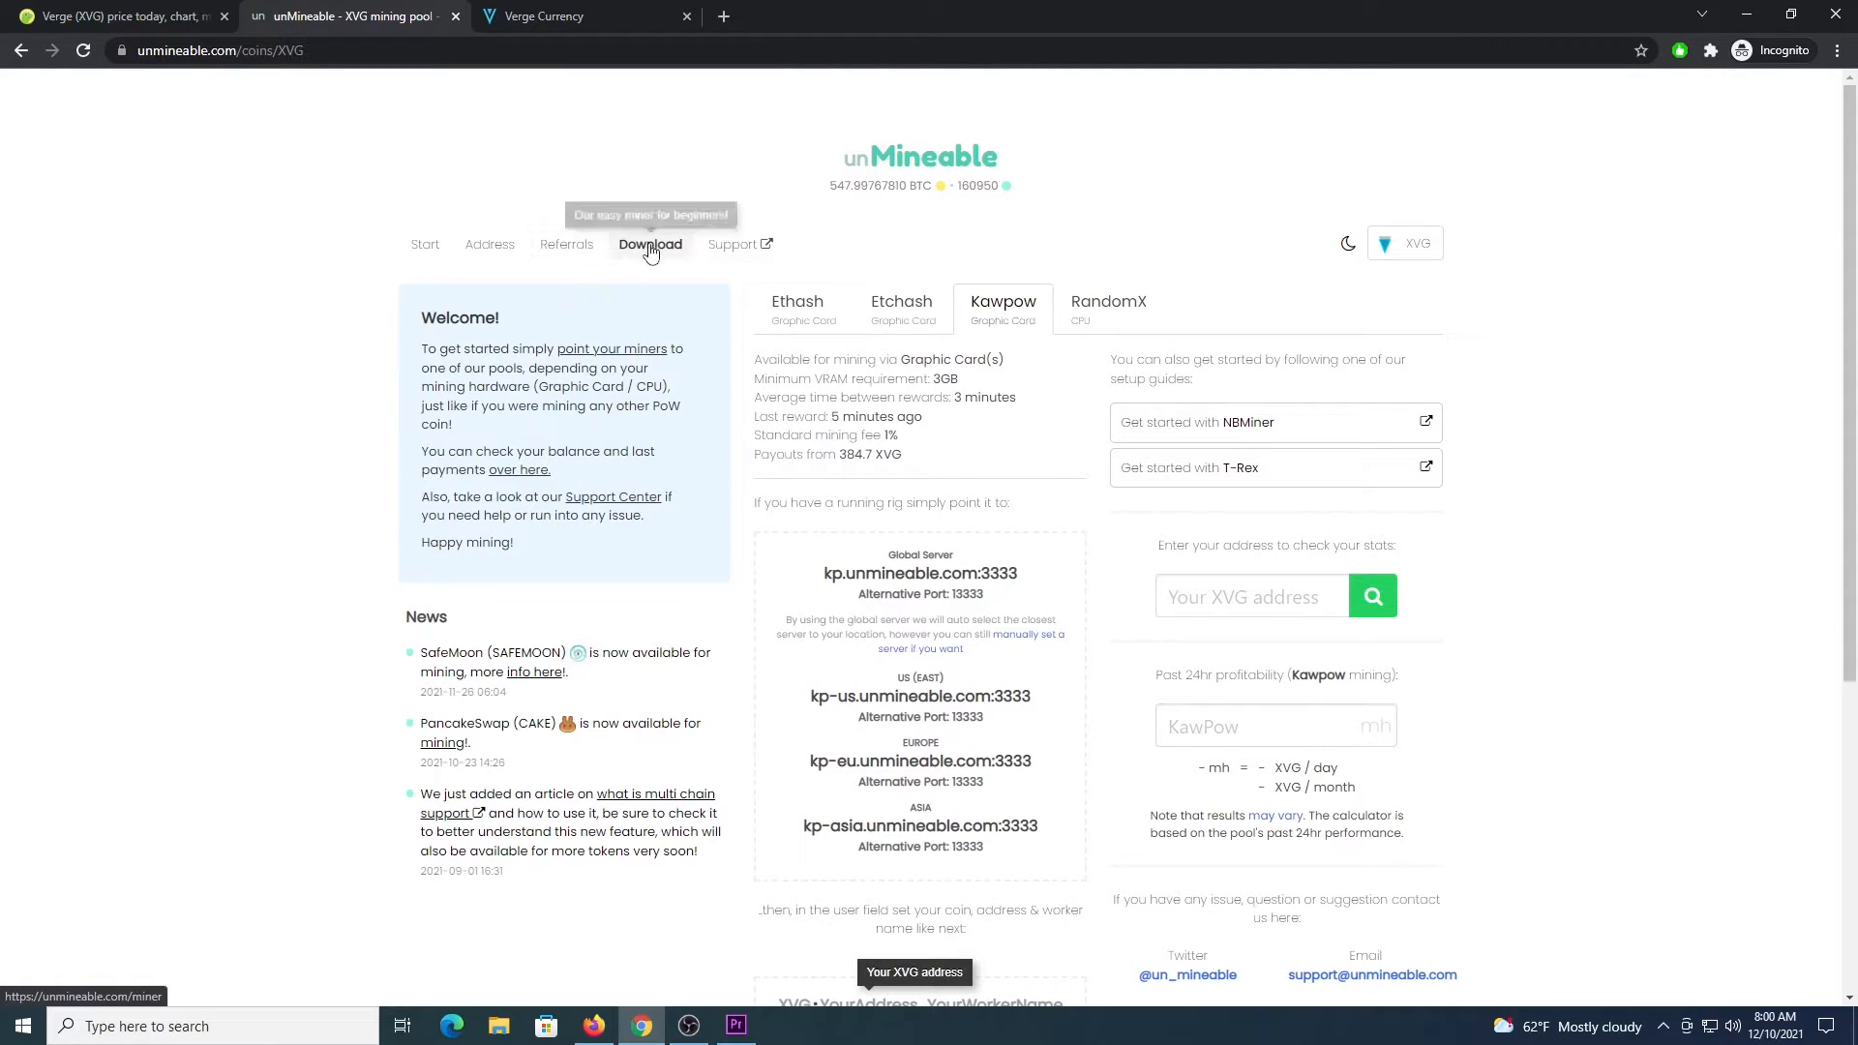
click(650, 244)
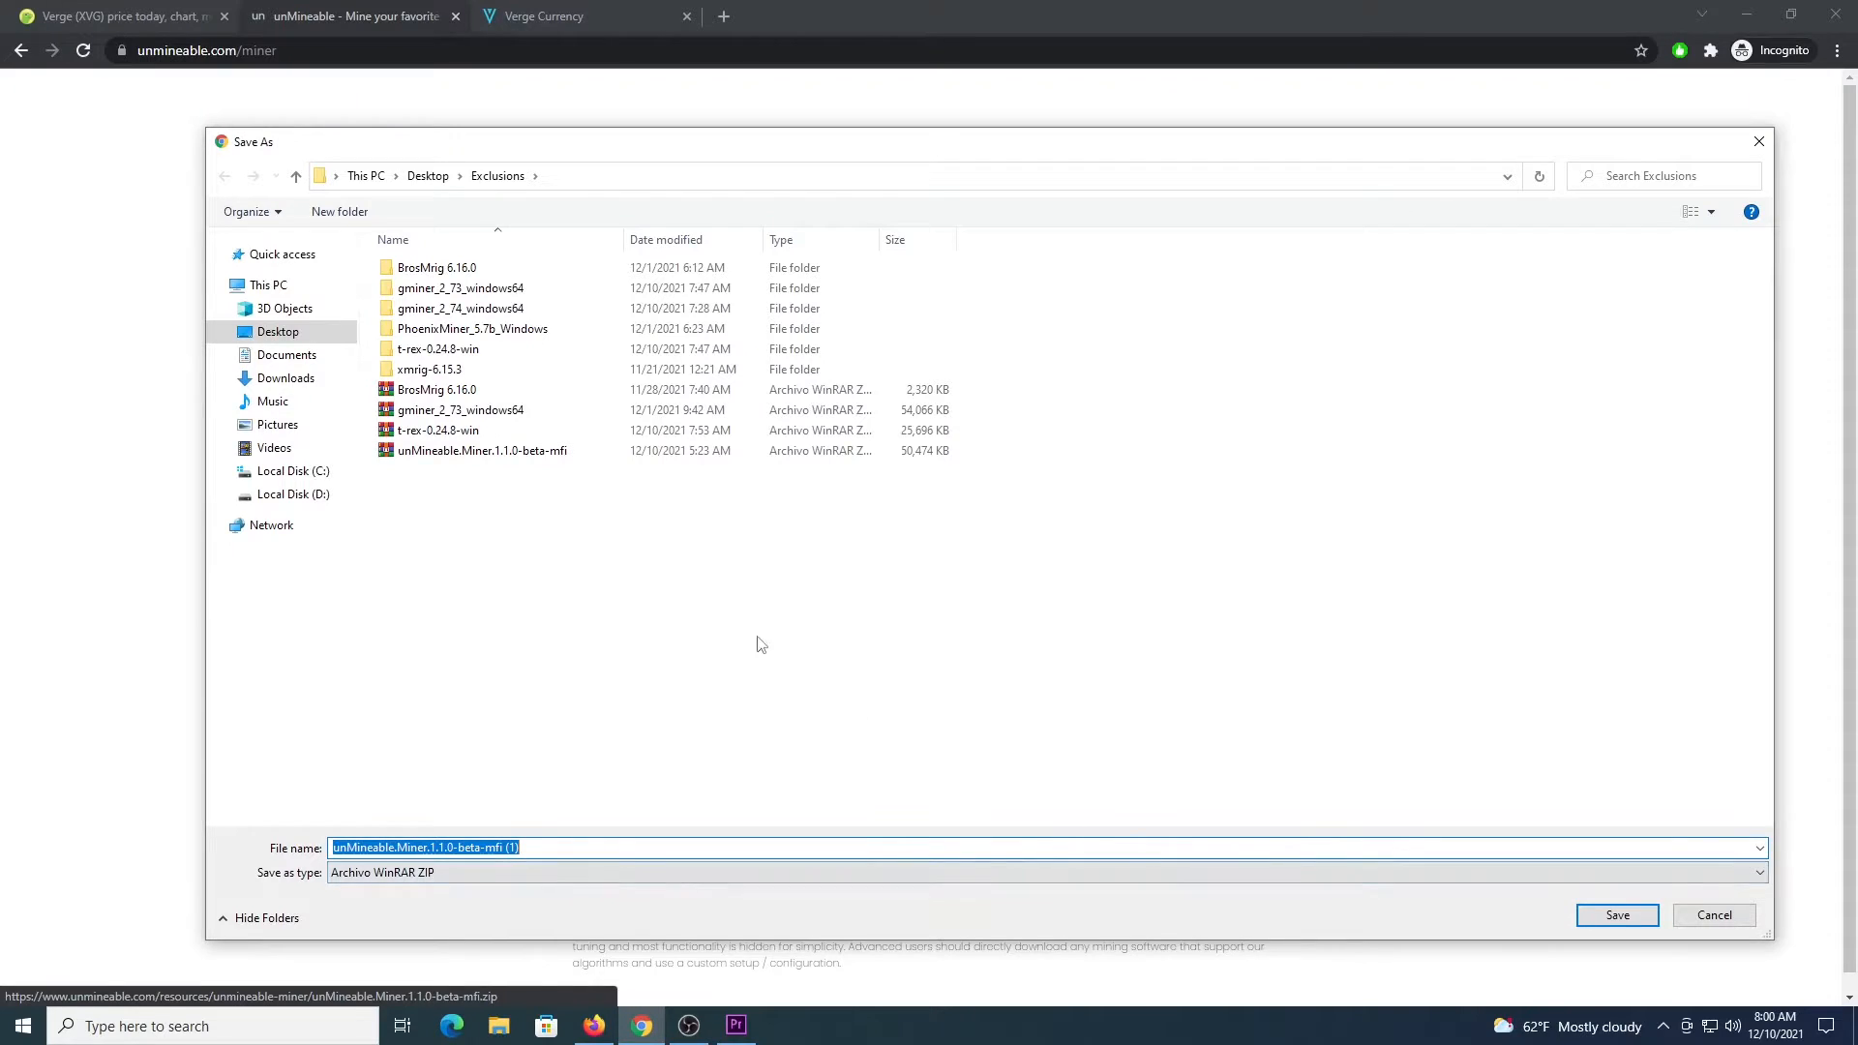
Save the blocked miner zip into Exclusions, keep it, and launch unMineable Miner from the folder
click(1614, 916)
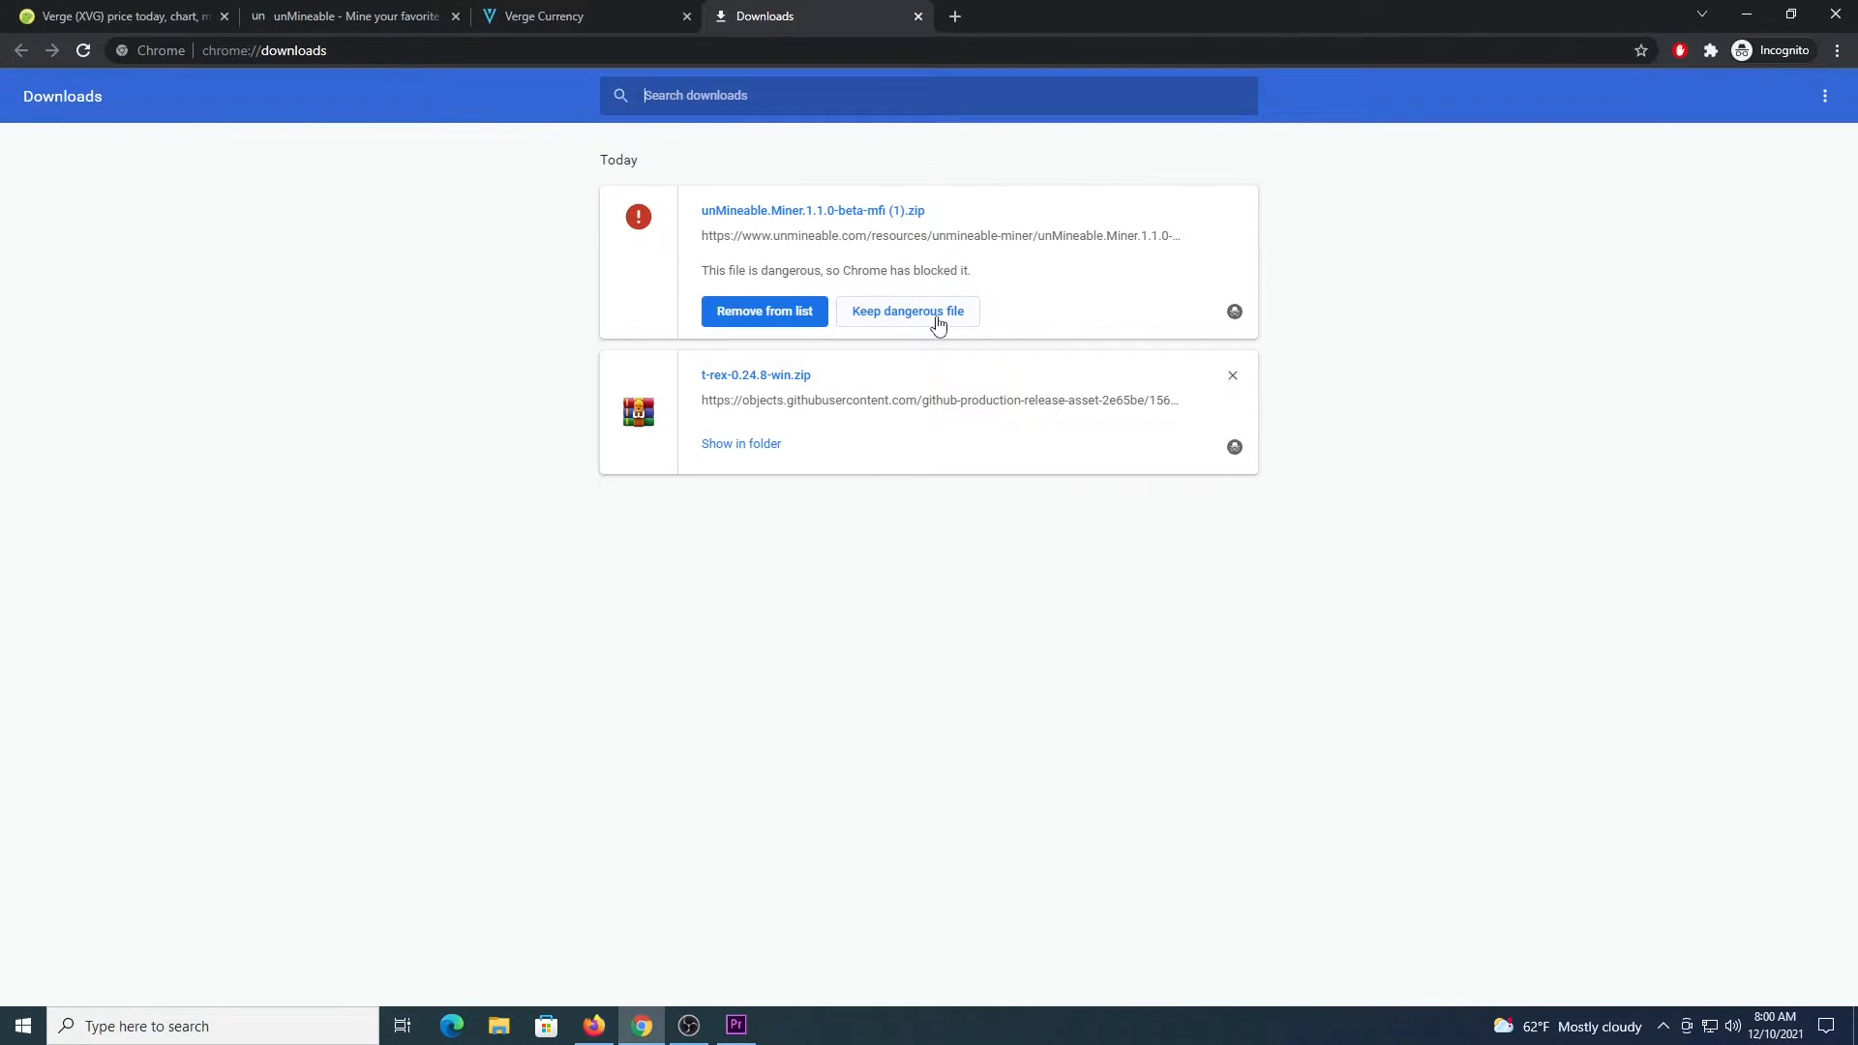
click(906, 310)
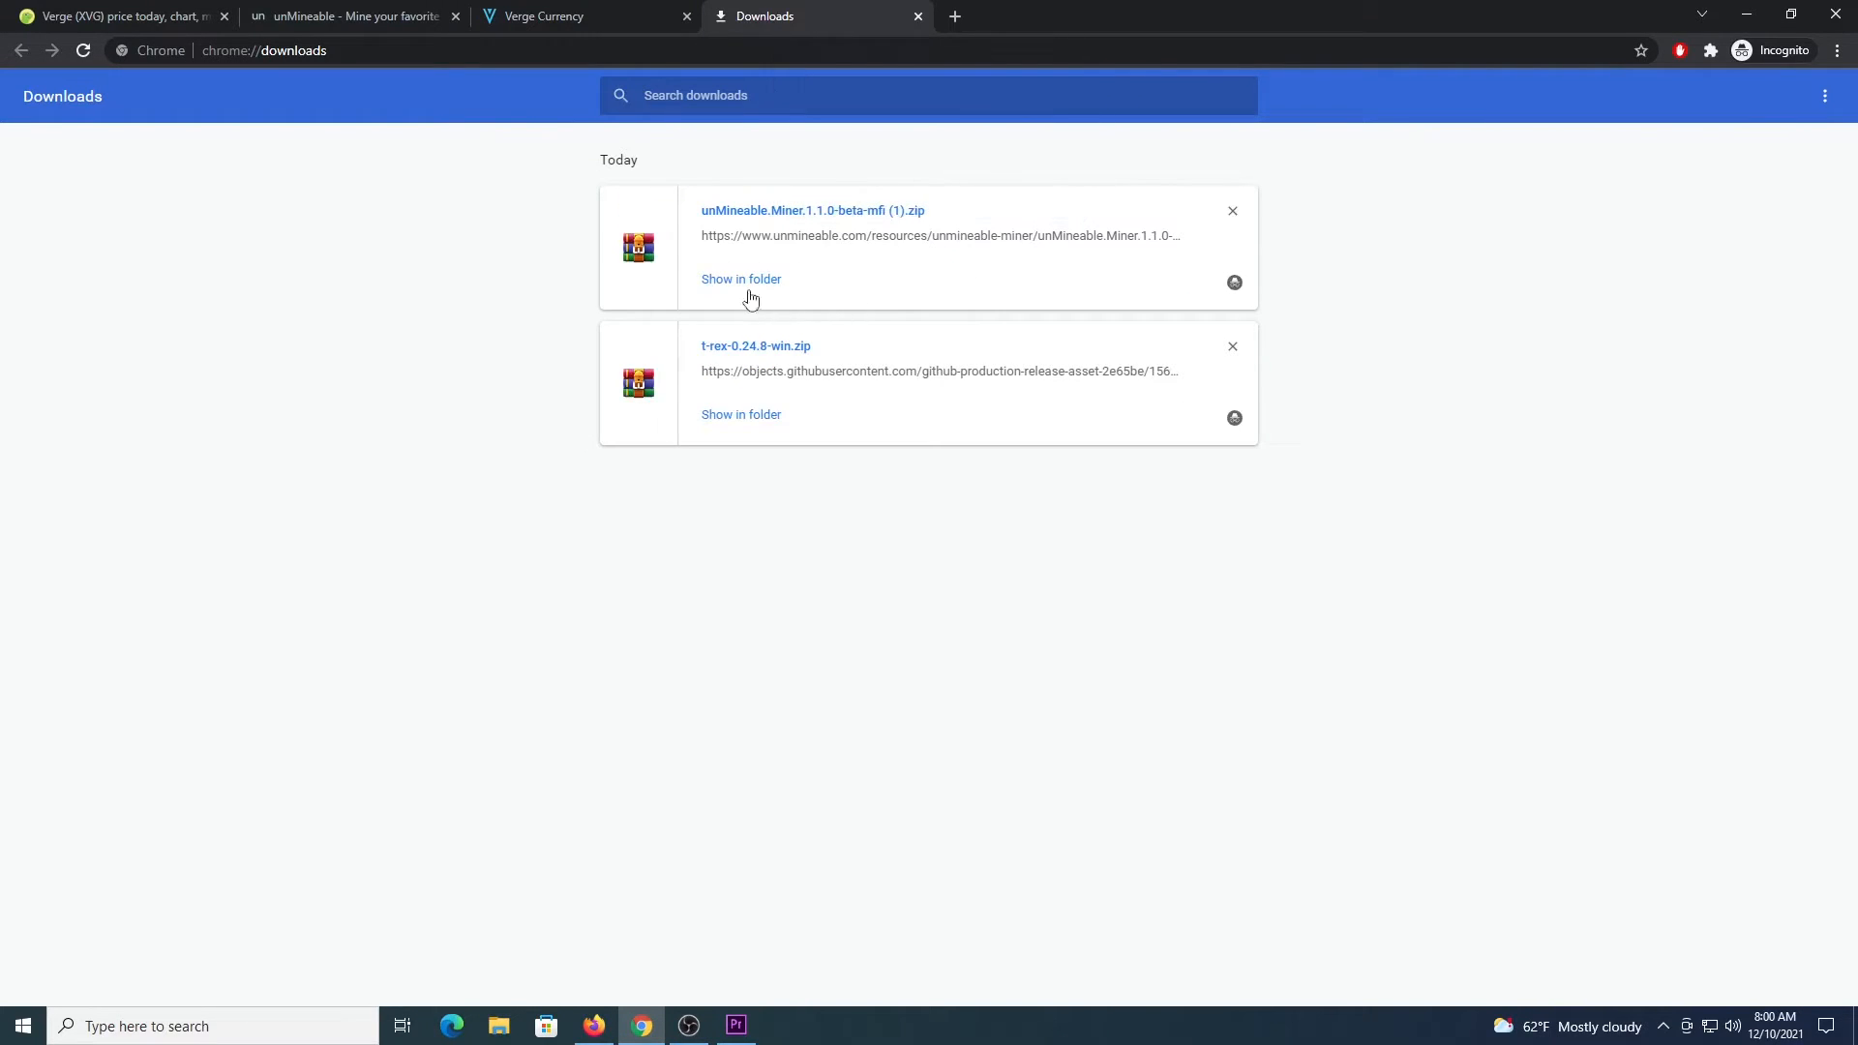
click(741, 278)
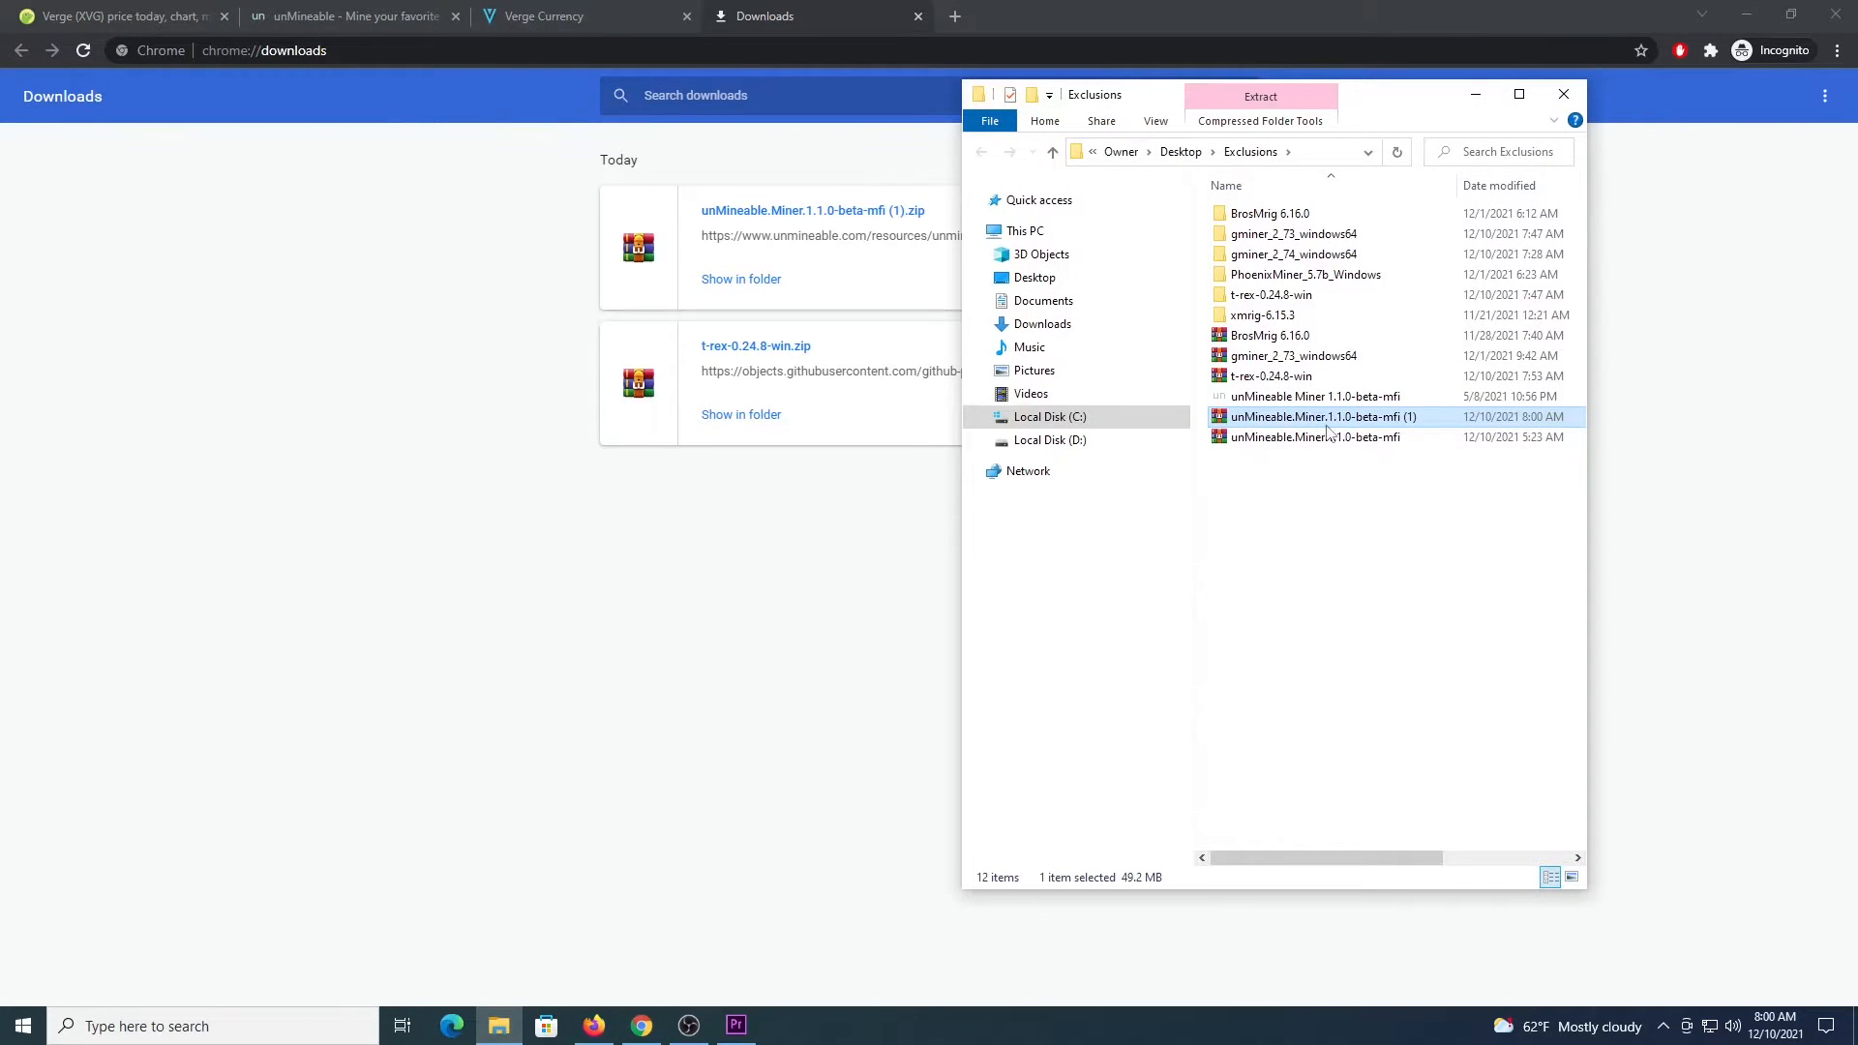
right_click(1318, 416)
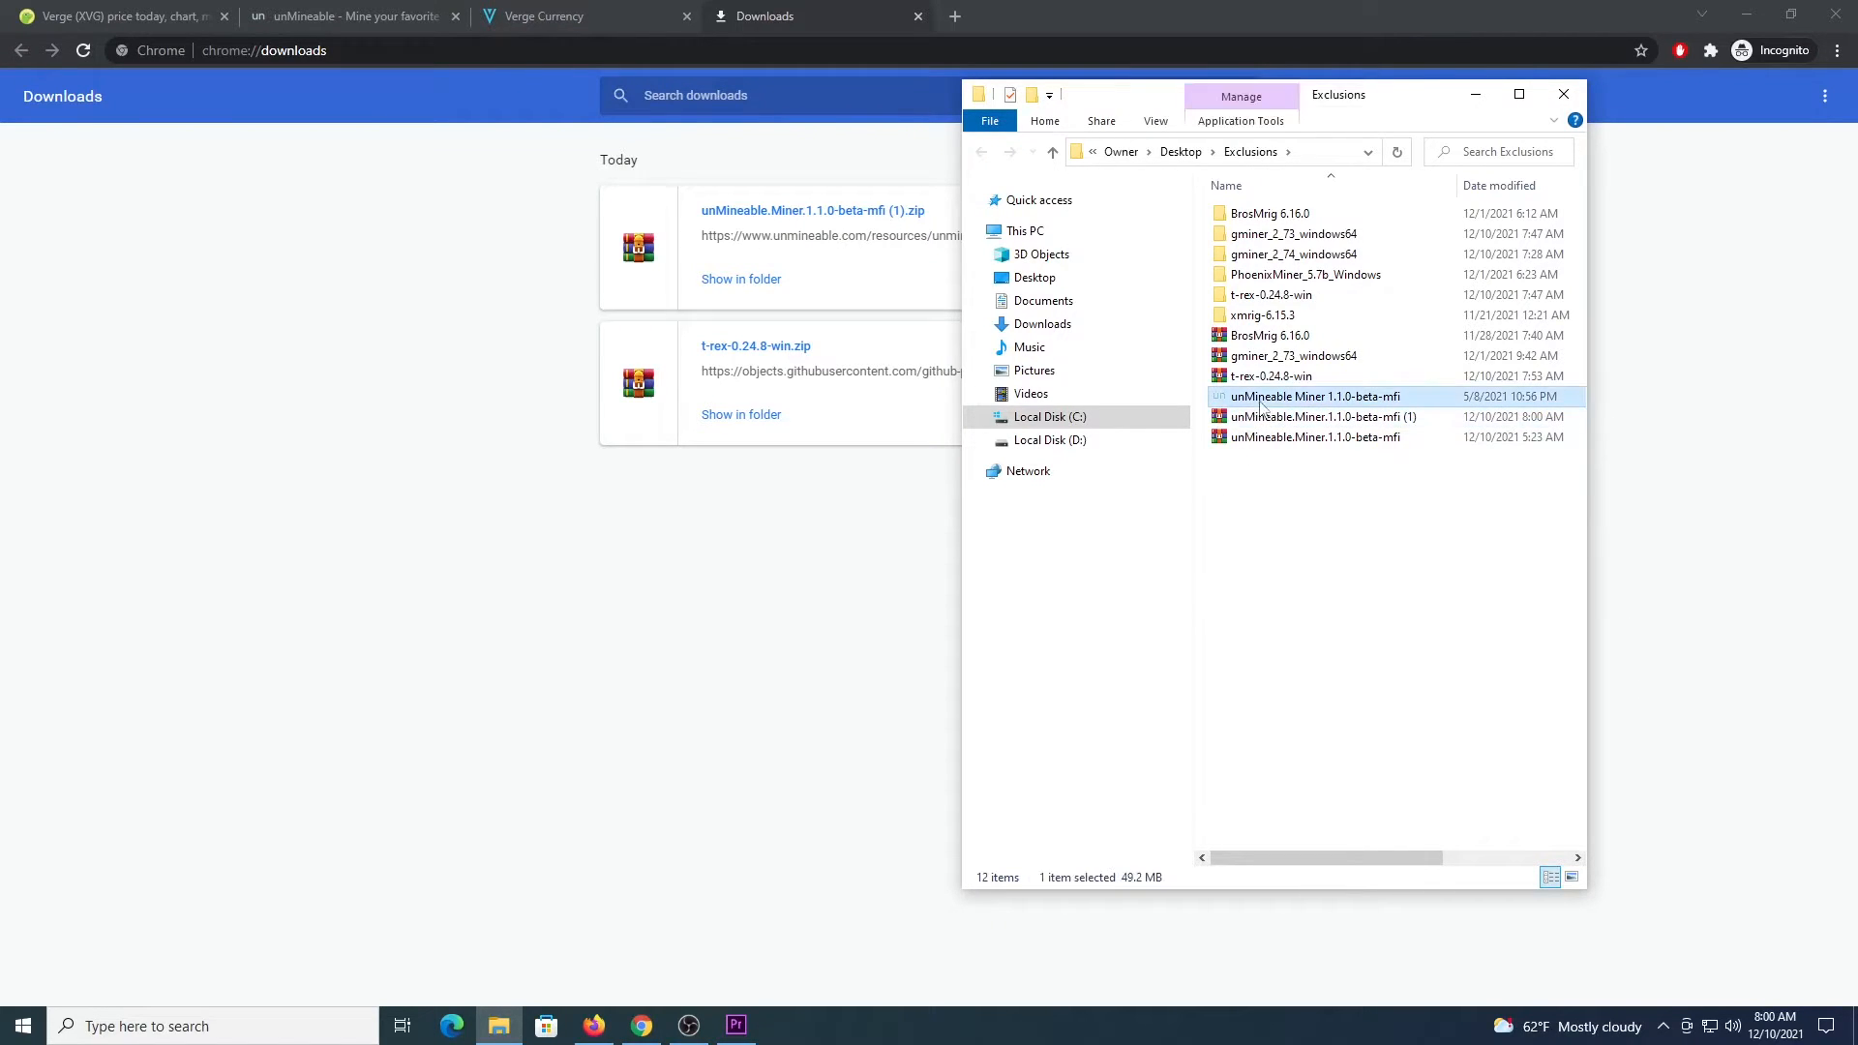
mouse_move(1291, 408)
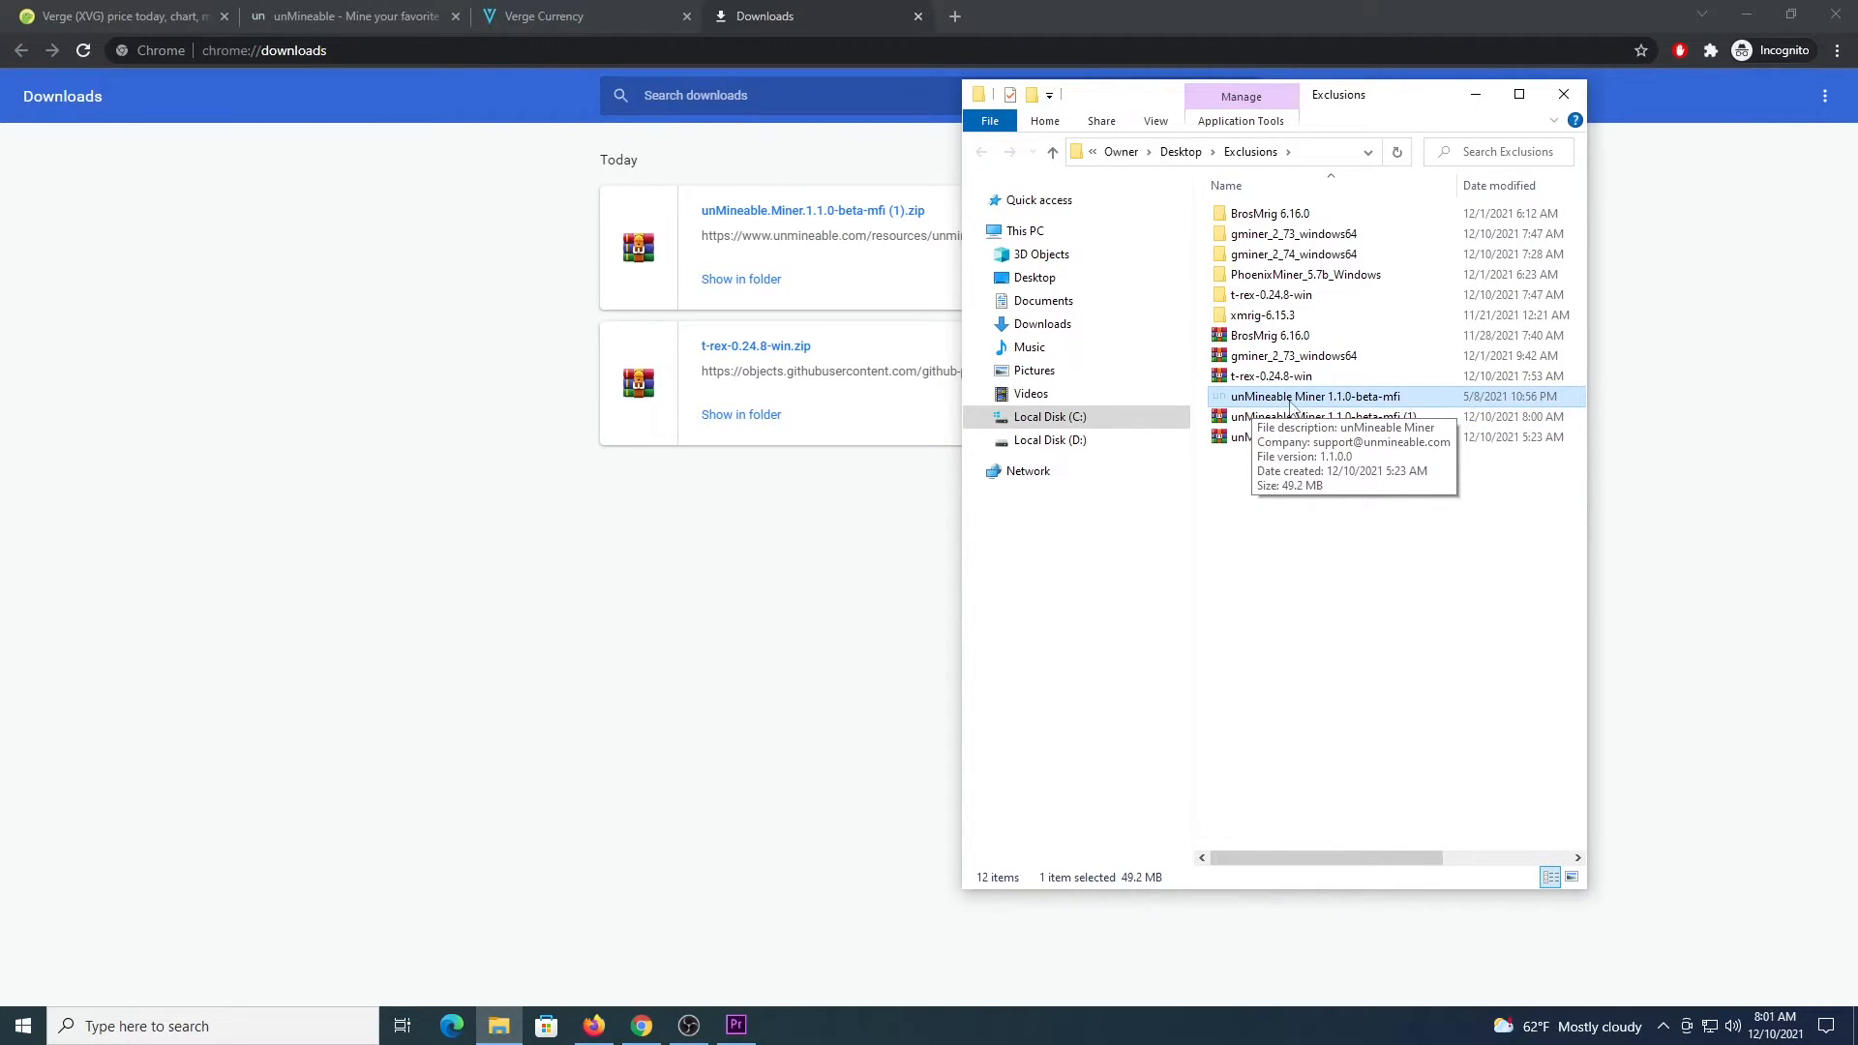
right_click(1312, 395)
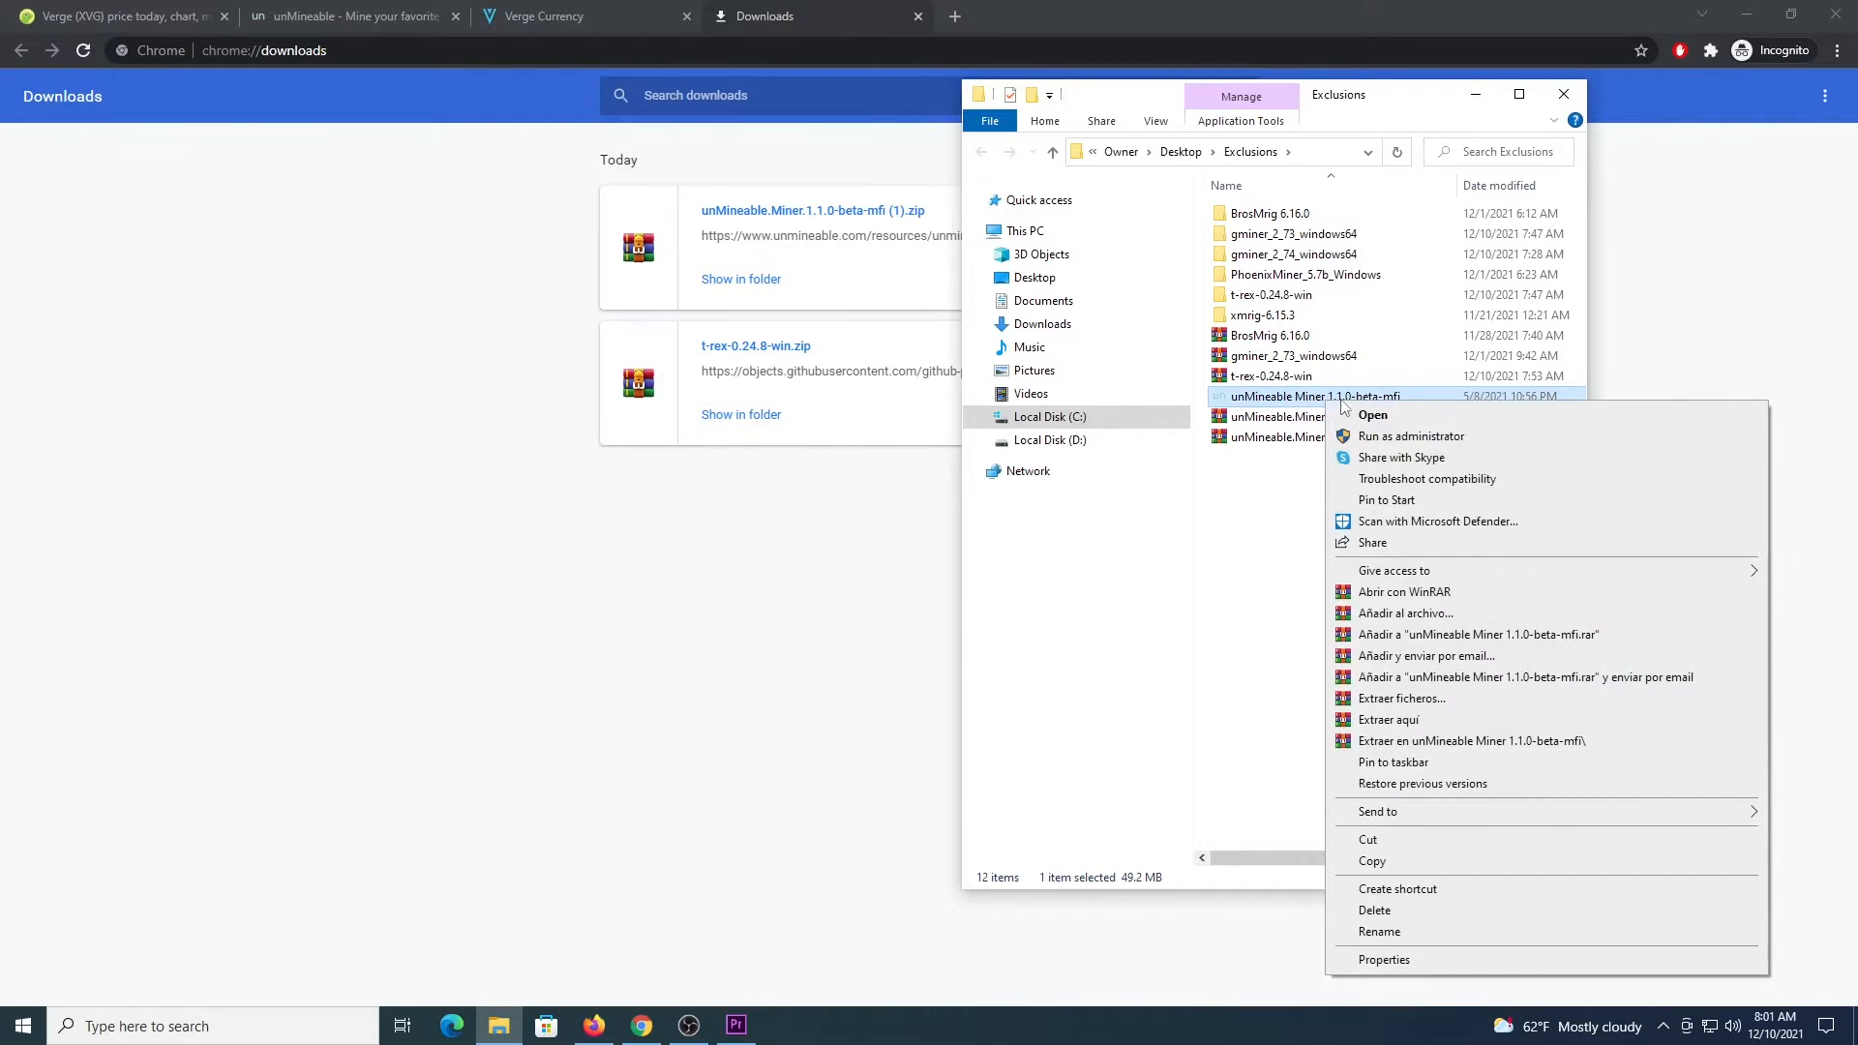
mouse_move(1411, 436)
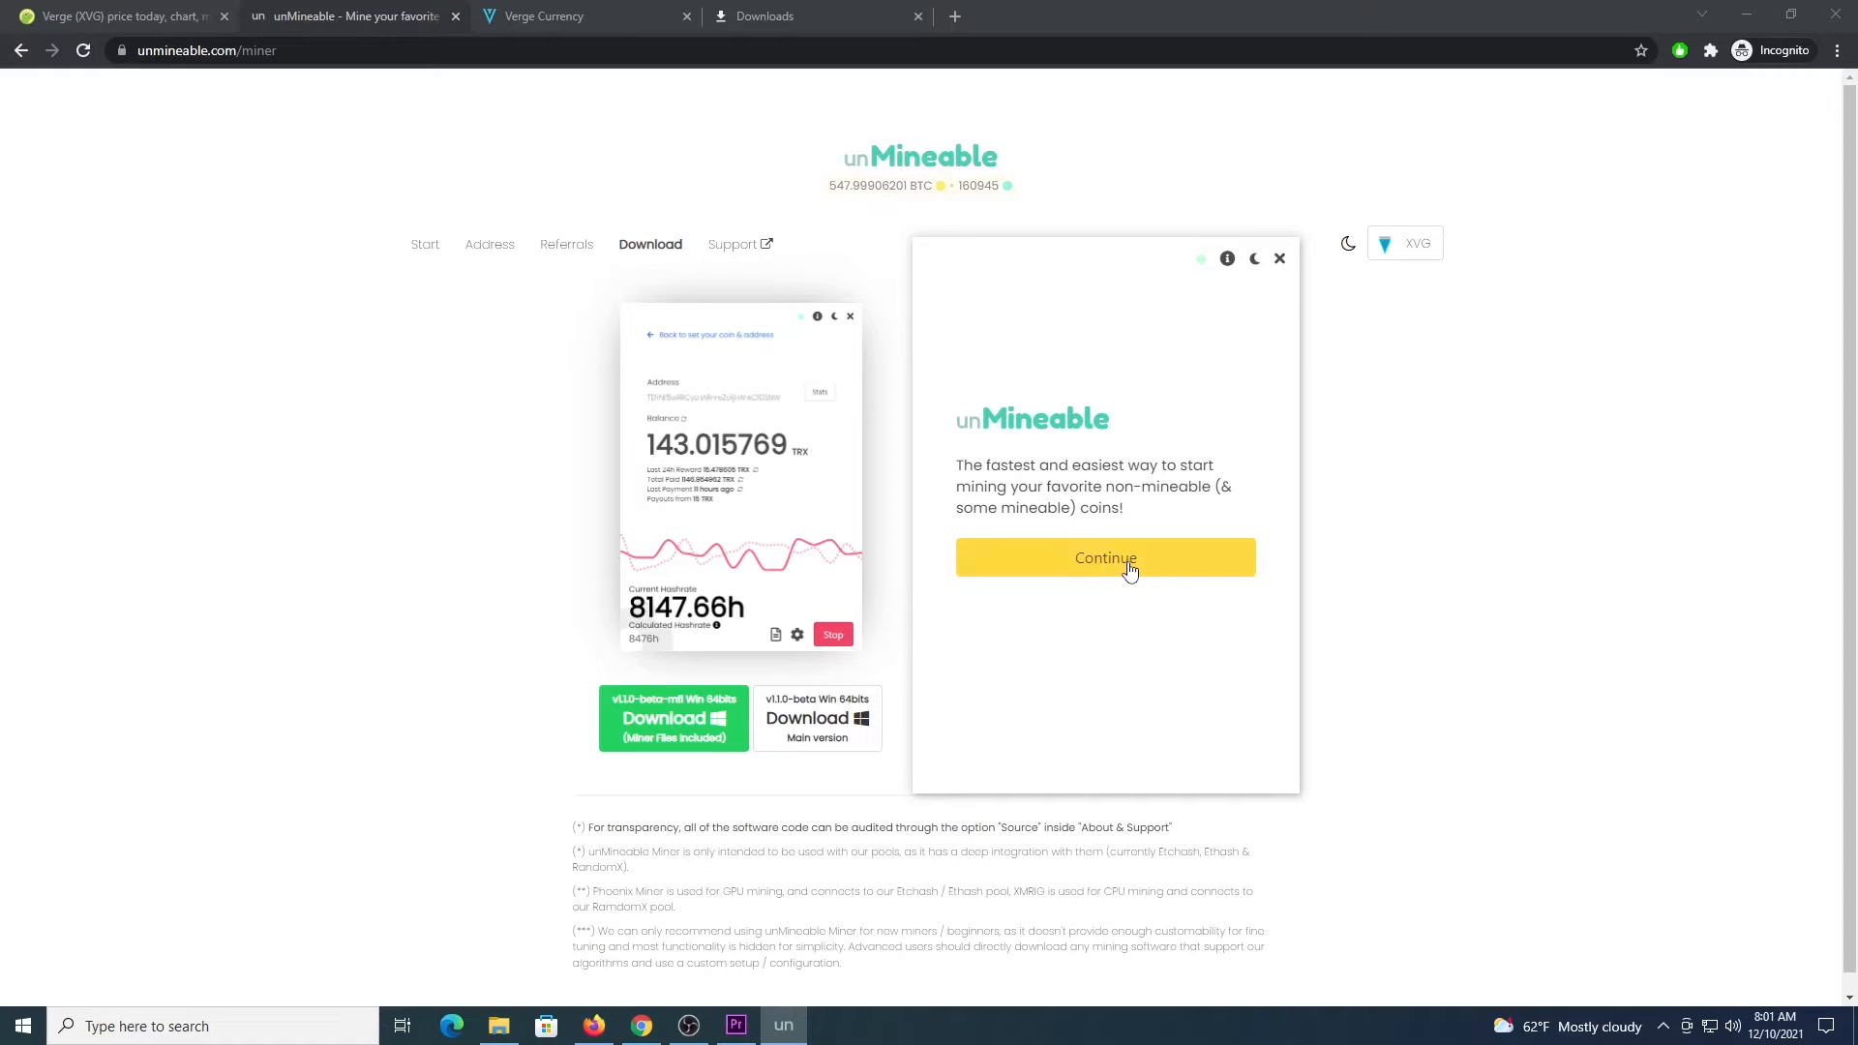
Choose CPU mining of Verge (XVG), enter the wallet address and referral code, and start
click(1103, 557)
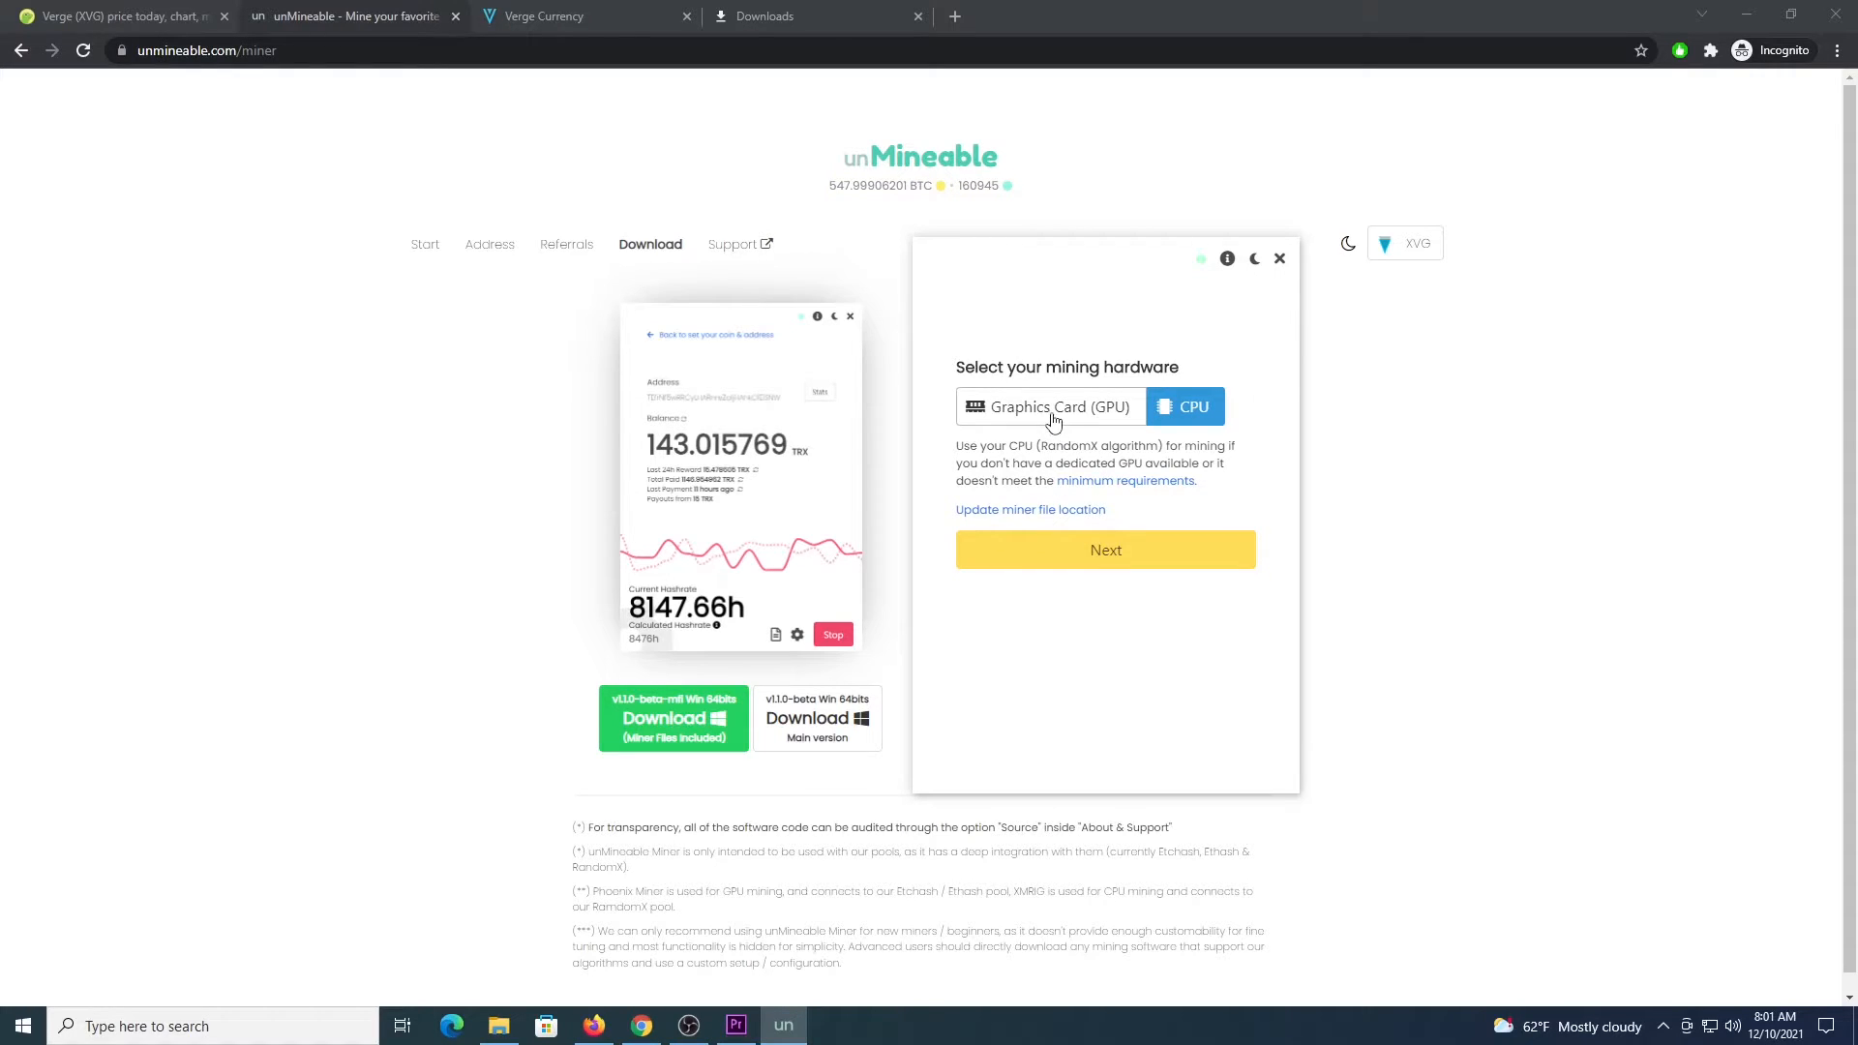
mouse_move(1049, 414)
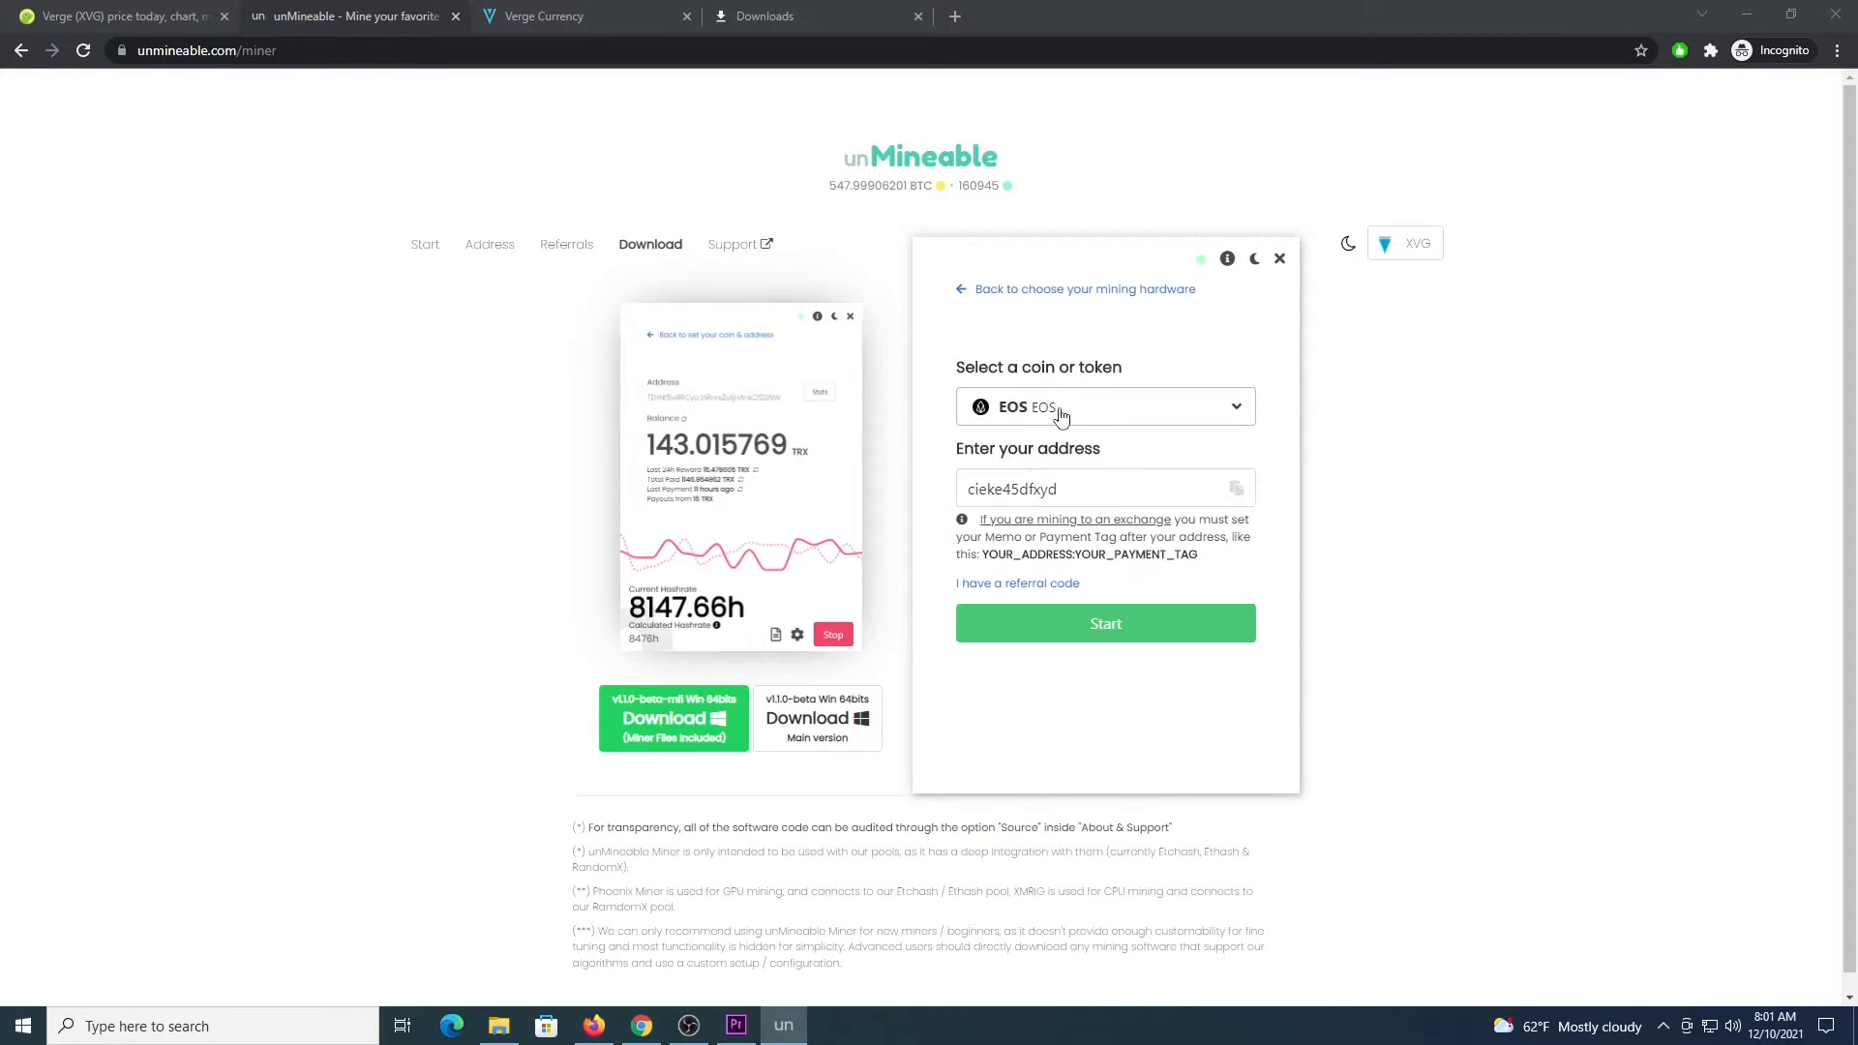
click(1101, 406)
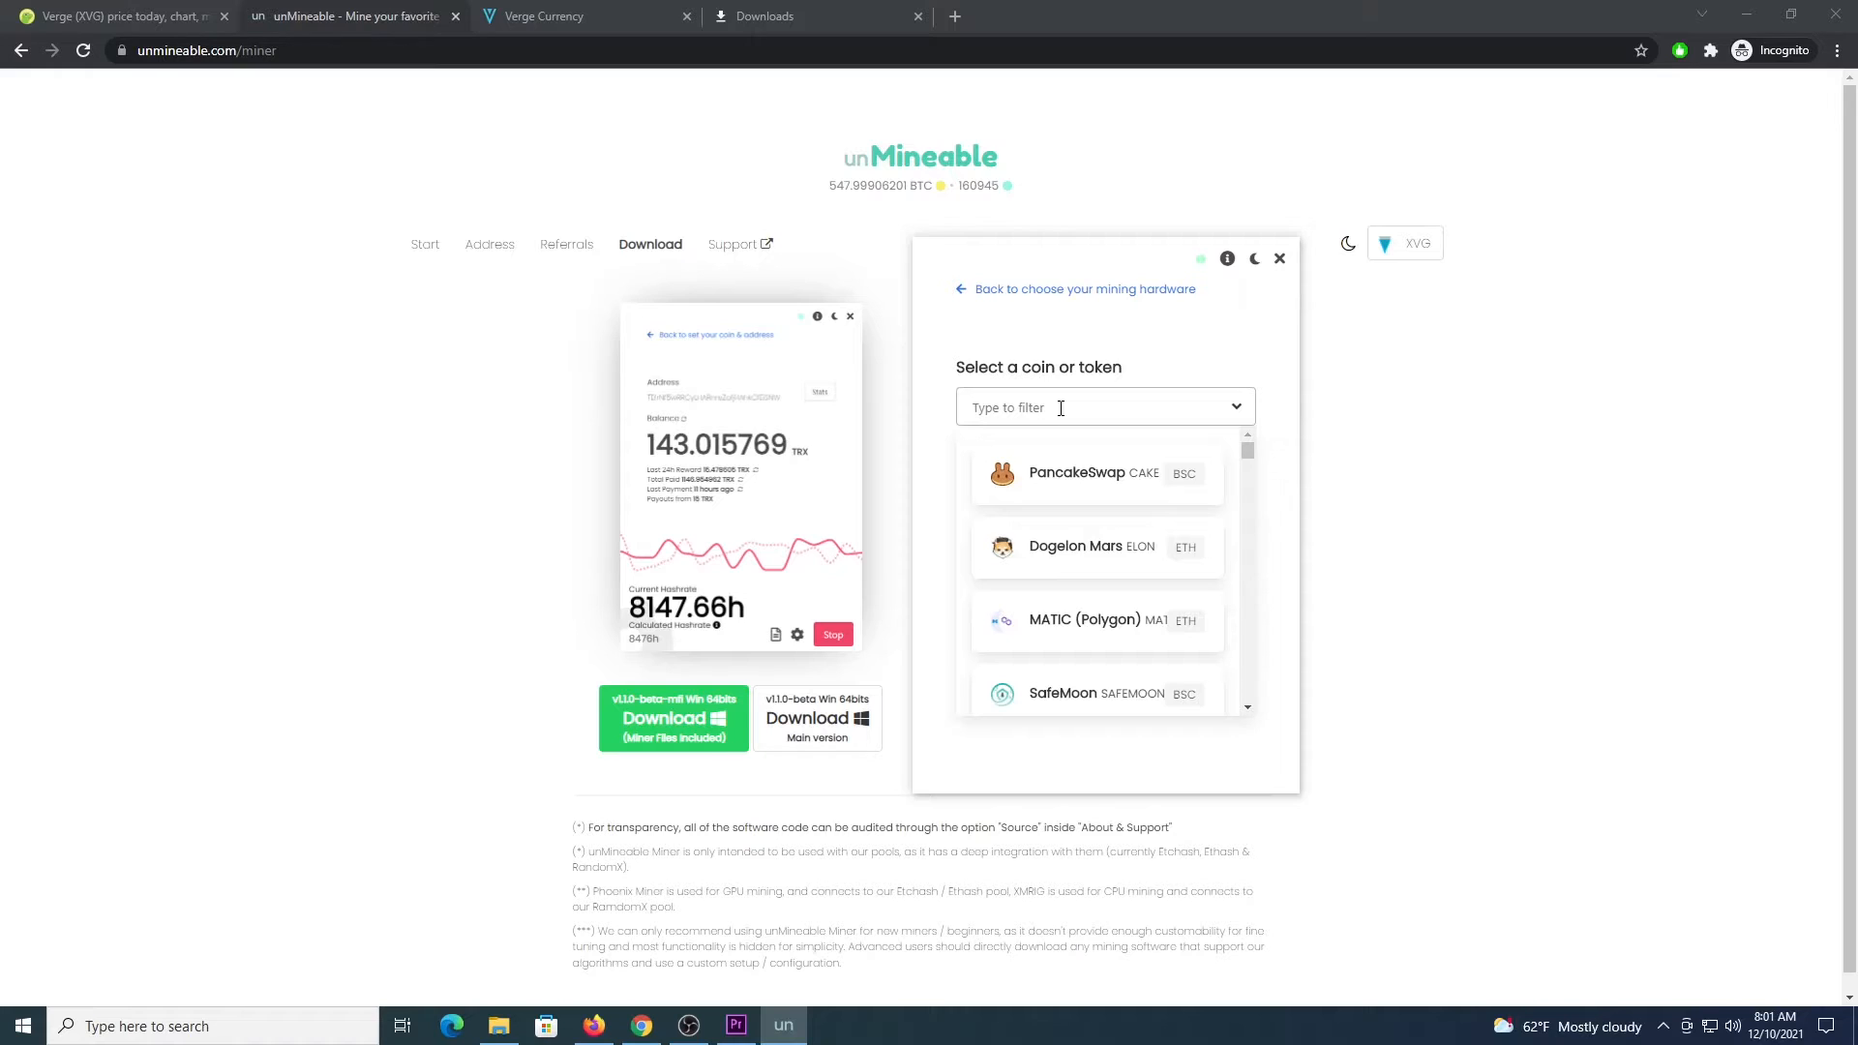
text(x)
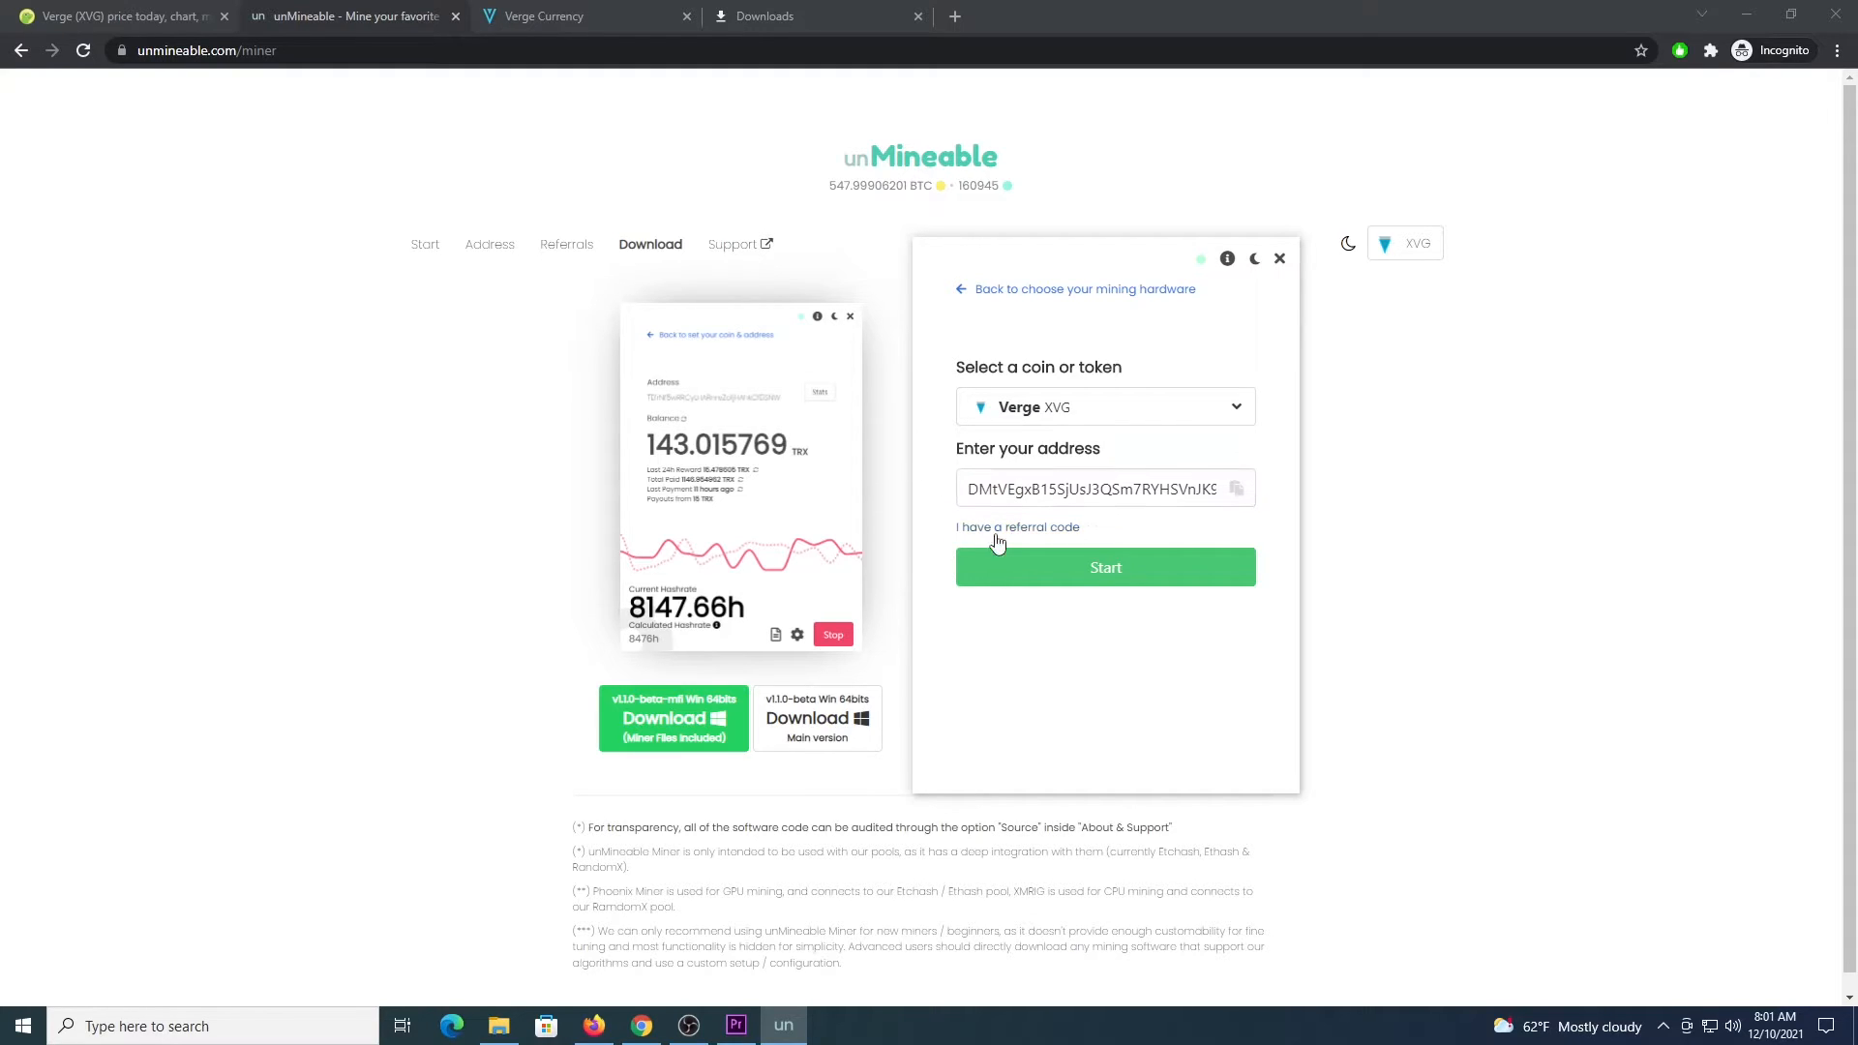
click(1016, 526)
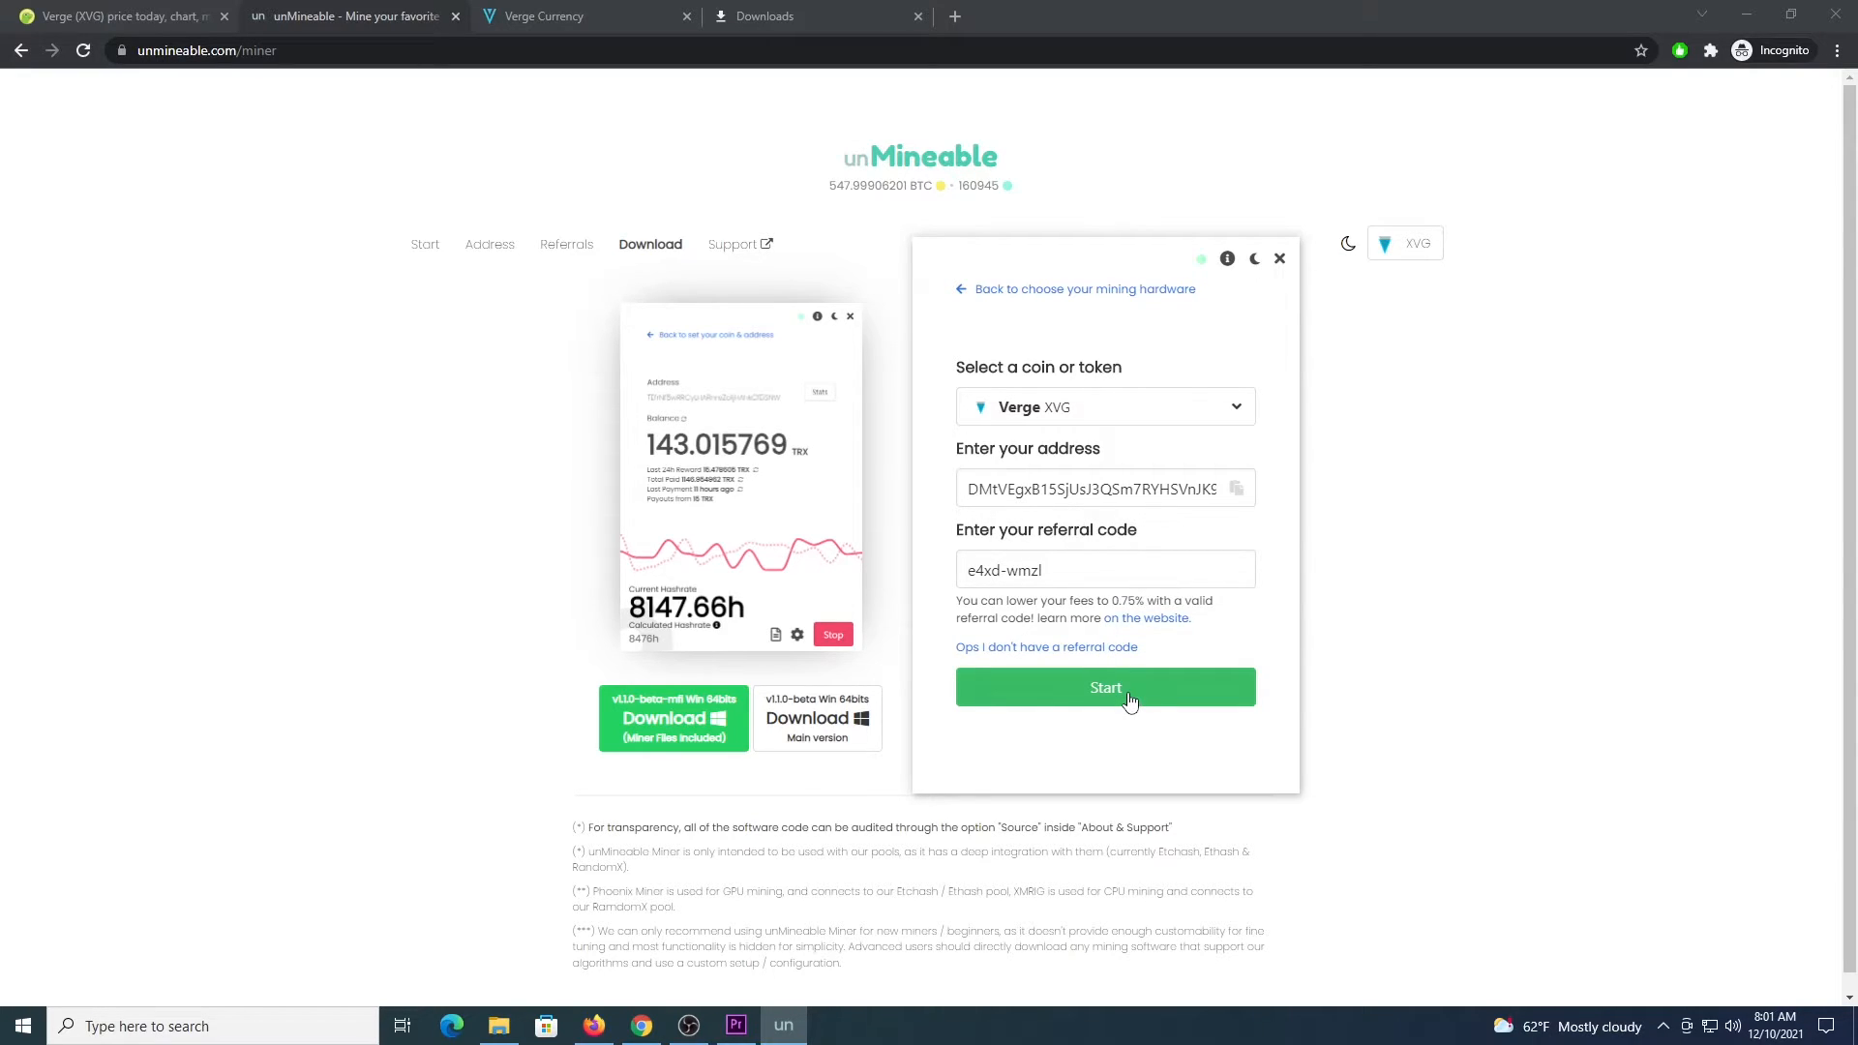
click(1103, 687)
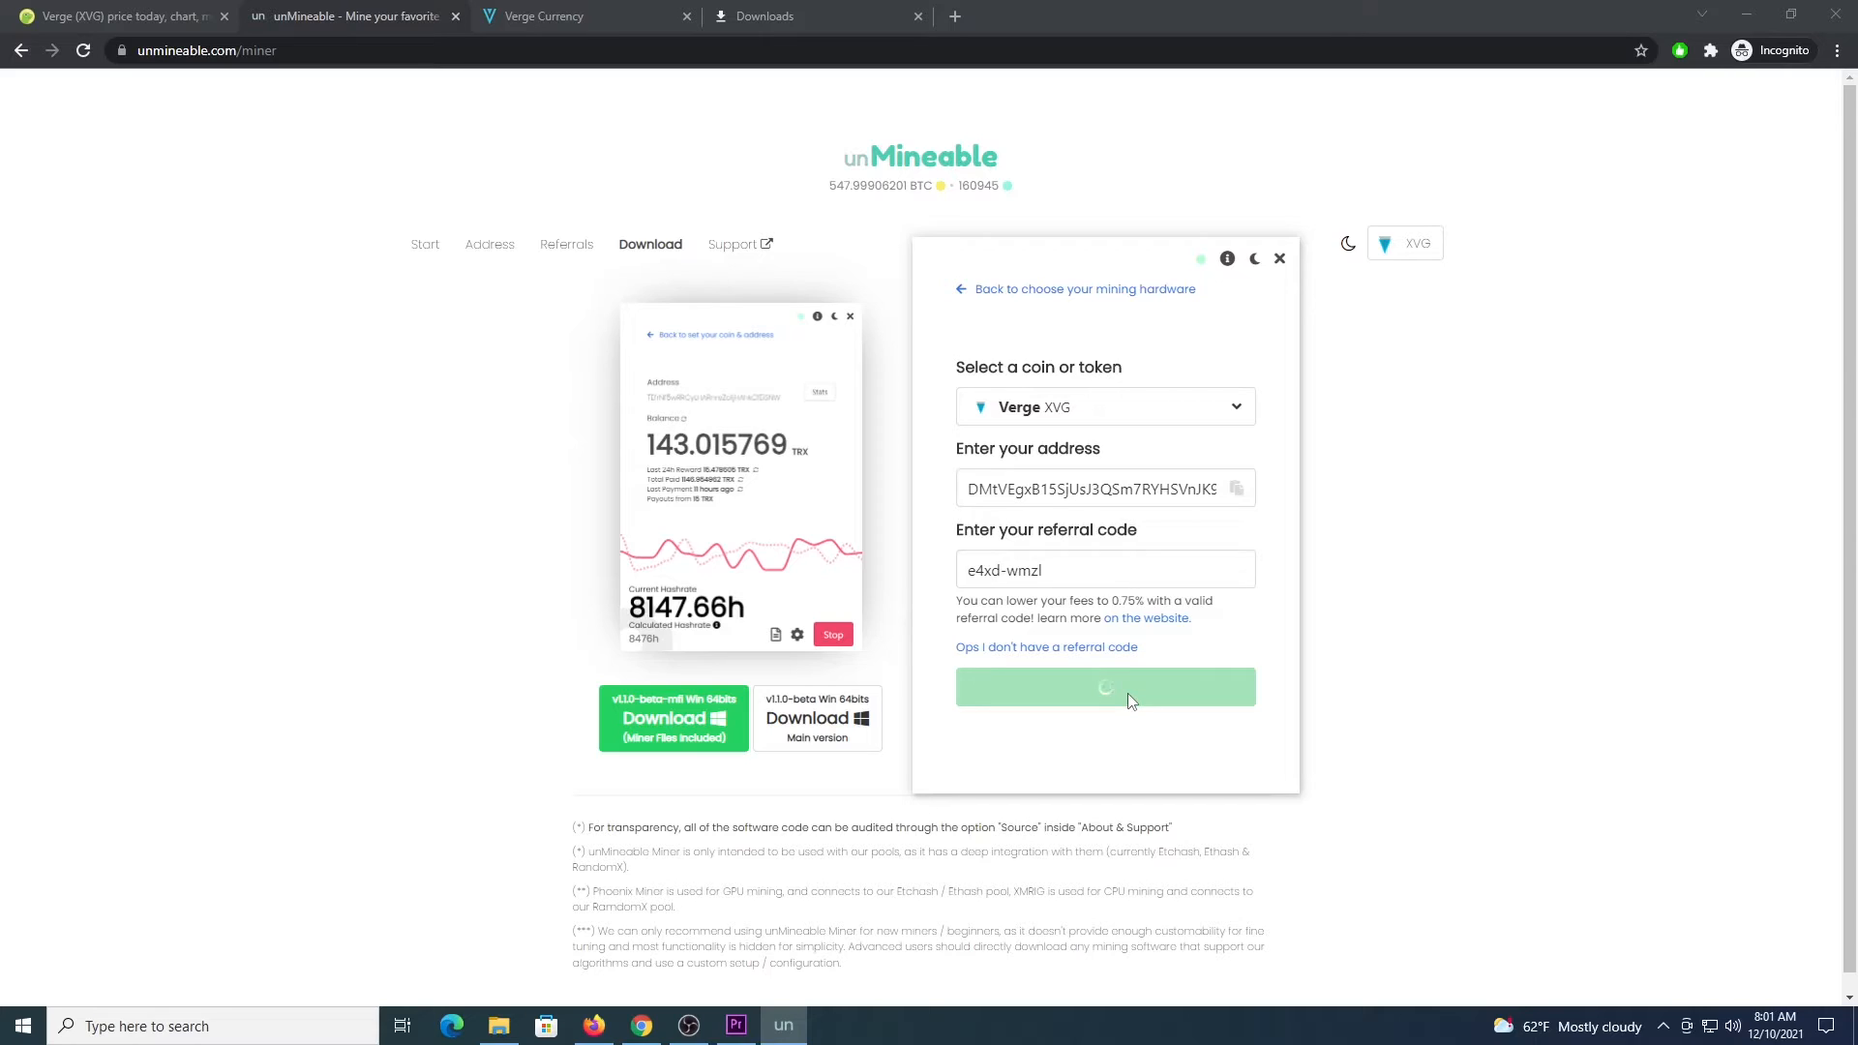
Set High intensity with worker name CPU, restart mining to about 1444 H/s, then stop
click(1103, 687)
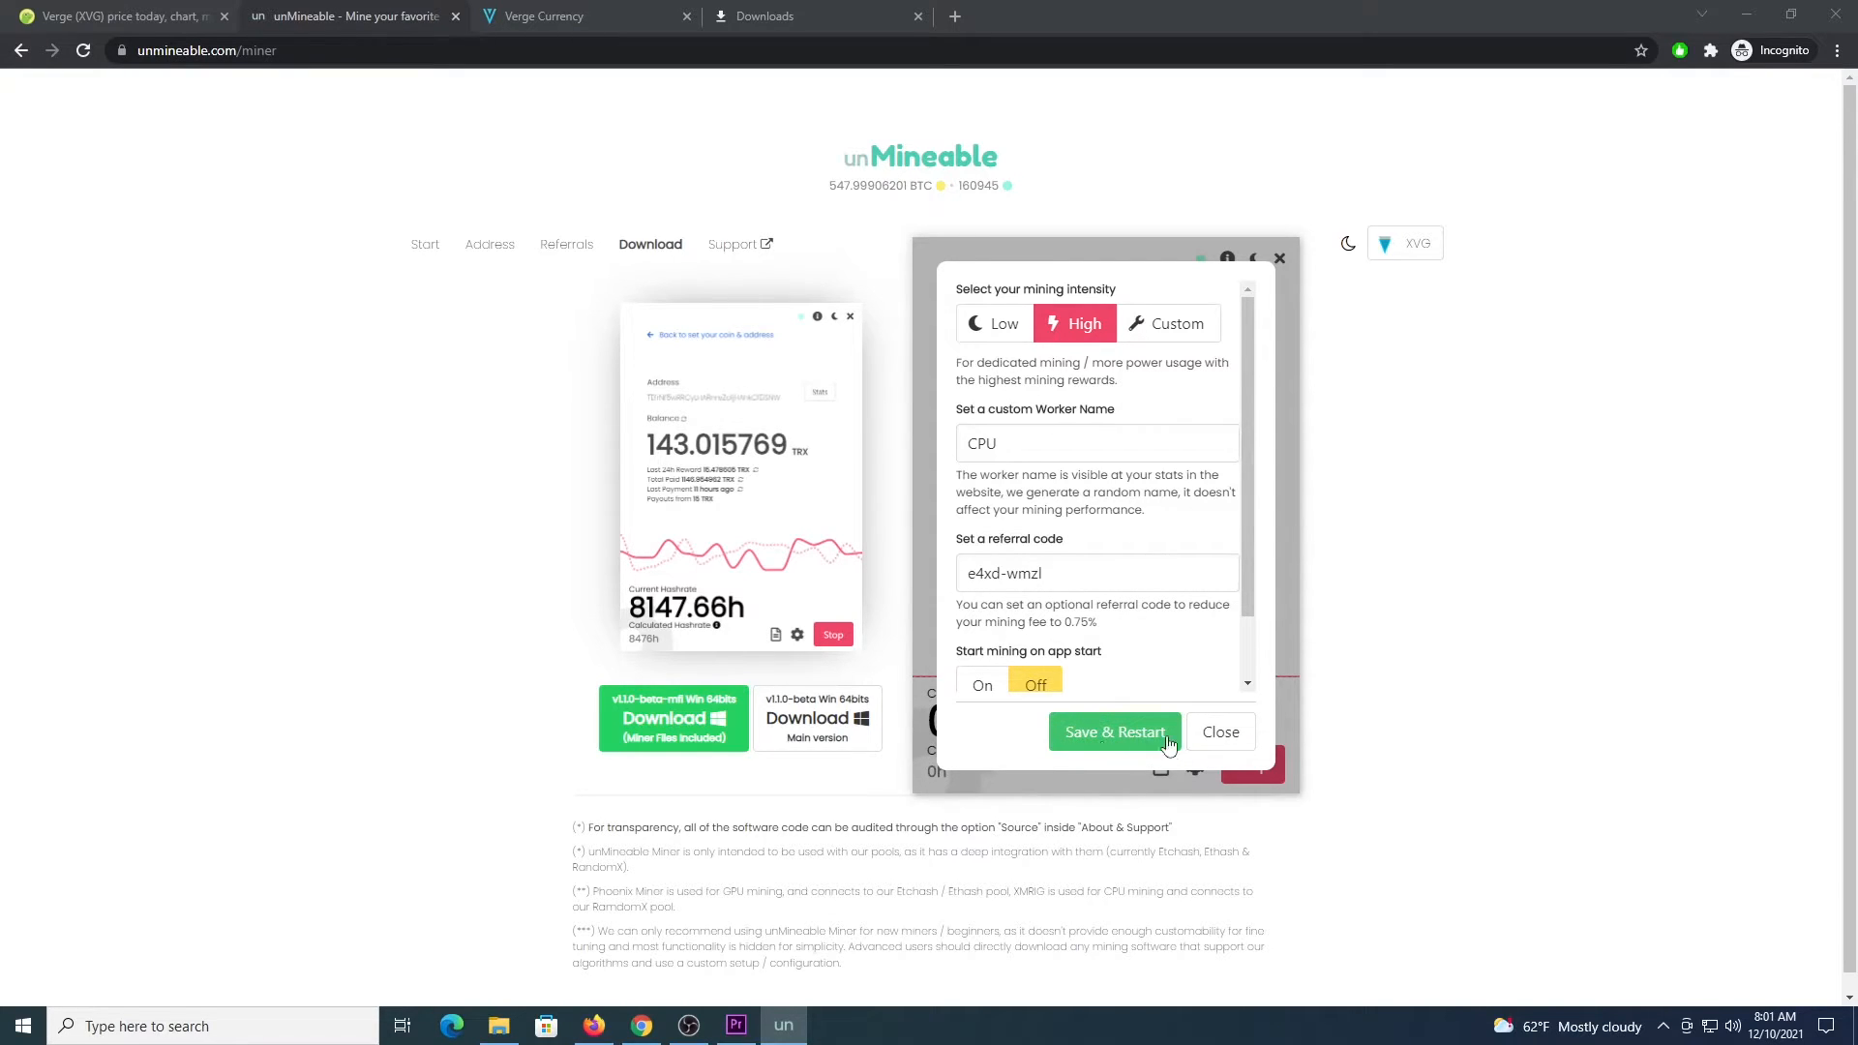
click(1113, 731)
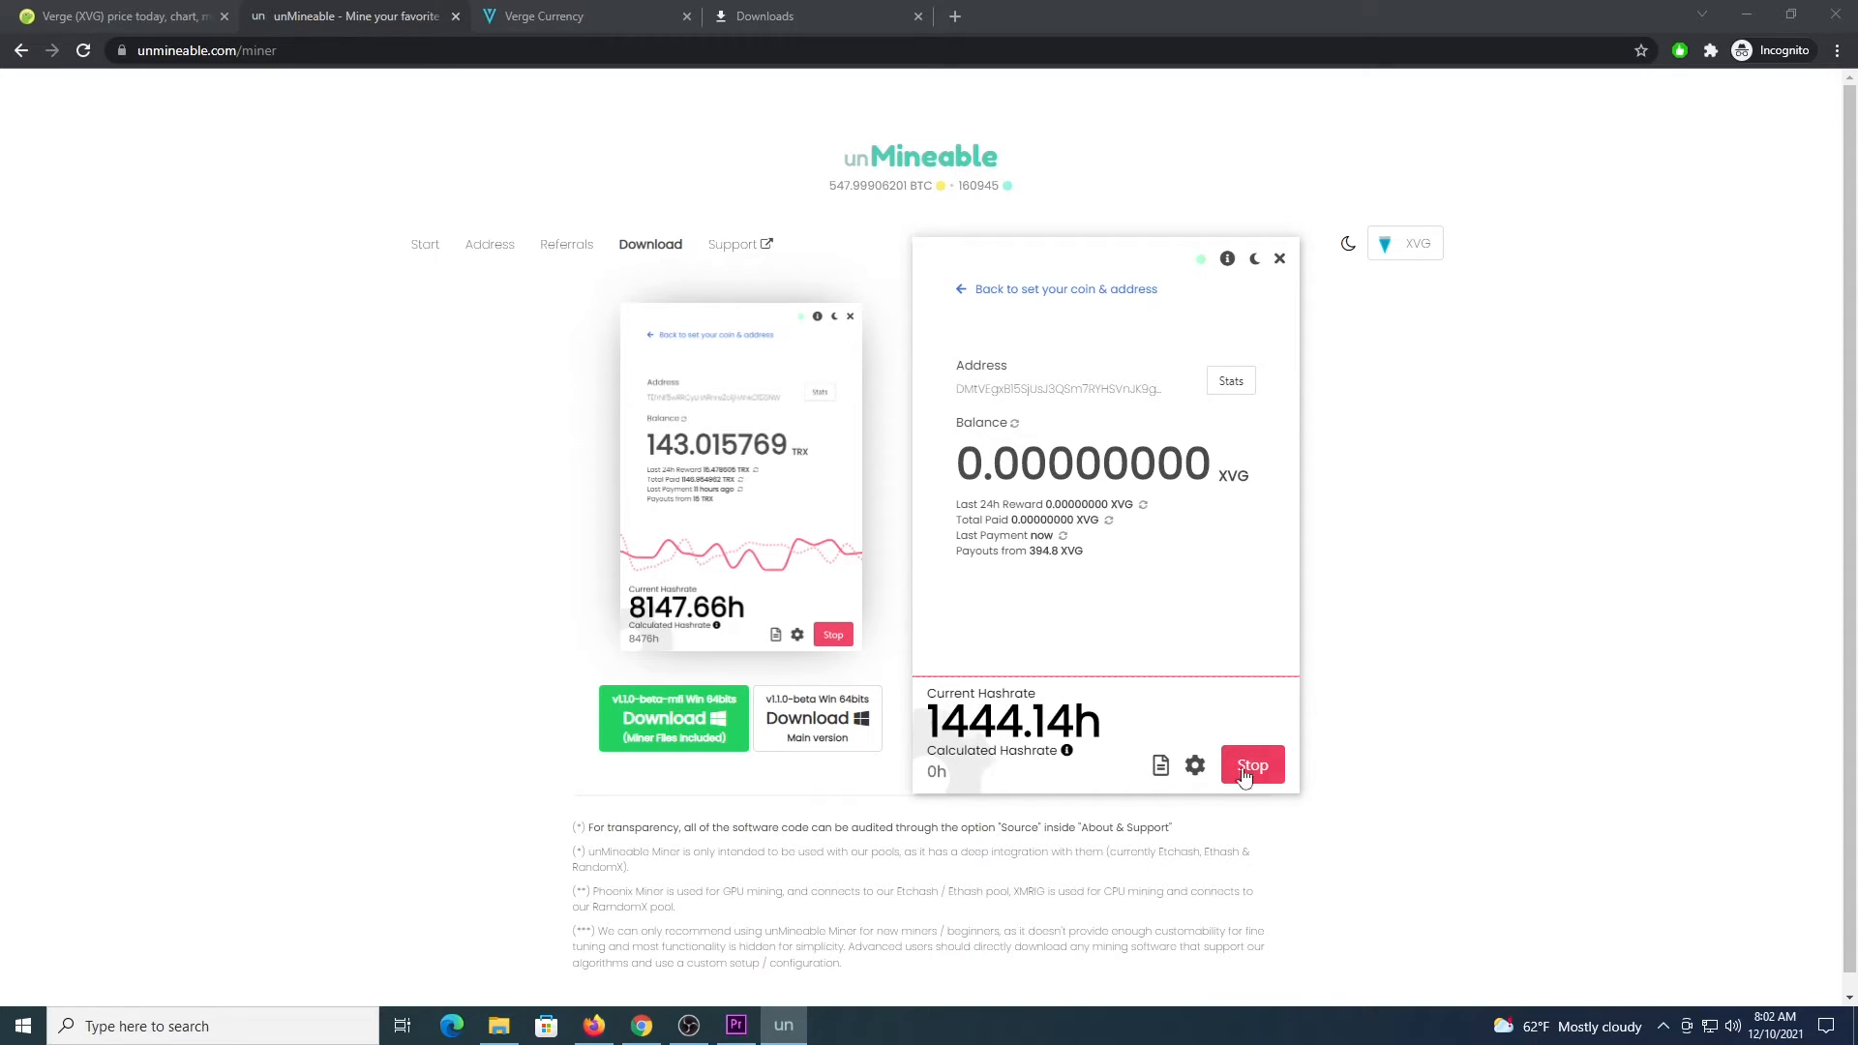
click(1252, 764)
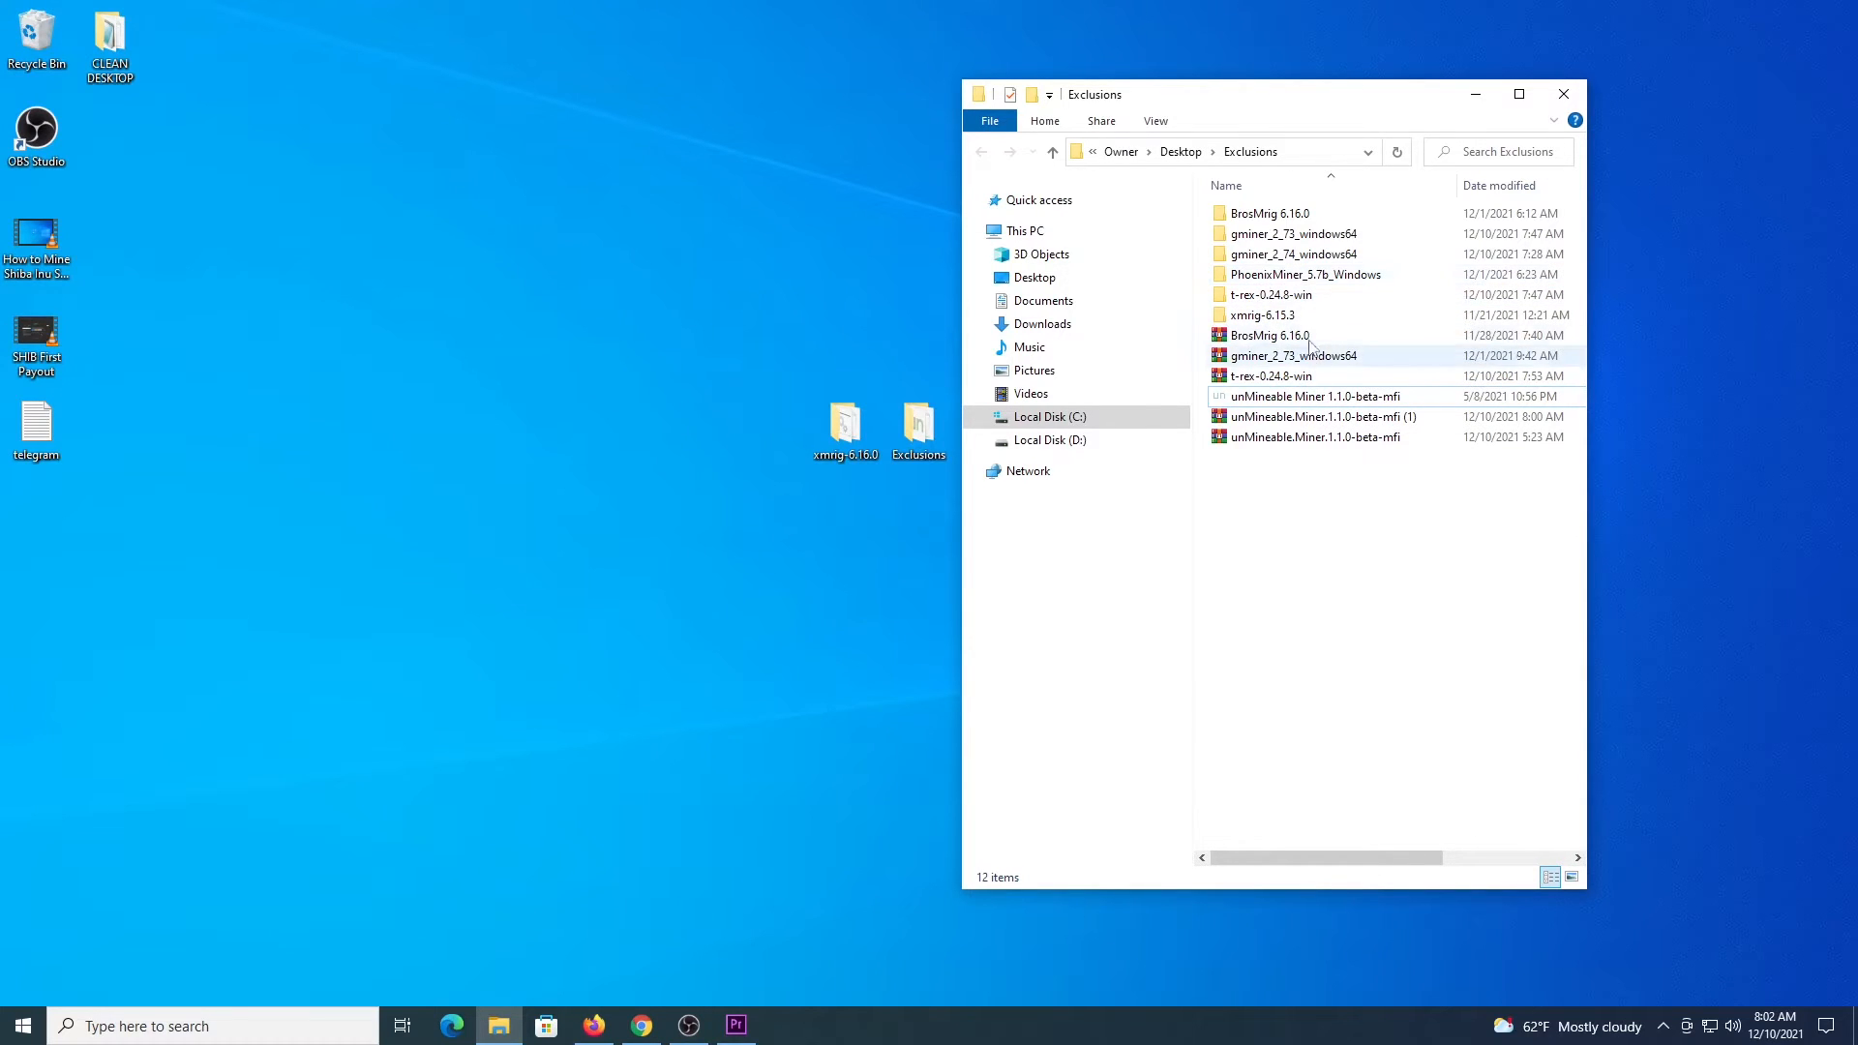
Enter the BrosMig 6.16.0 folder and select its Start_Mining script
double_click(1269, 213)
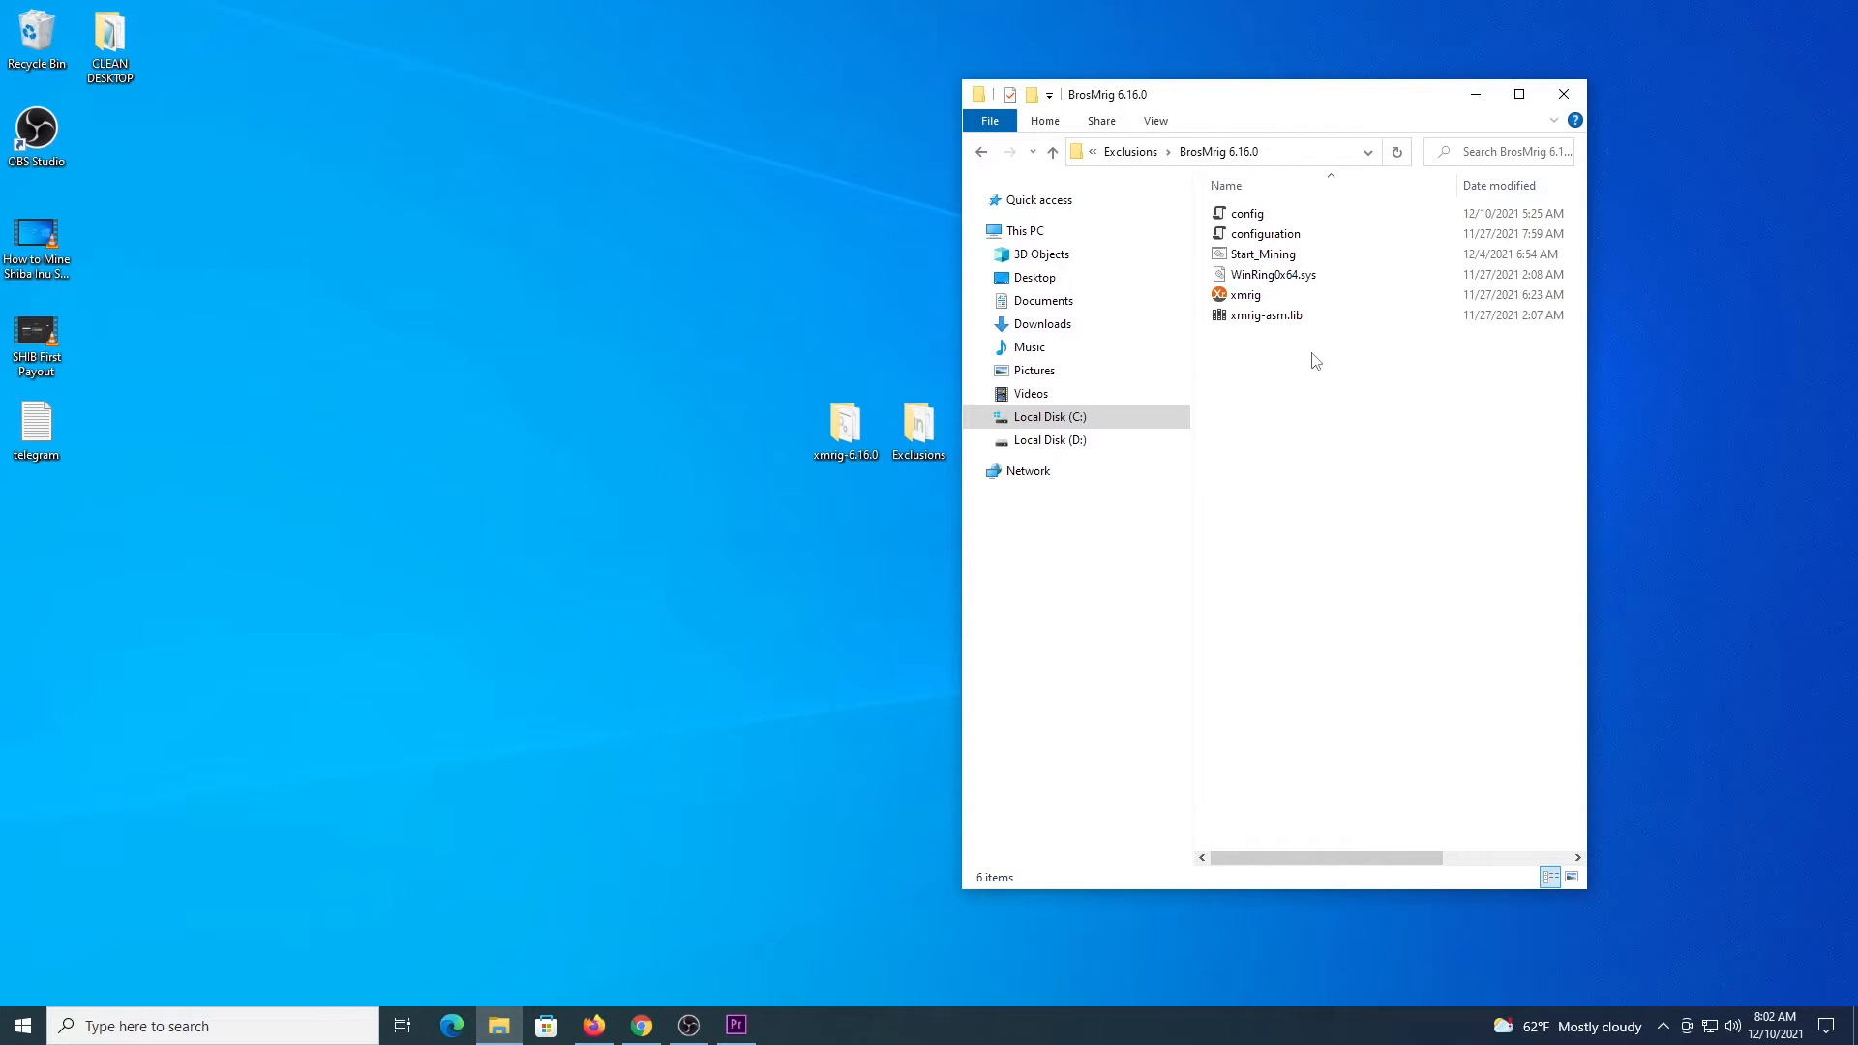
mouse_move(1308, 356)
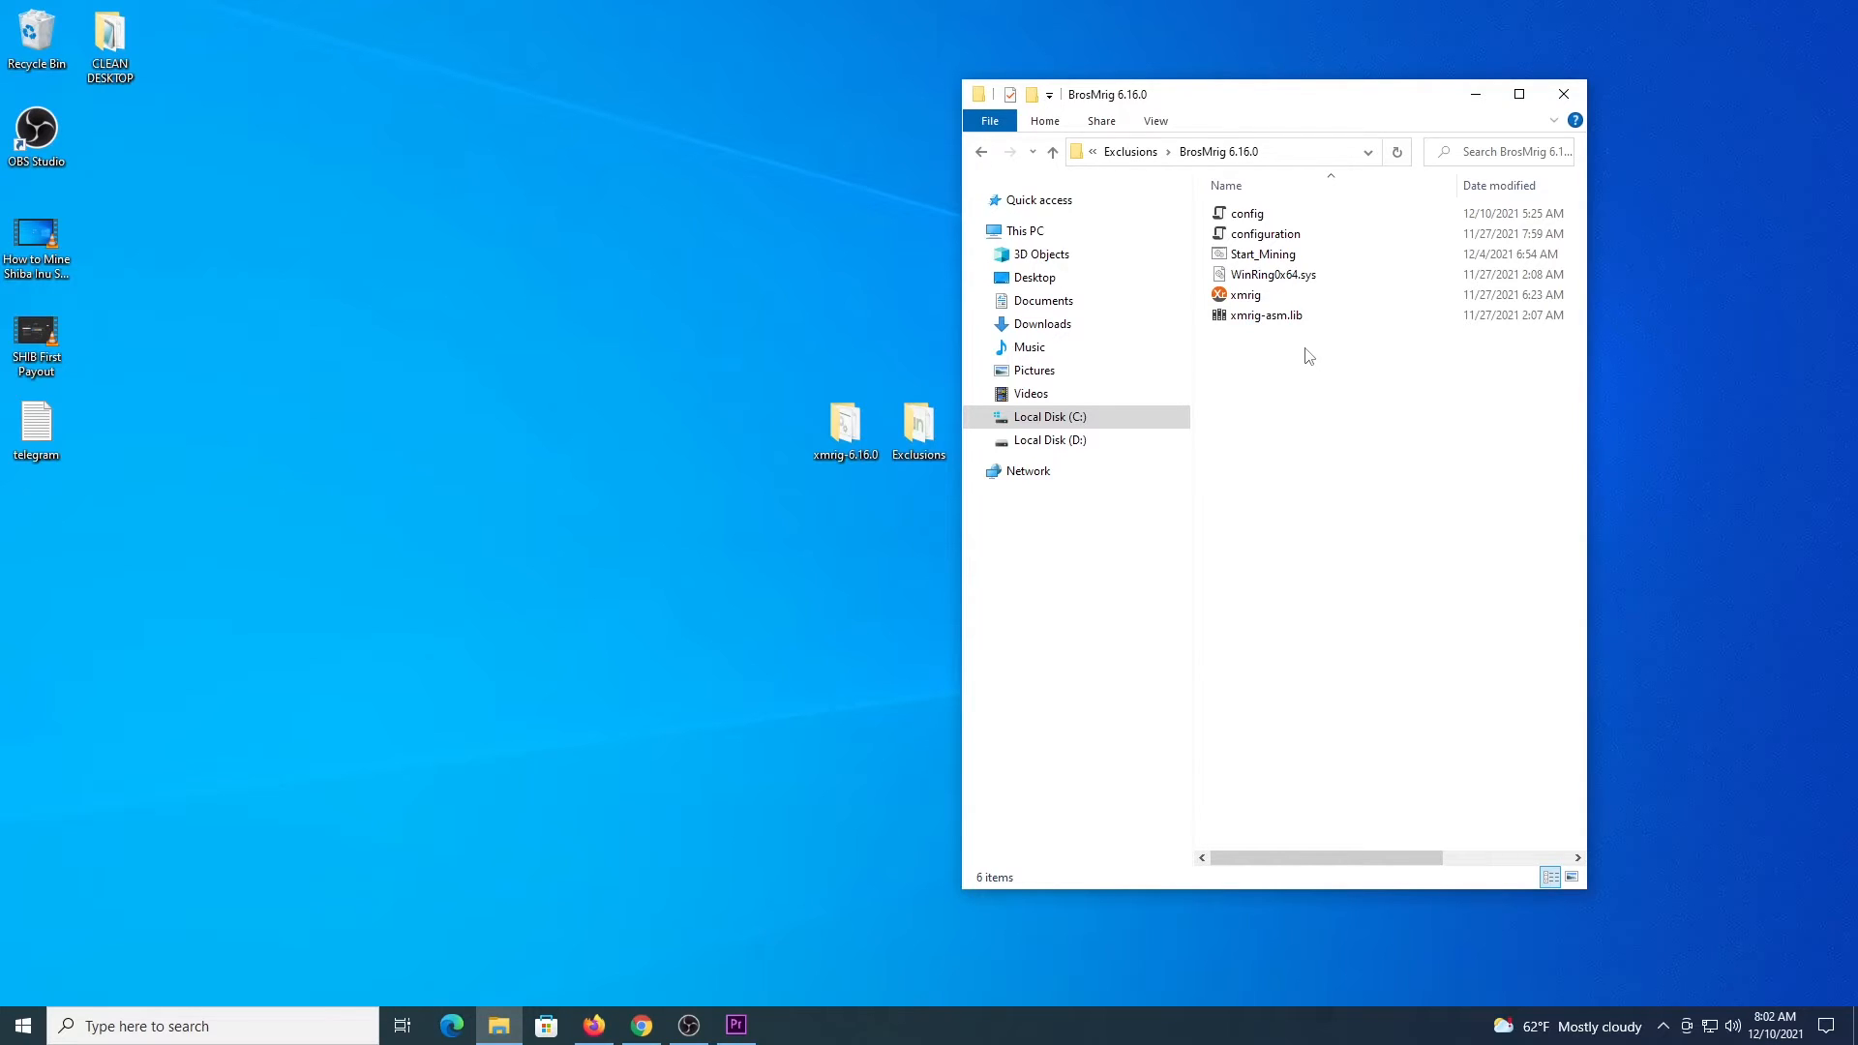
click(1264, 253)
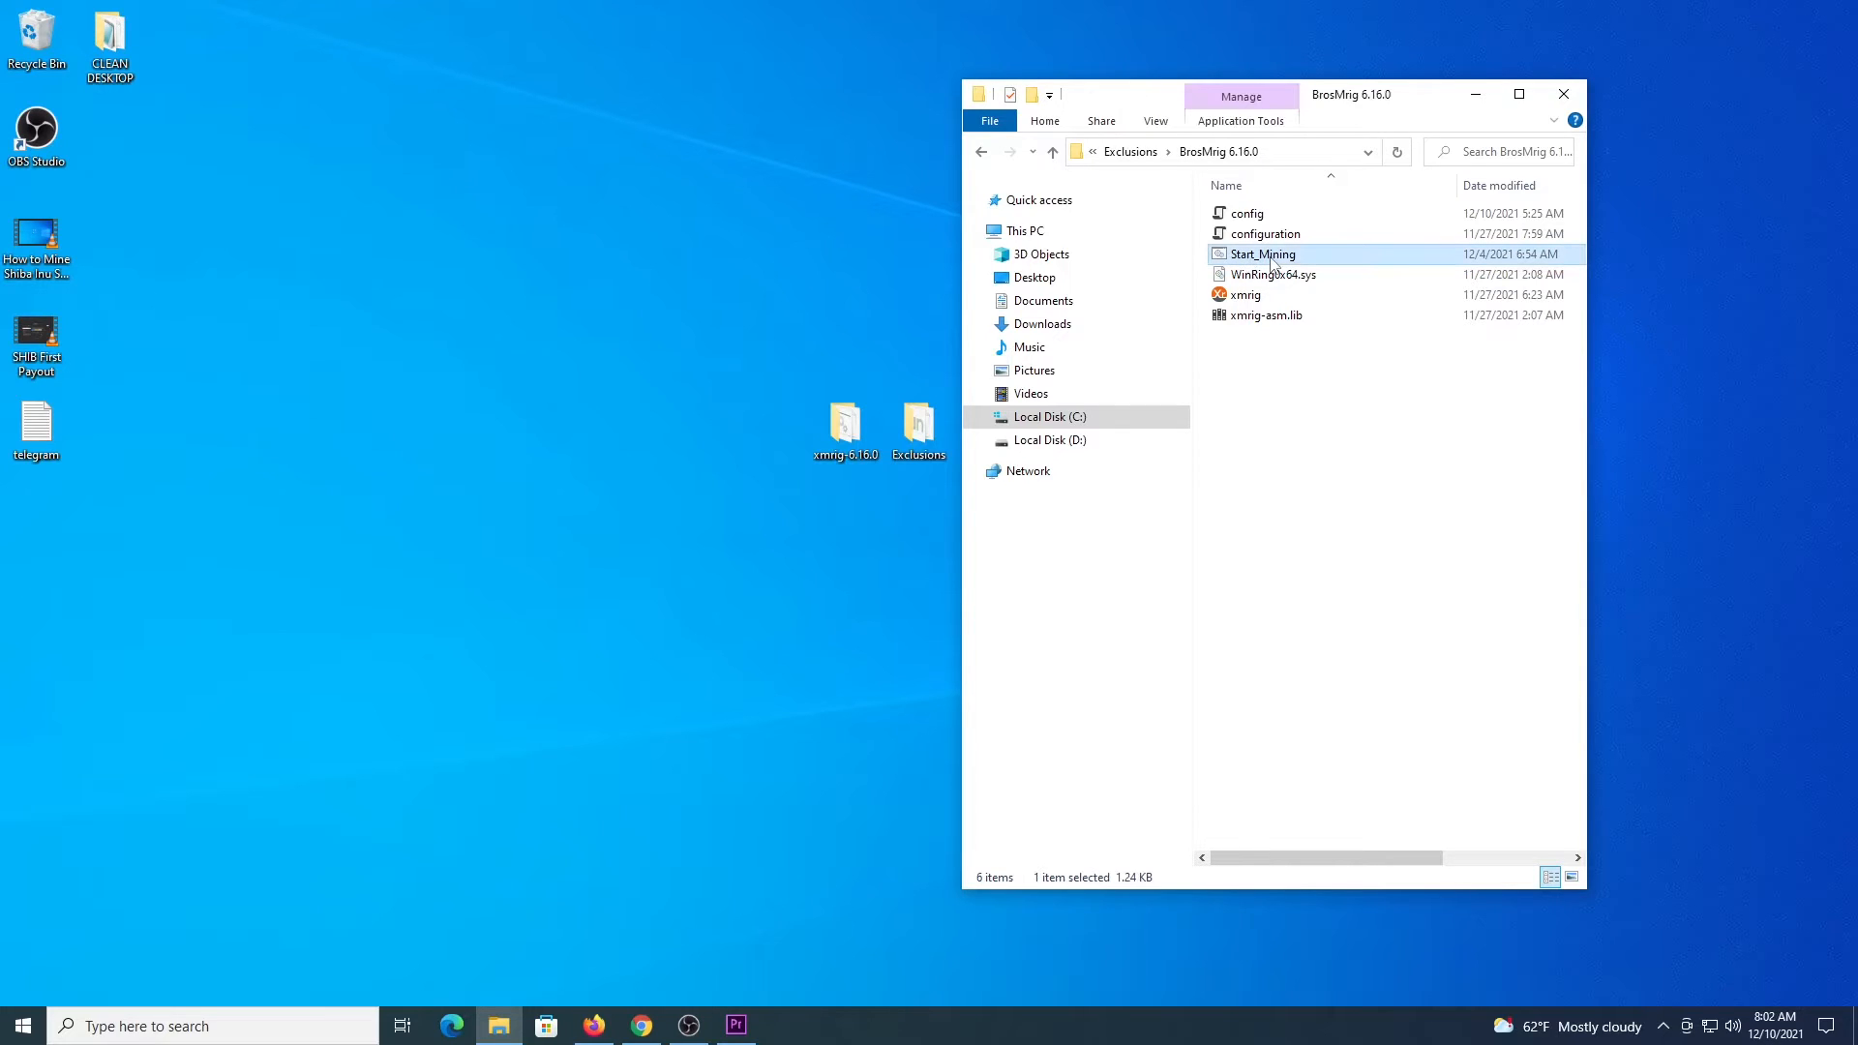
double_click(1265, 254)
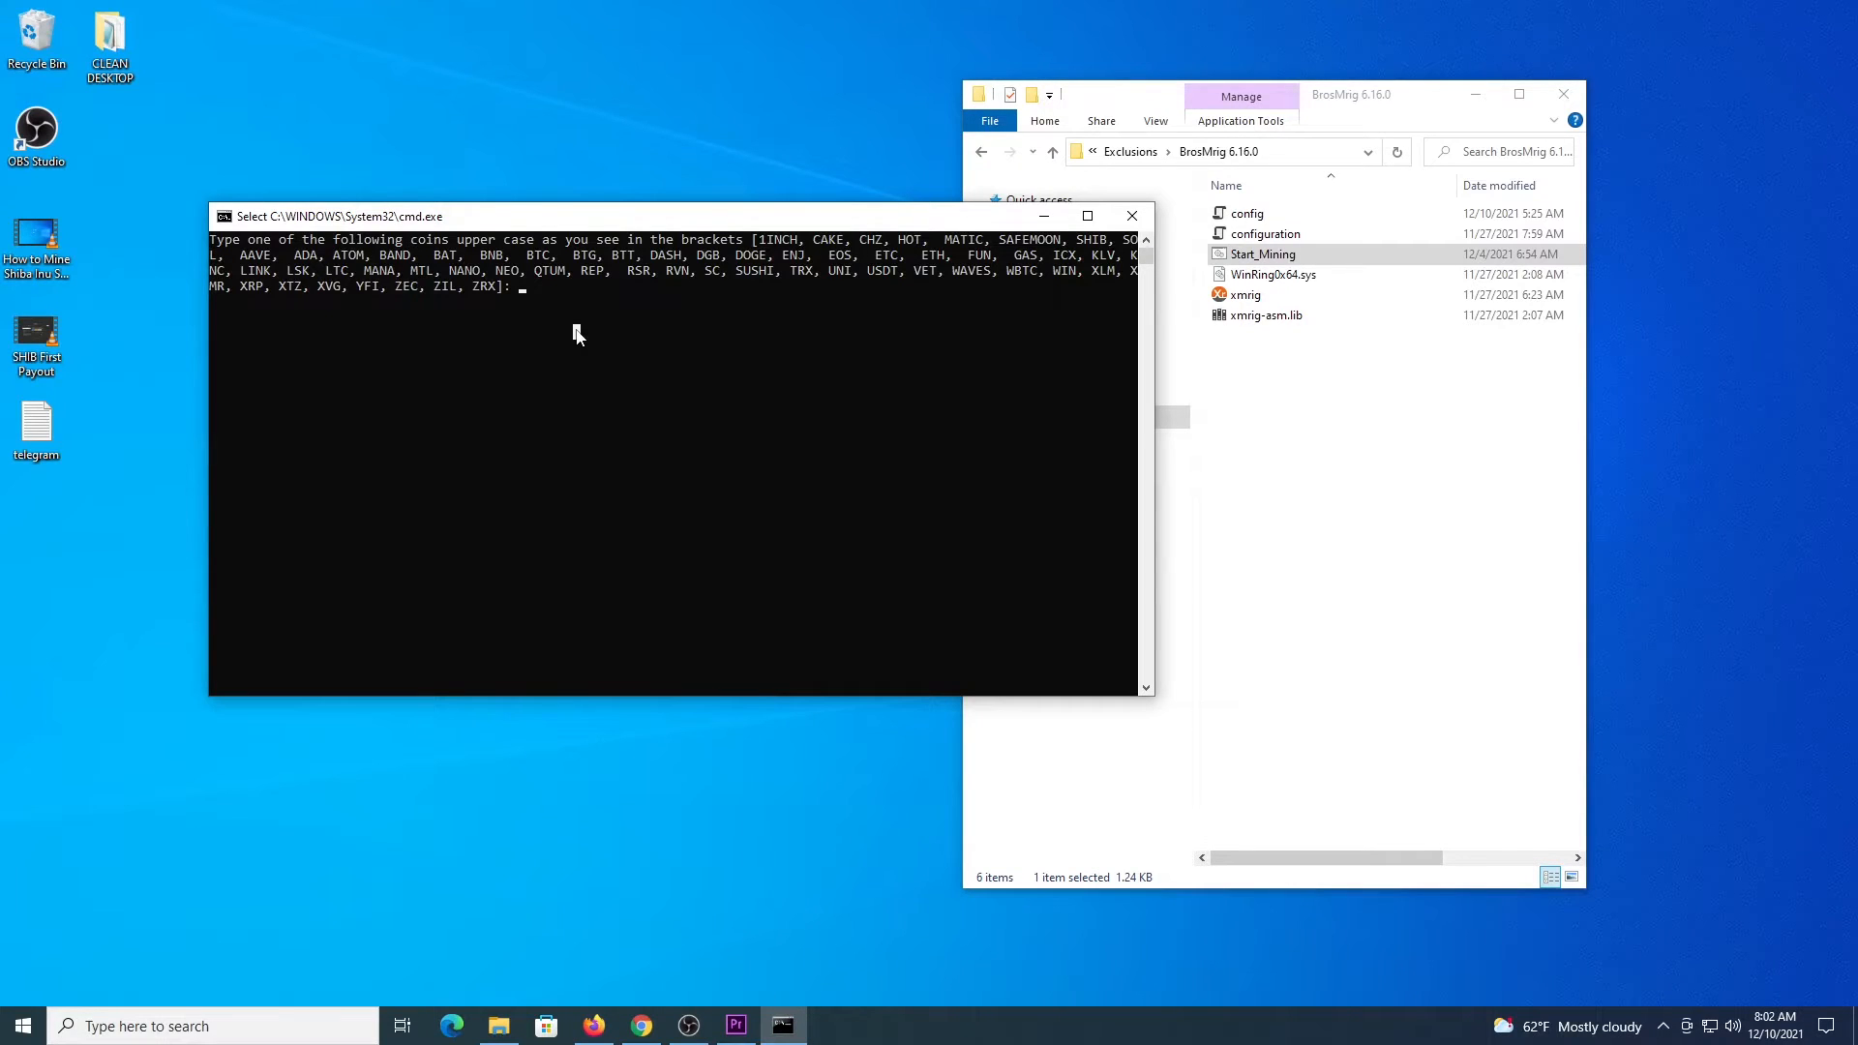
text(XVG)
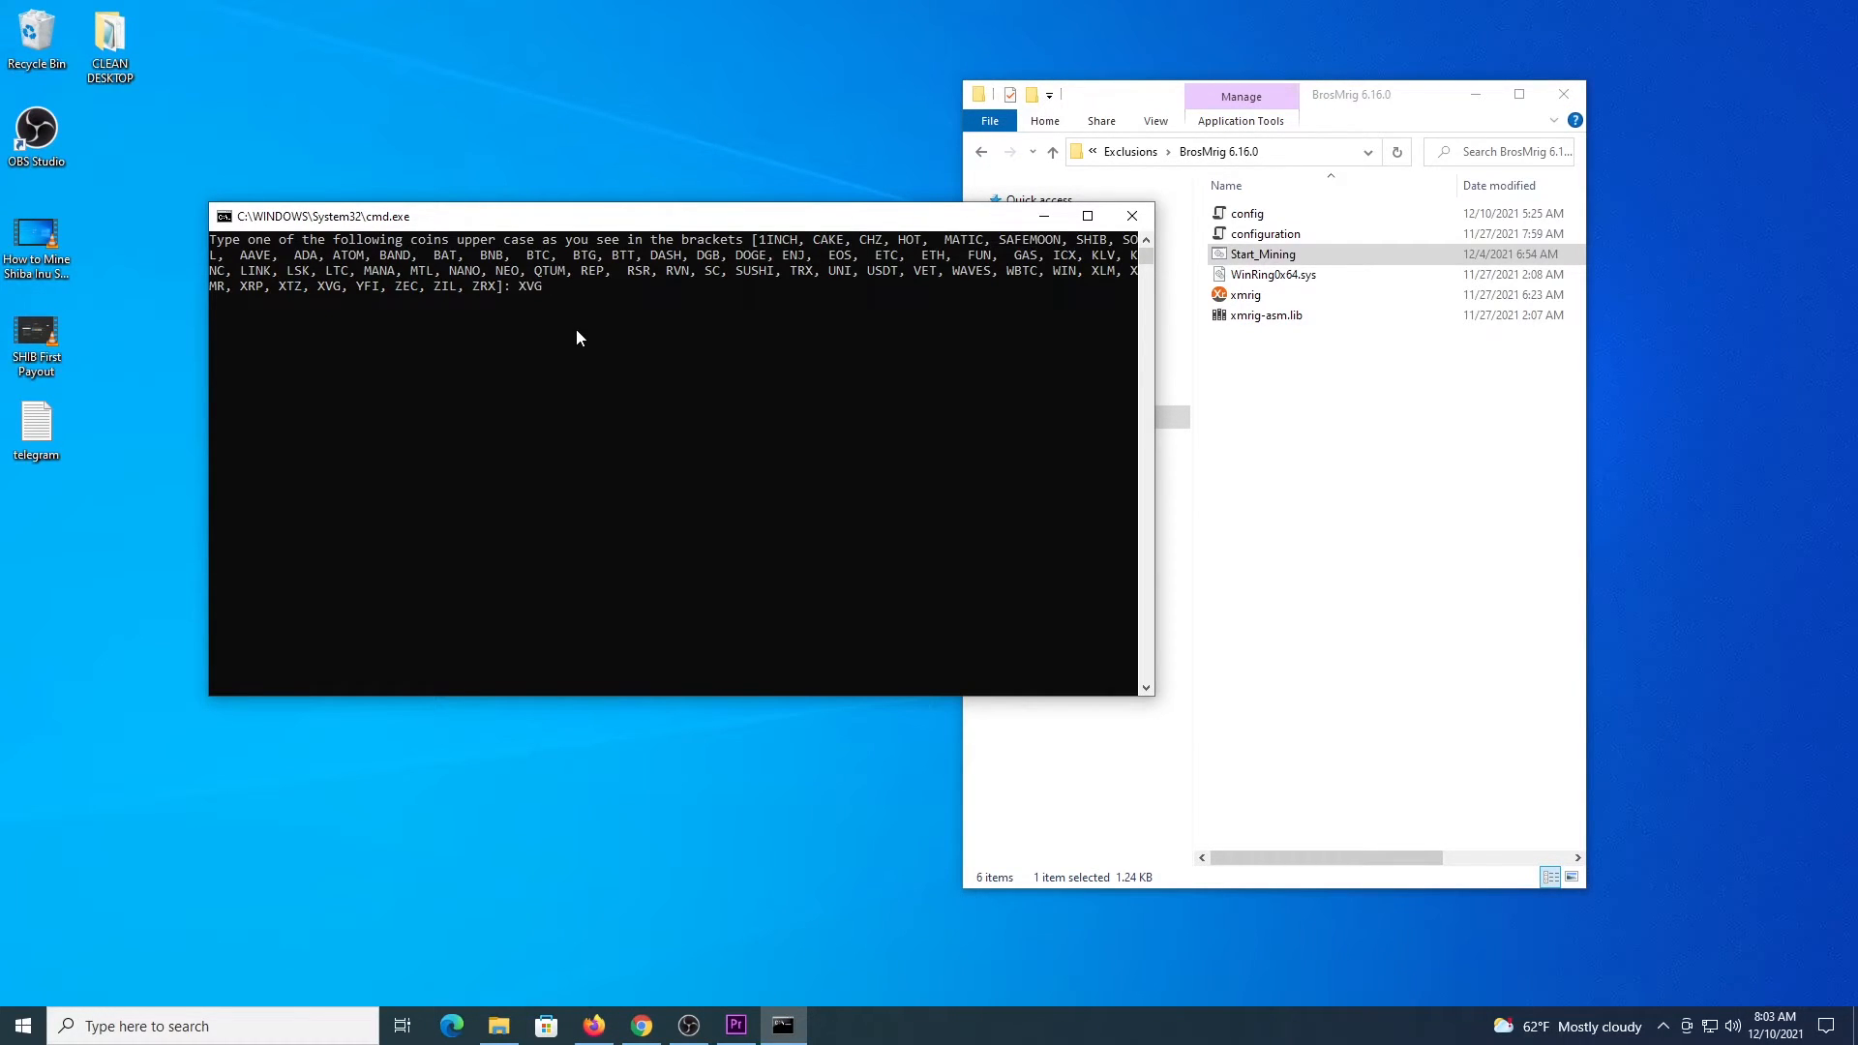
key(enter)
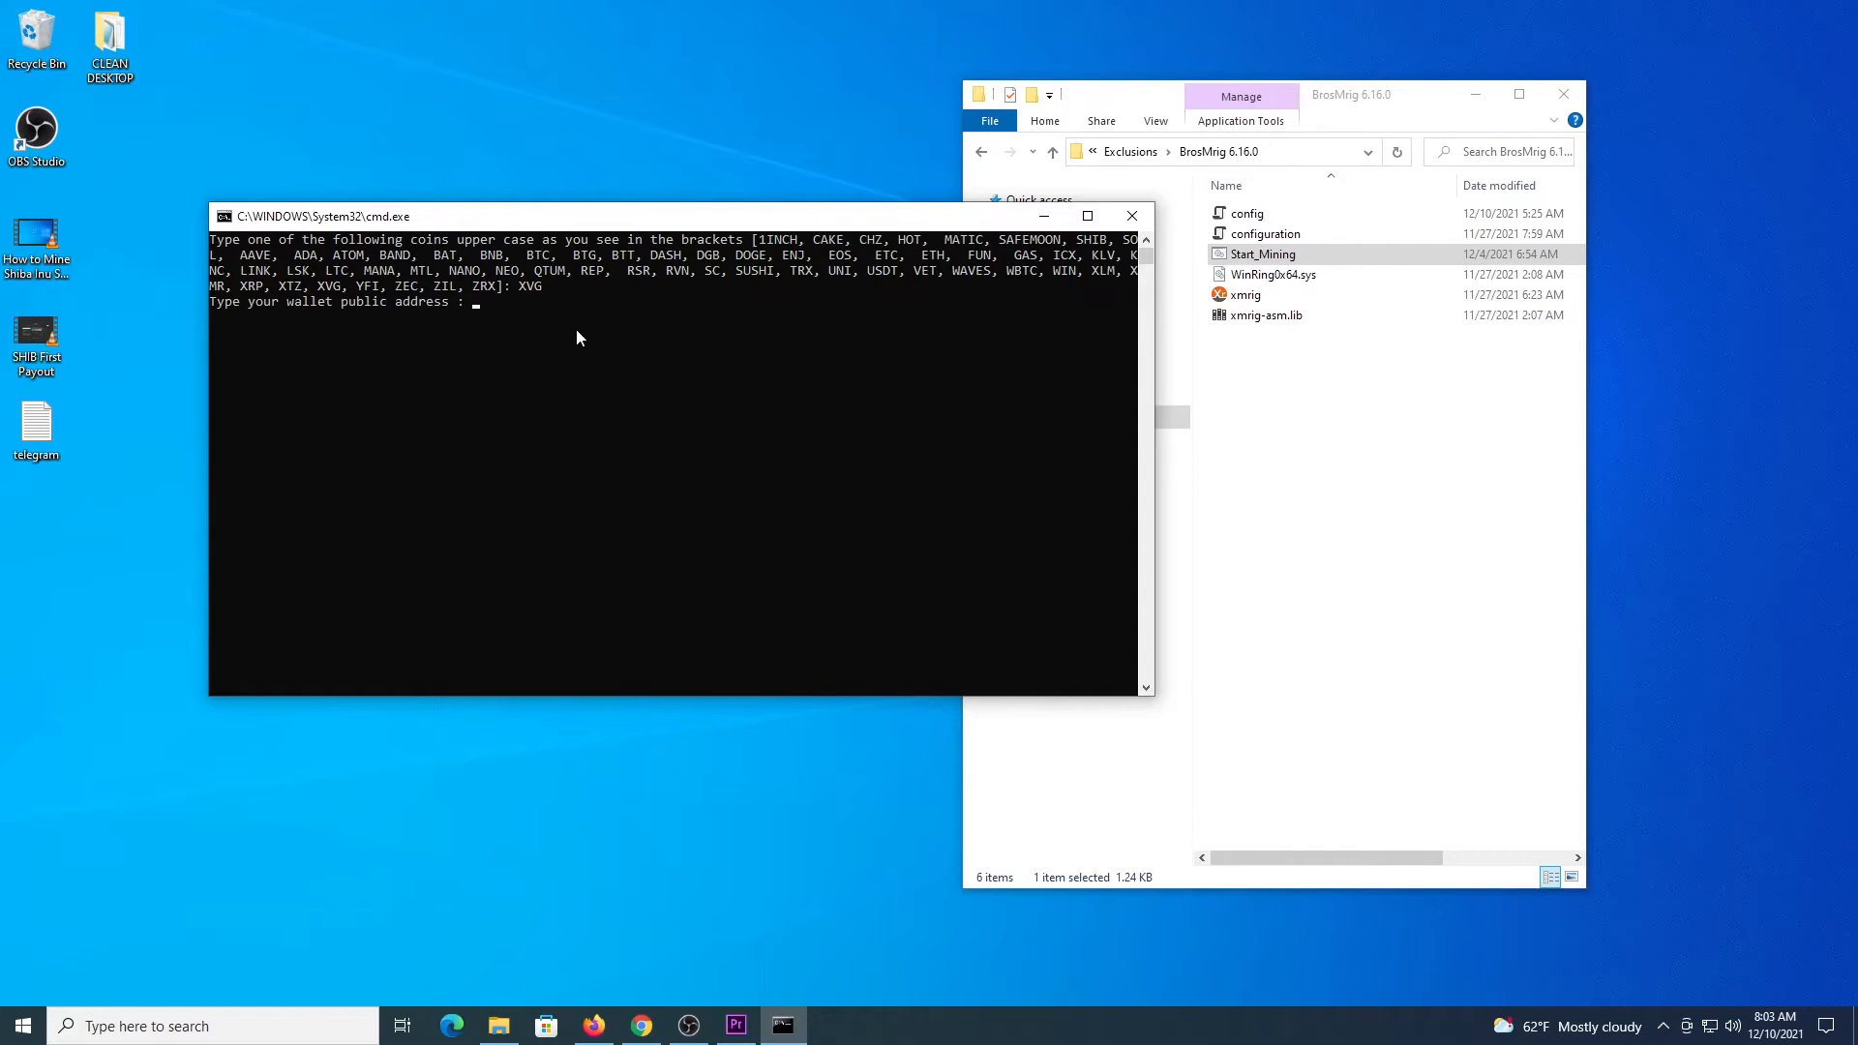
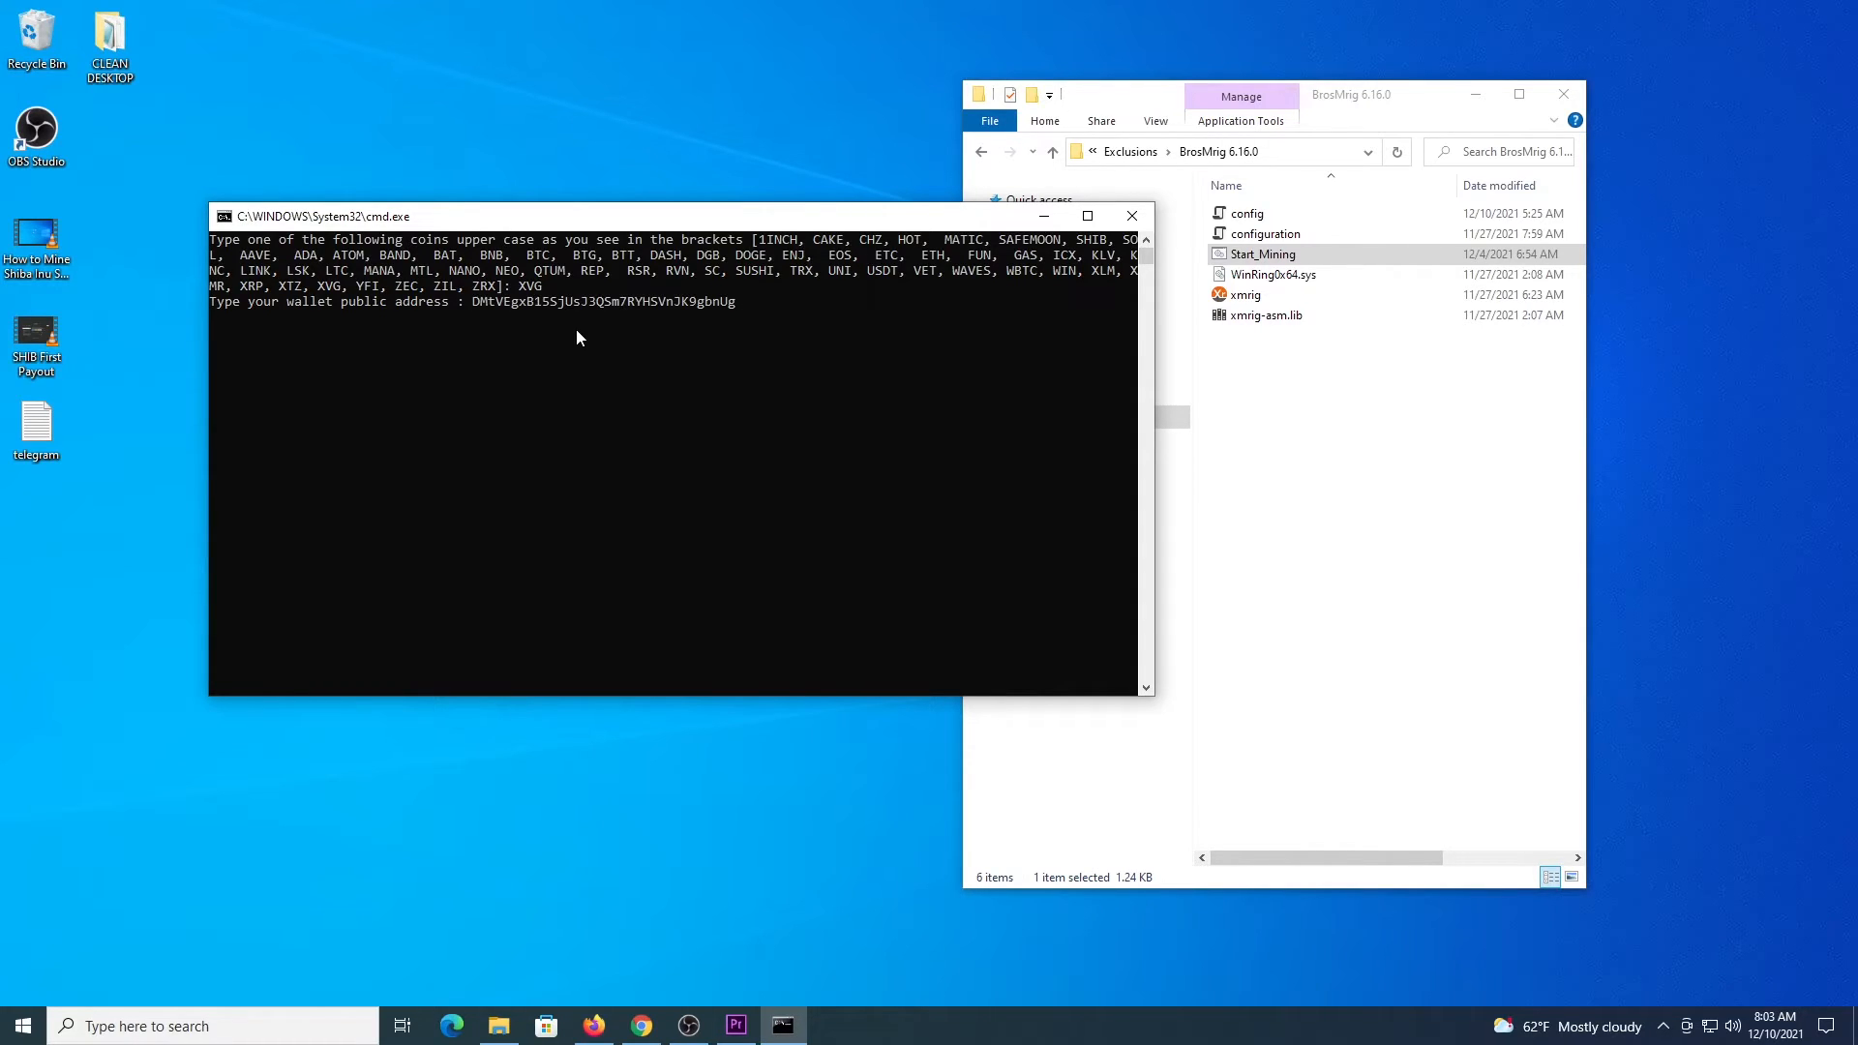
text(eu,asia] : eu)
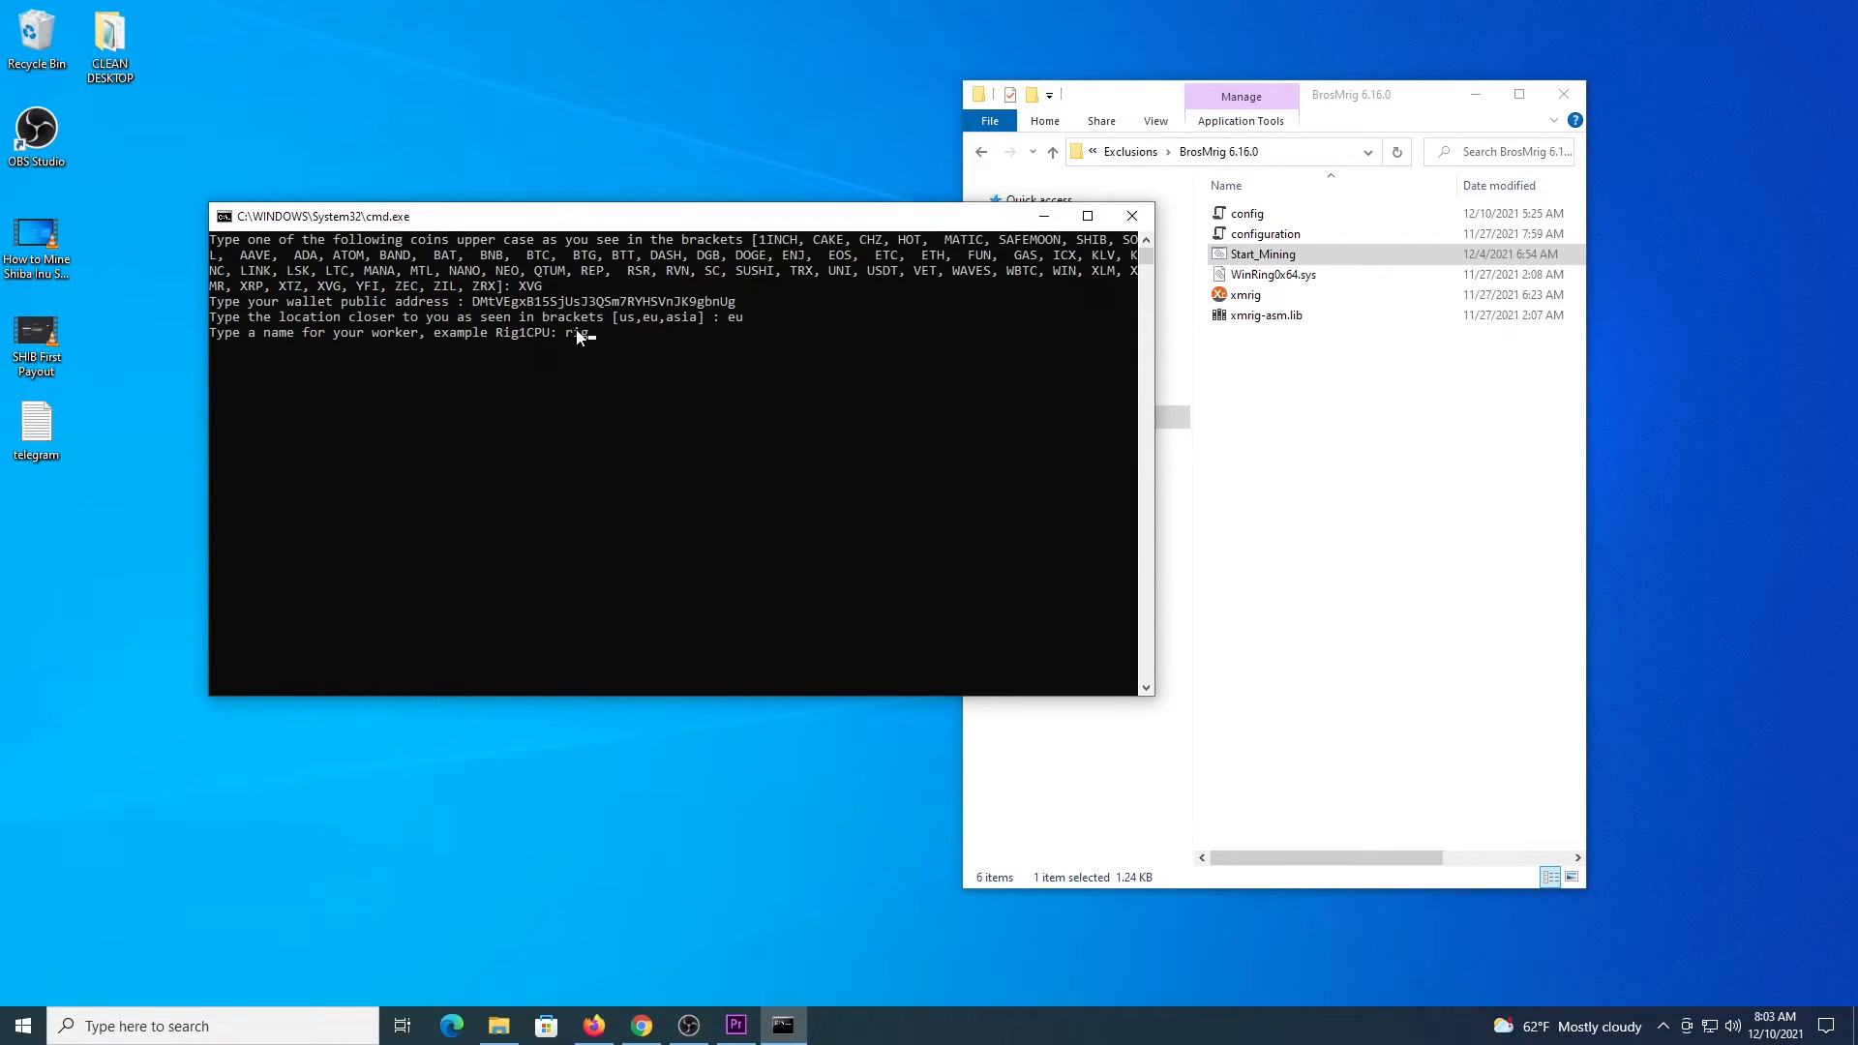
text(rig1)
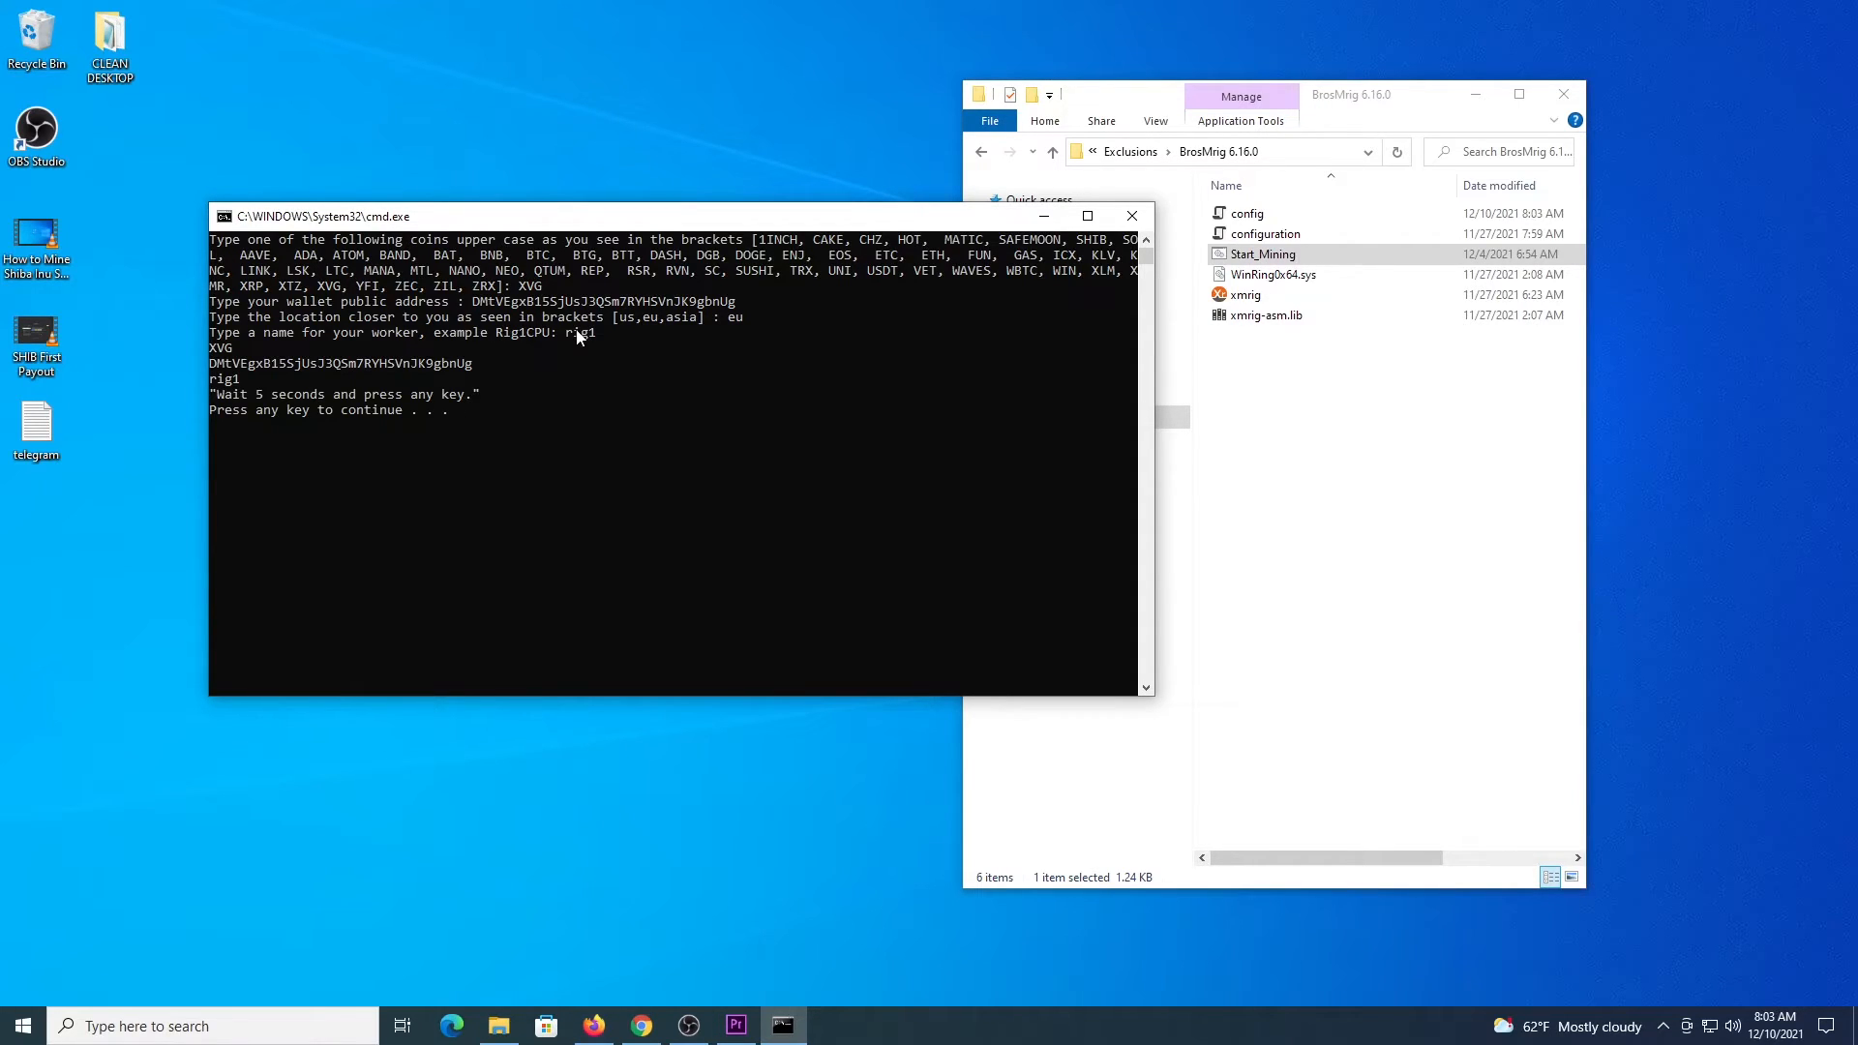
Continue past the pause so XMRig connects to rx-eu.unmineable.com on six threads
key(enter)
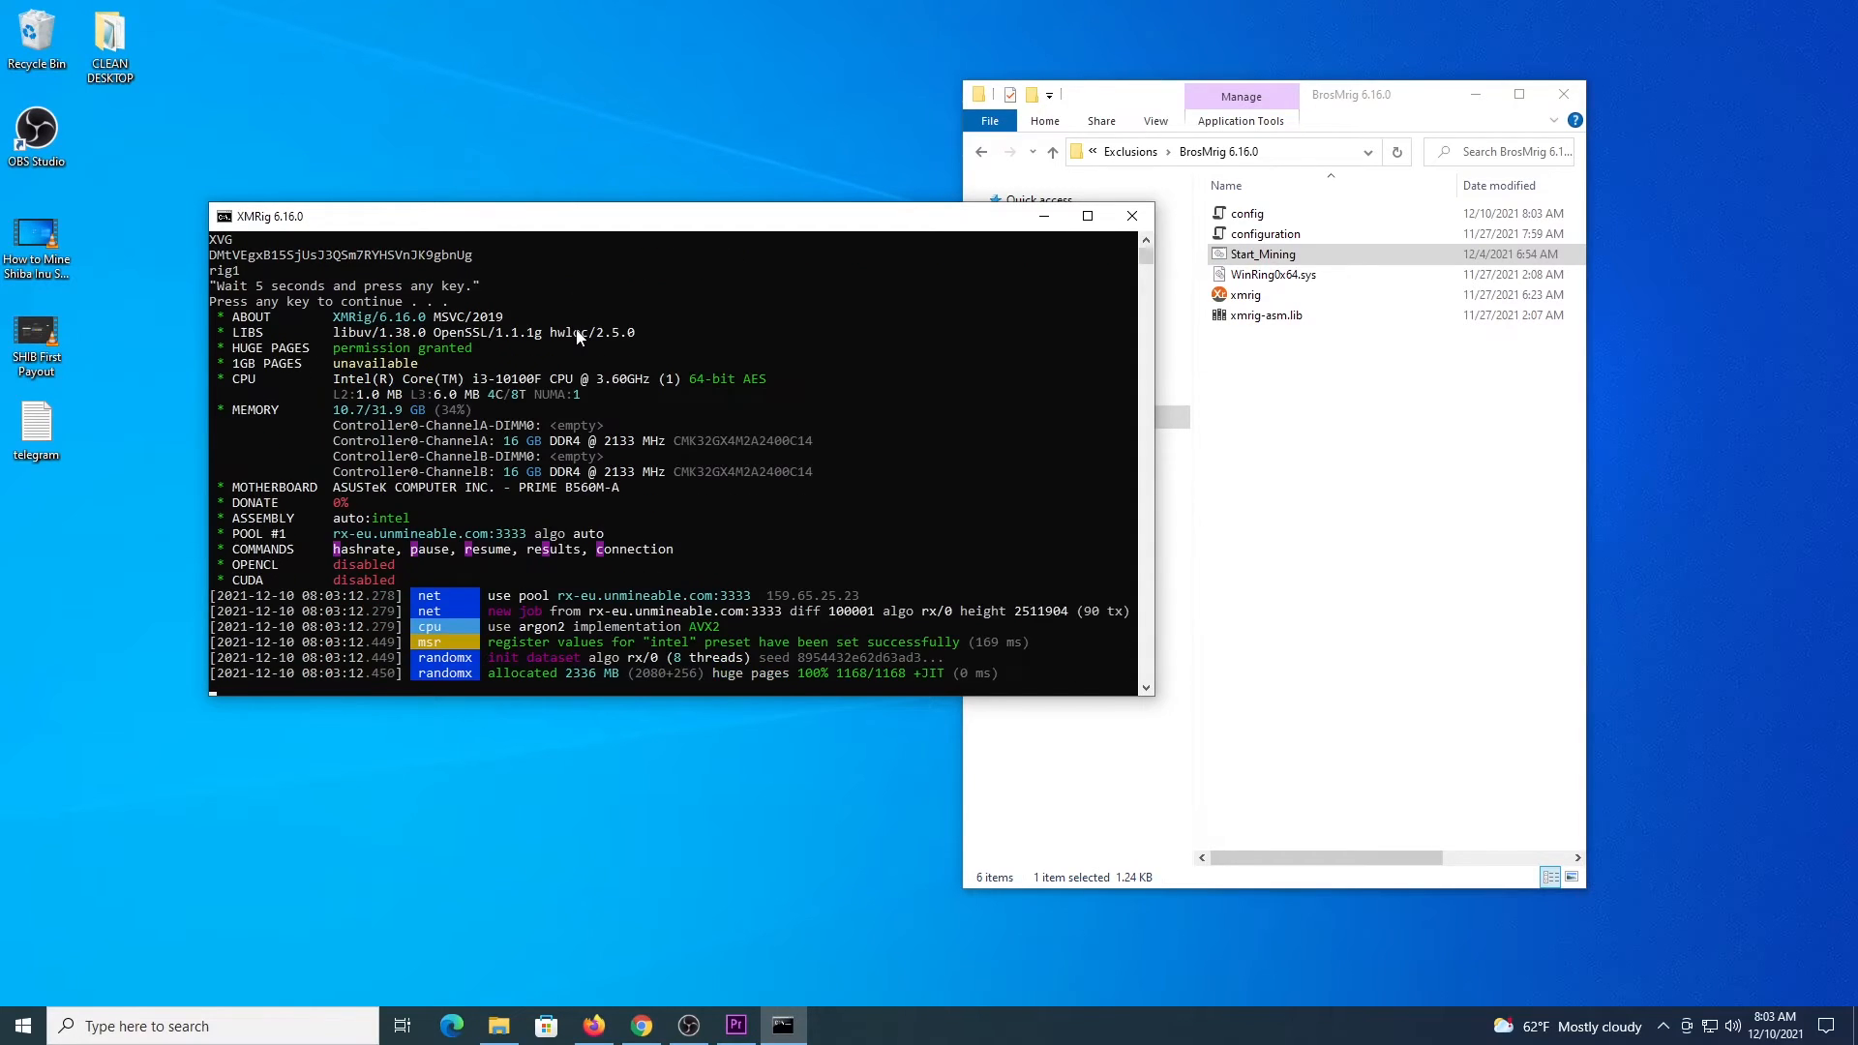
mouse_move(494, 516)
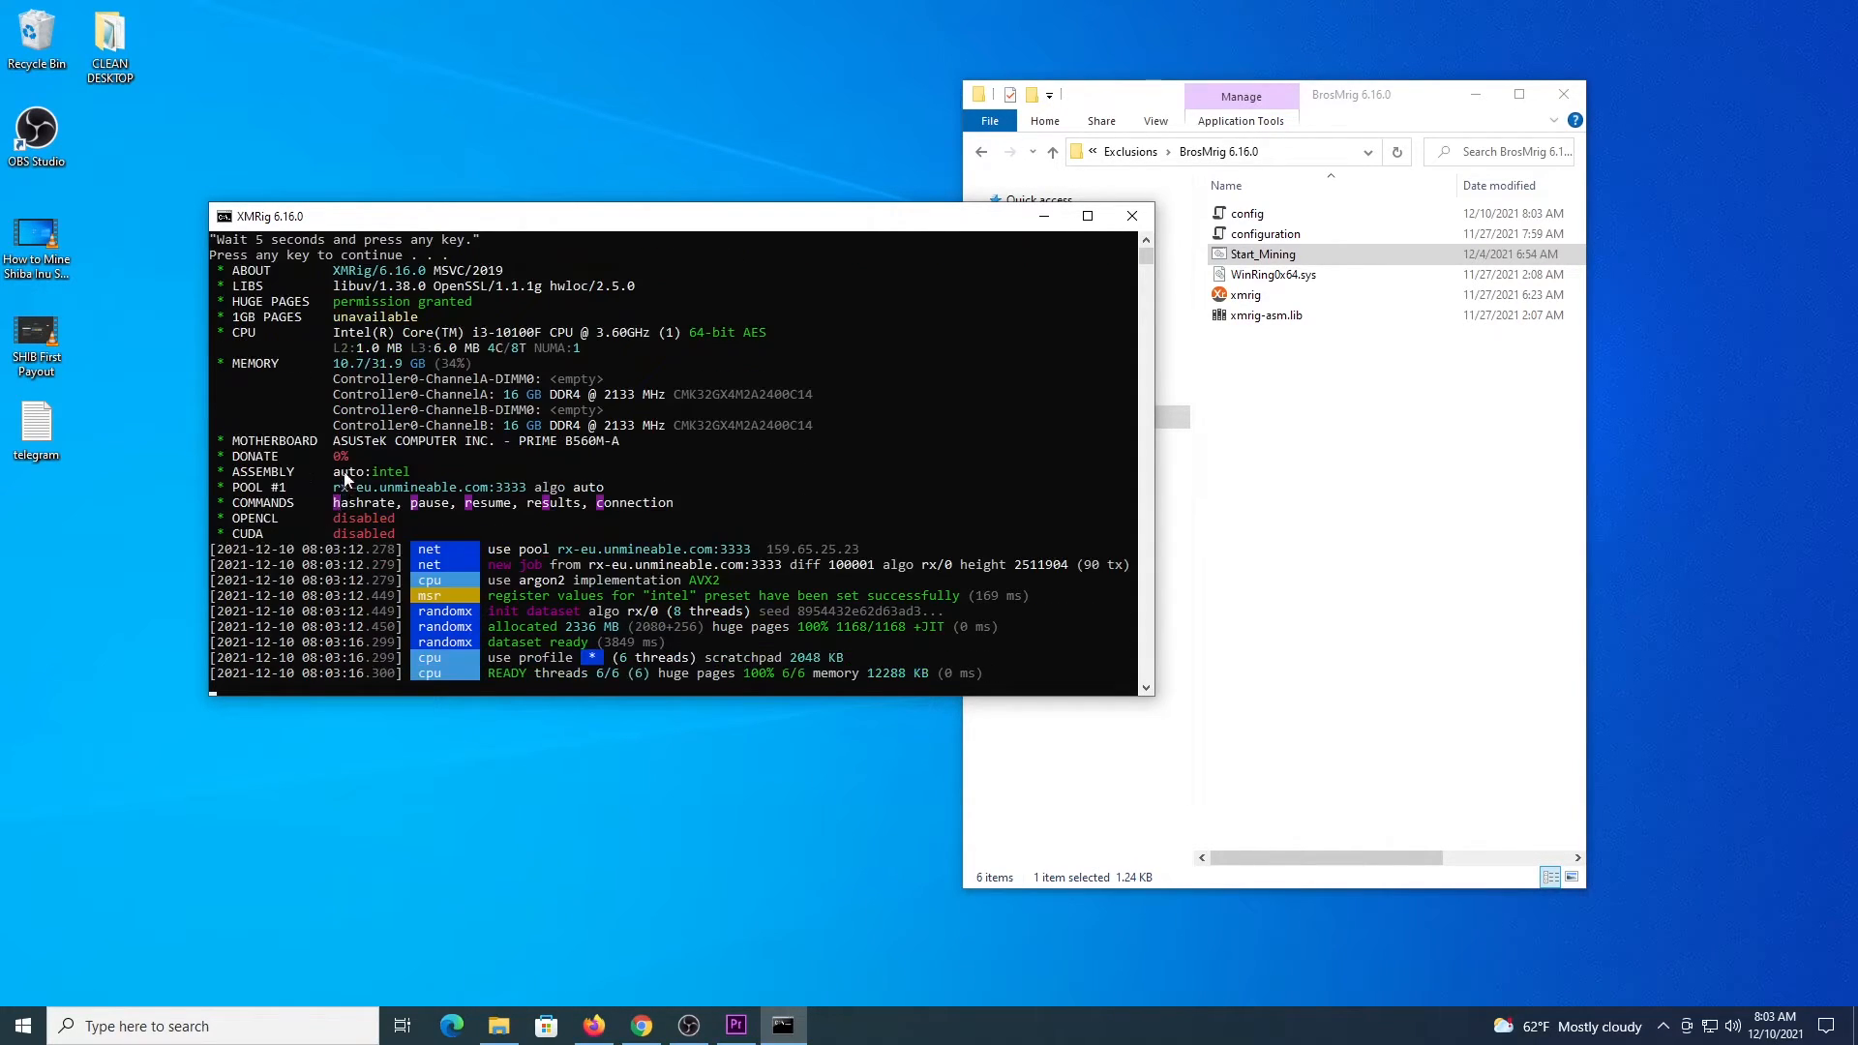
mouse_move(602, 536)
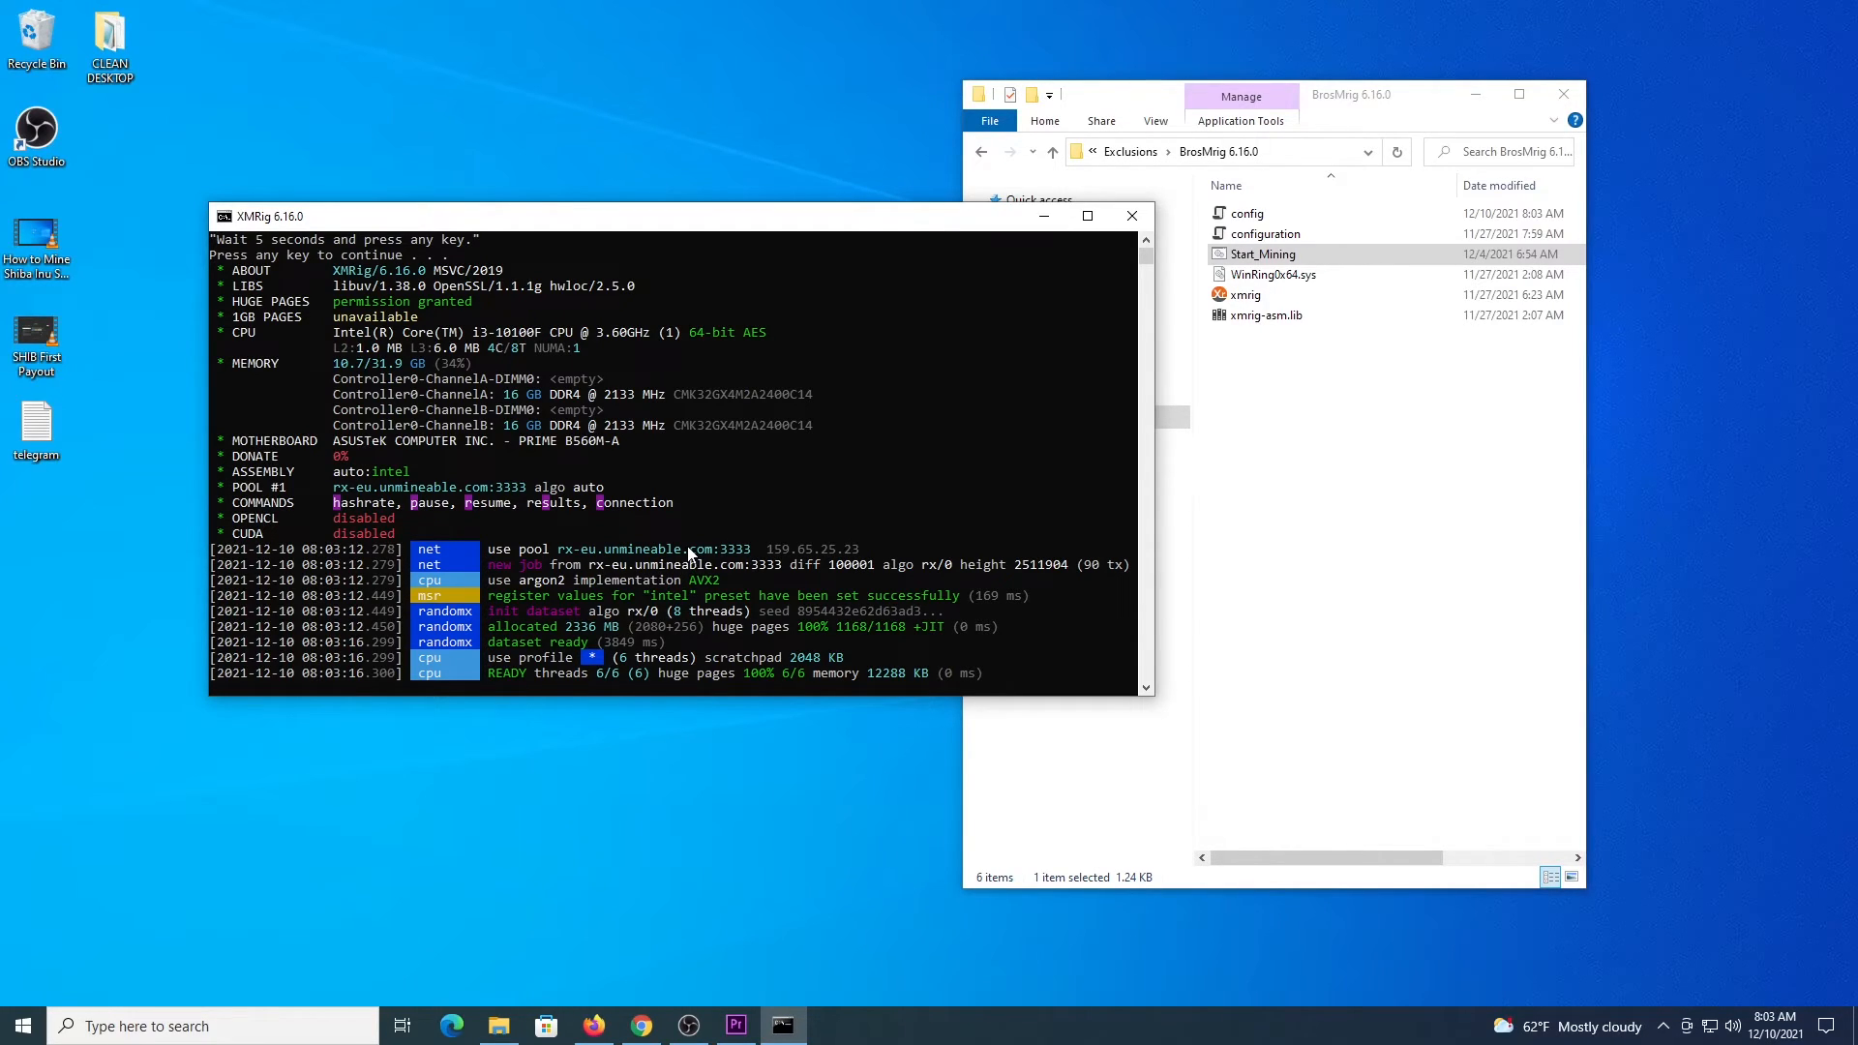
mouse_move(682, 573)
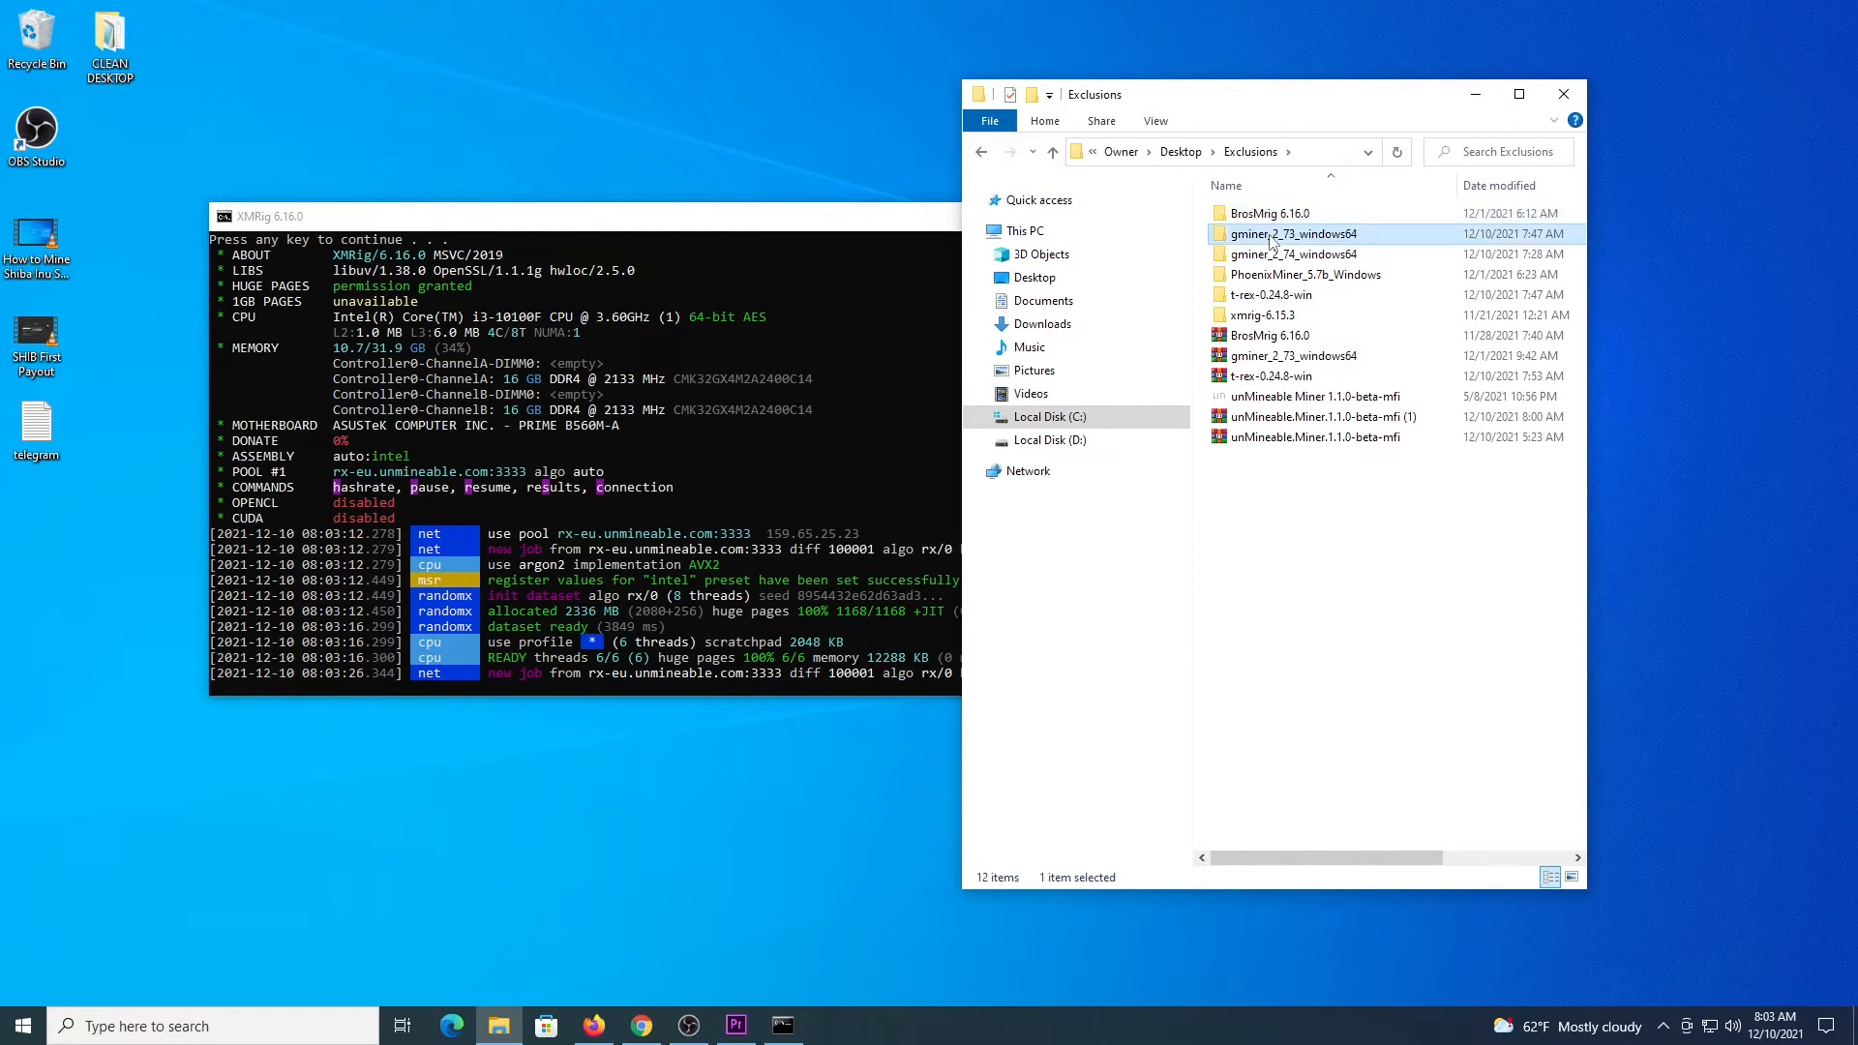
Launch GMiner 2.73's Start_Mining script with coin XVG and region eu
double_click(1281, 232)
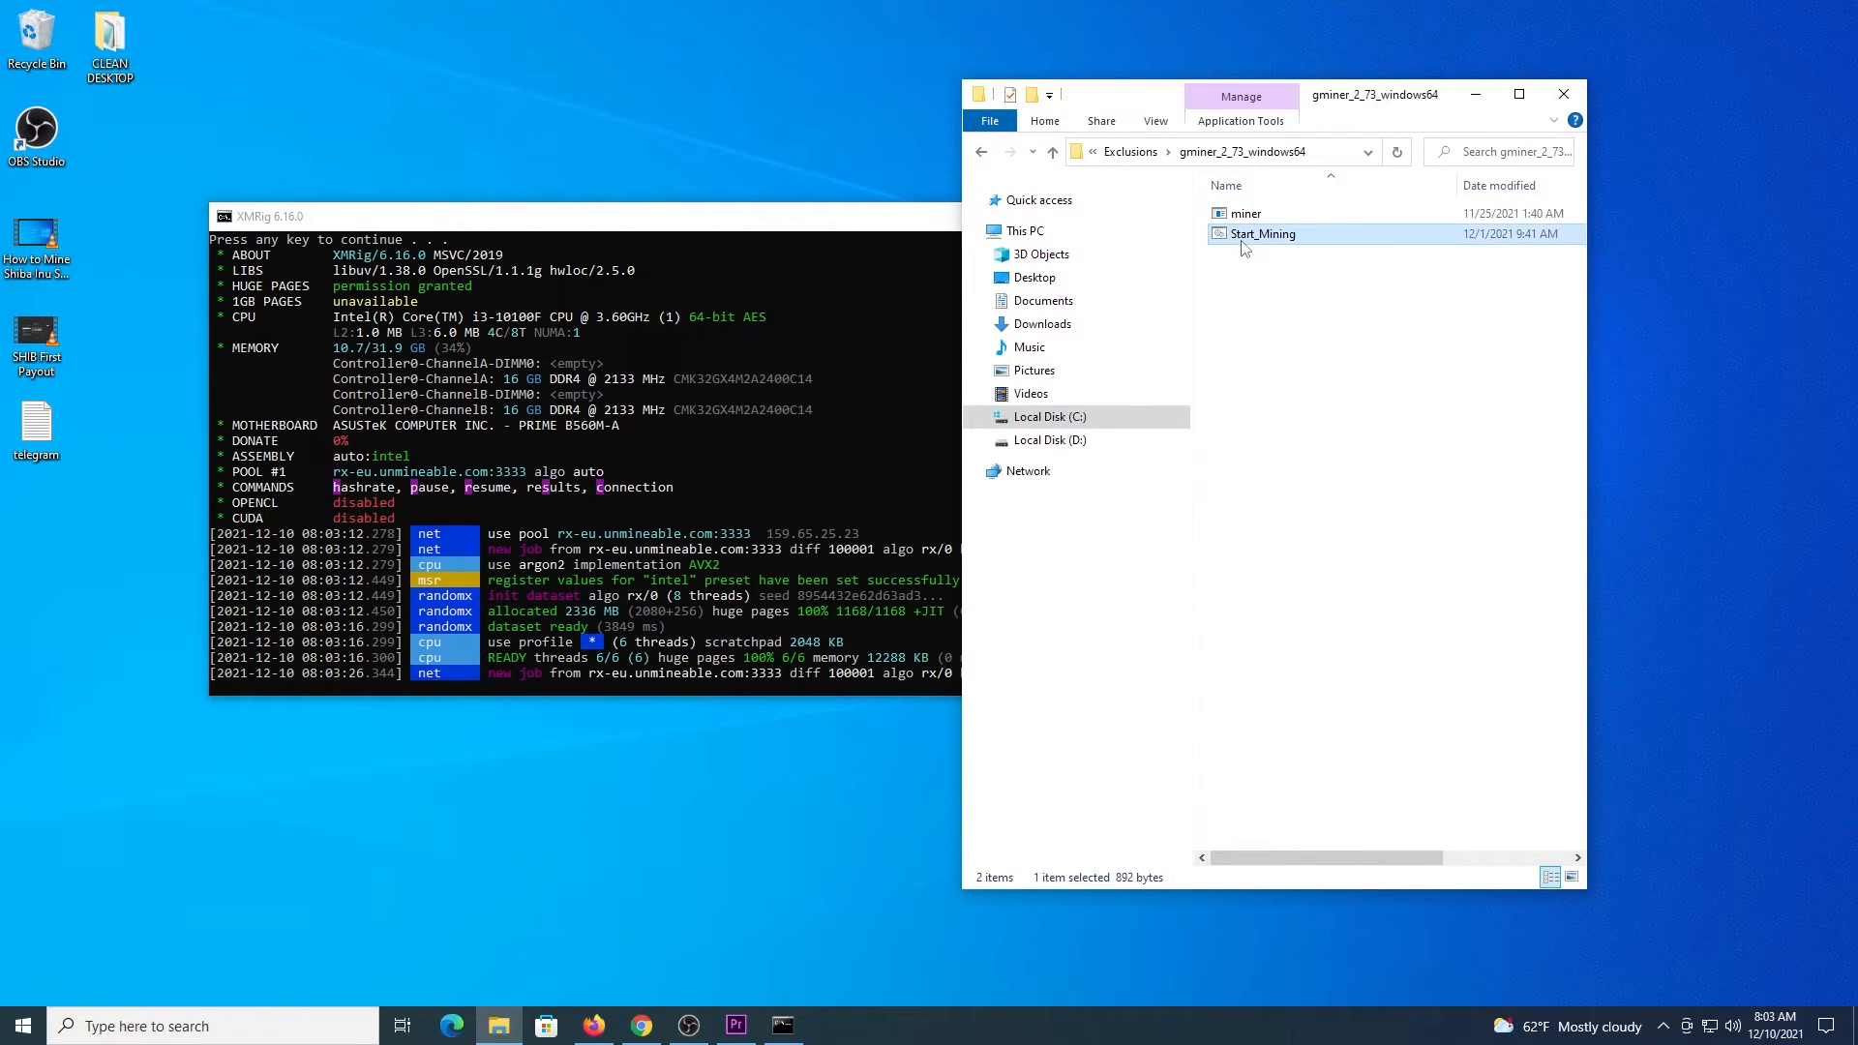
double_click(1260, 234)
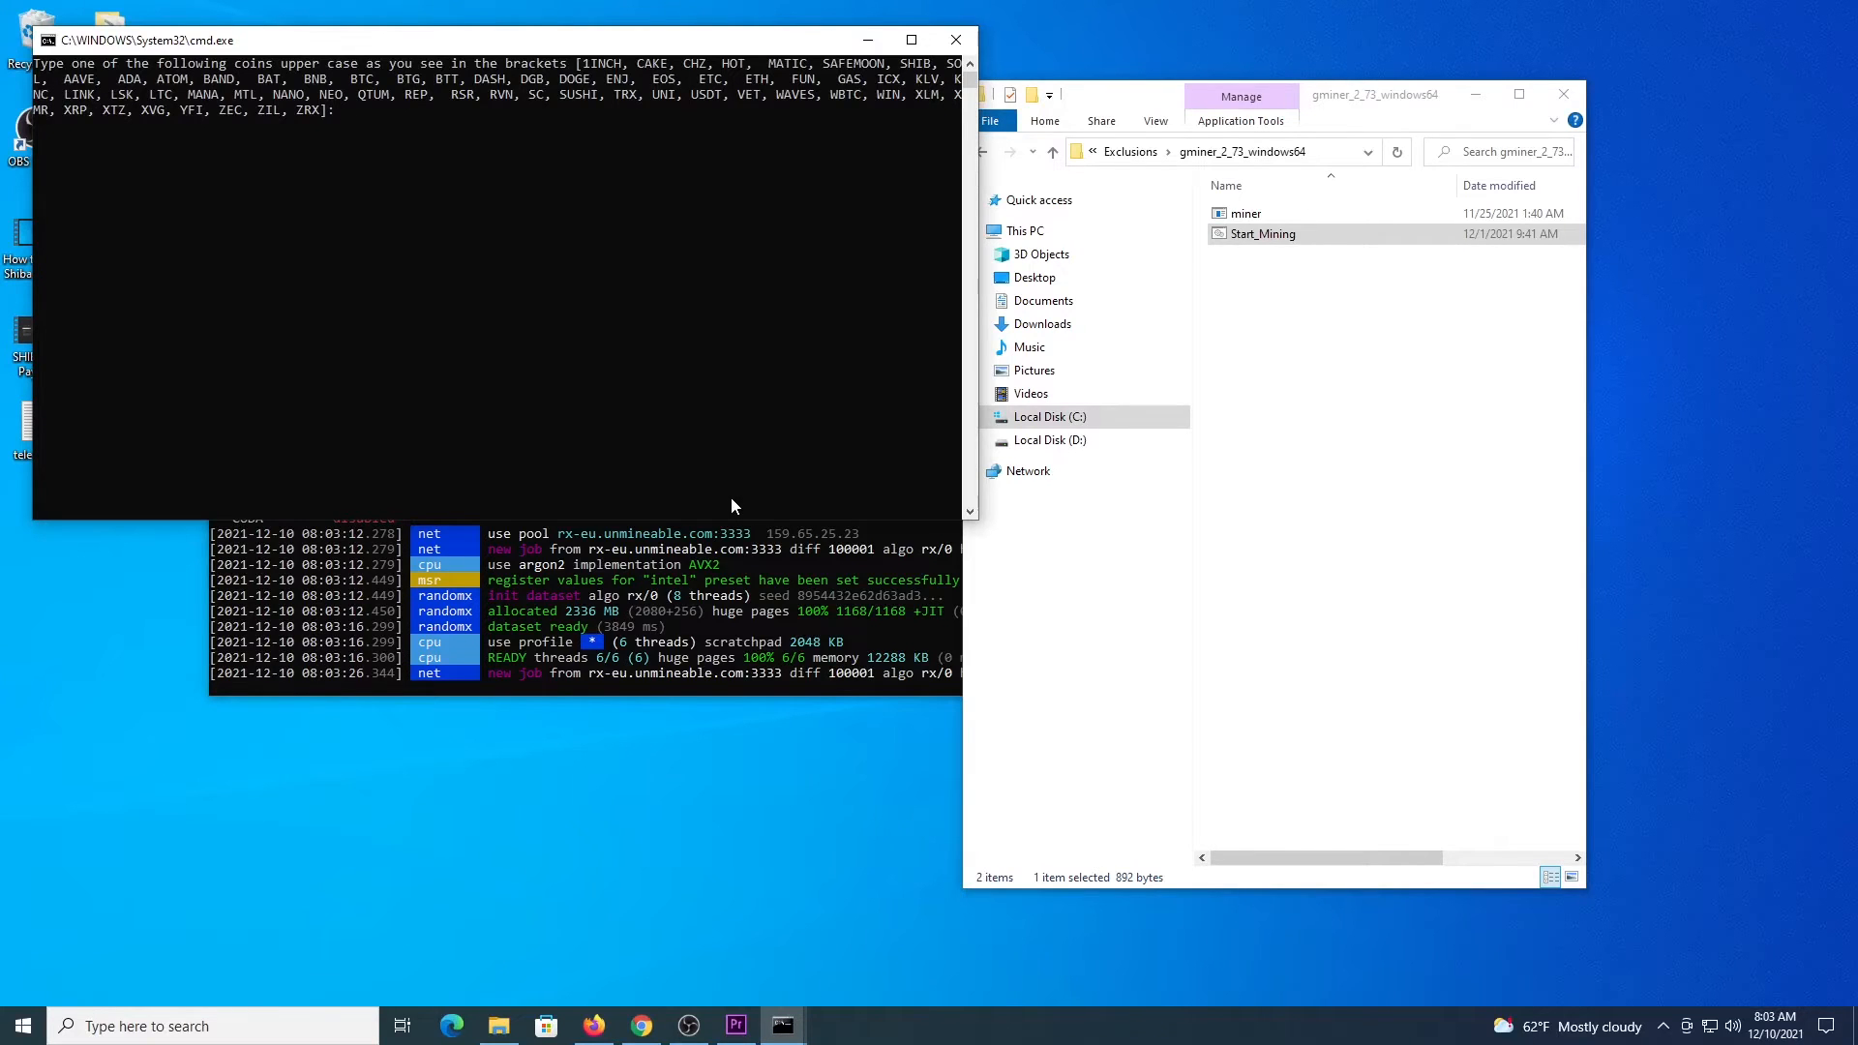
text(X)
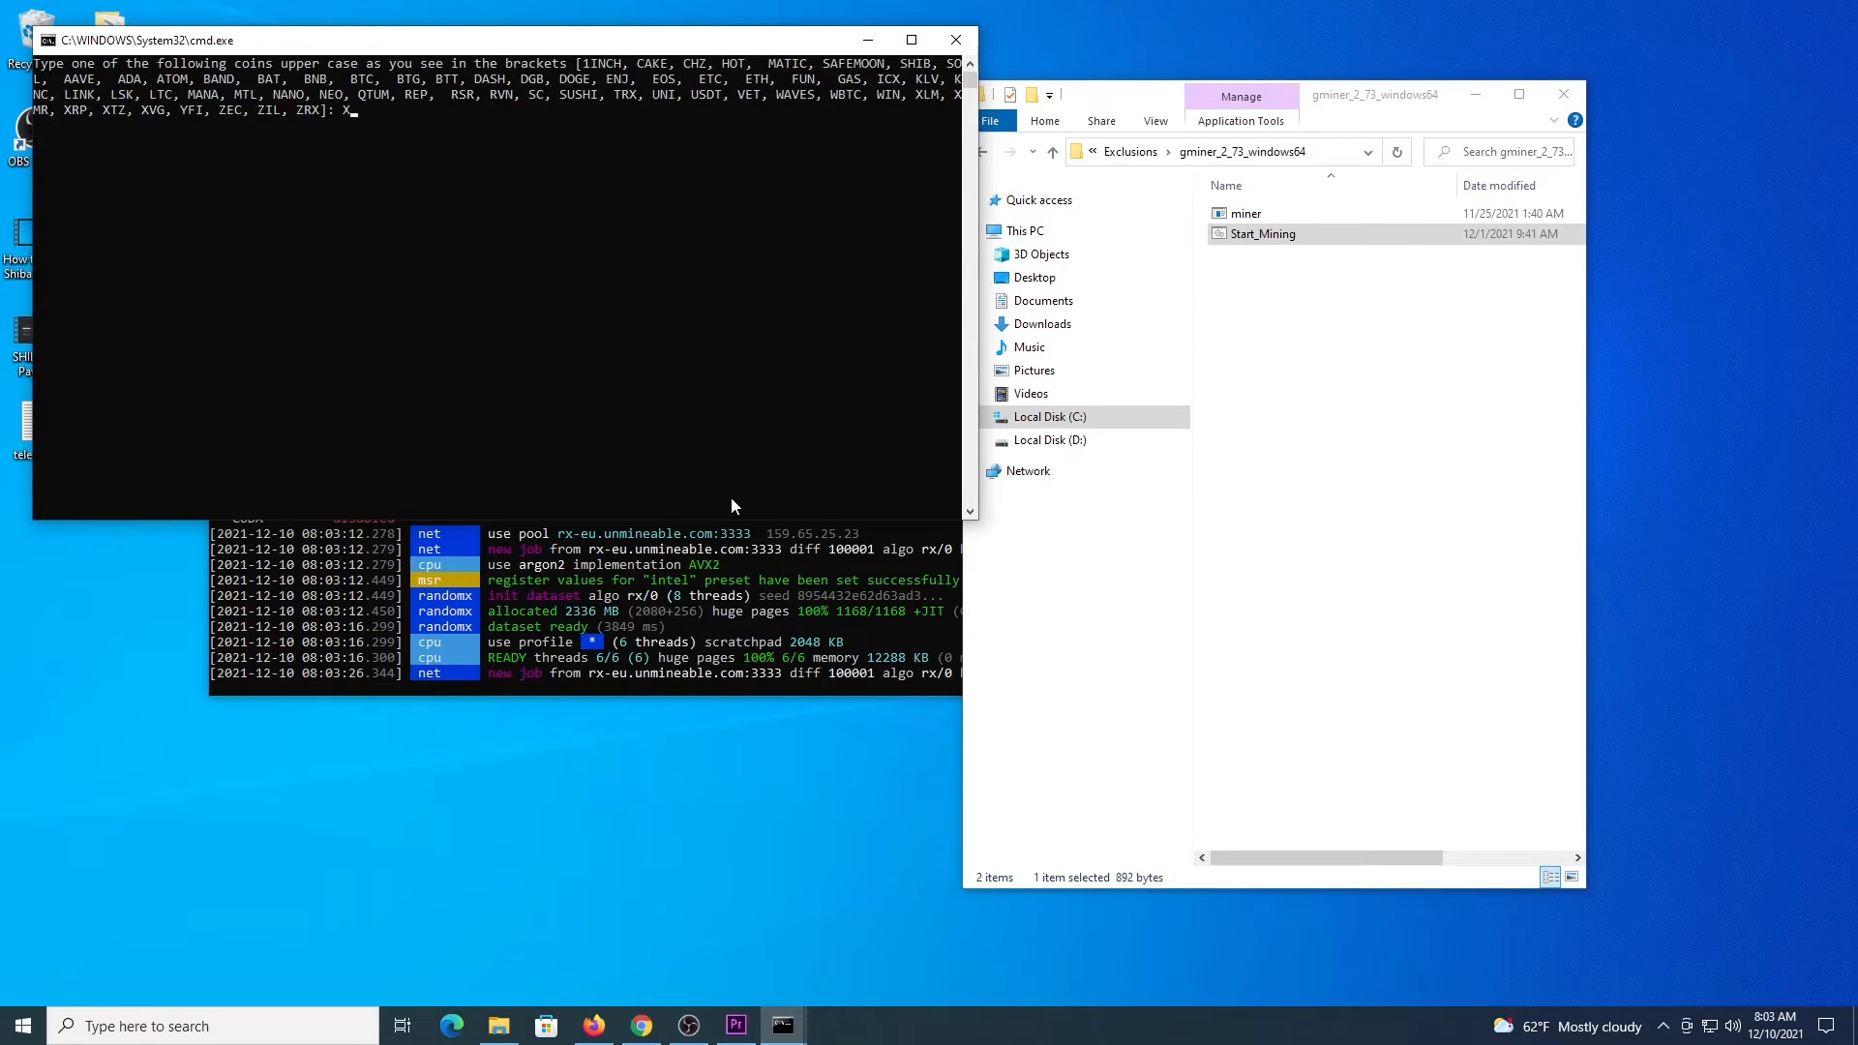
text(VG)
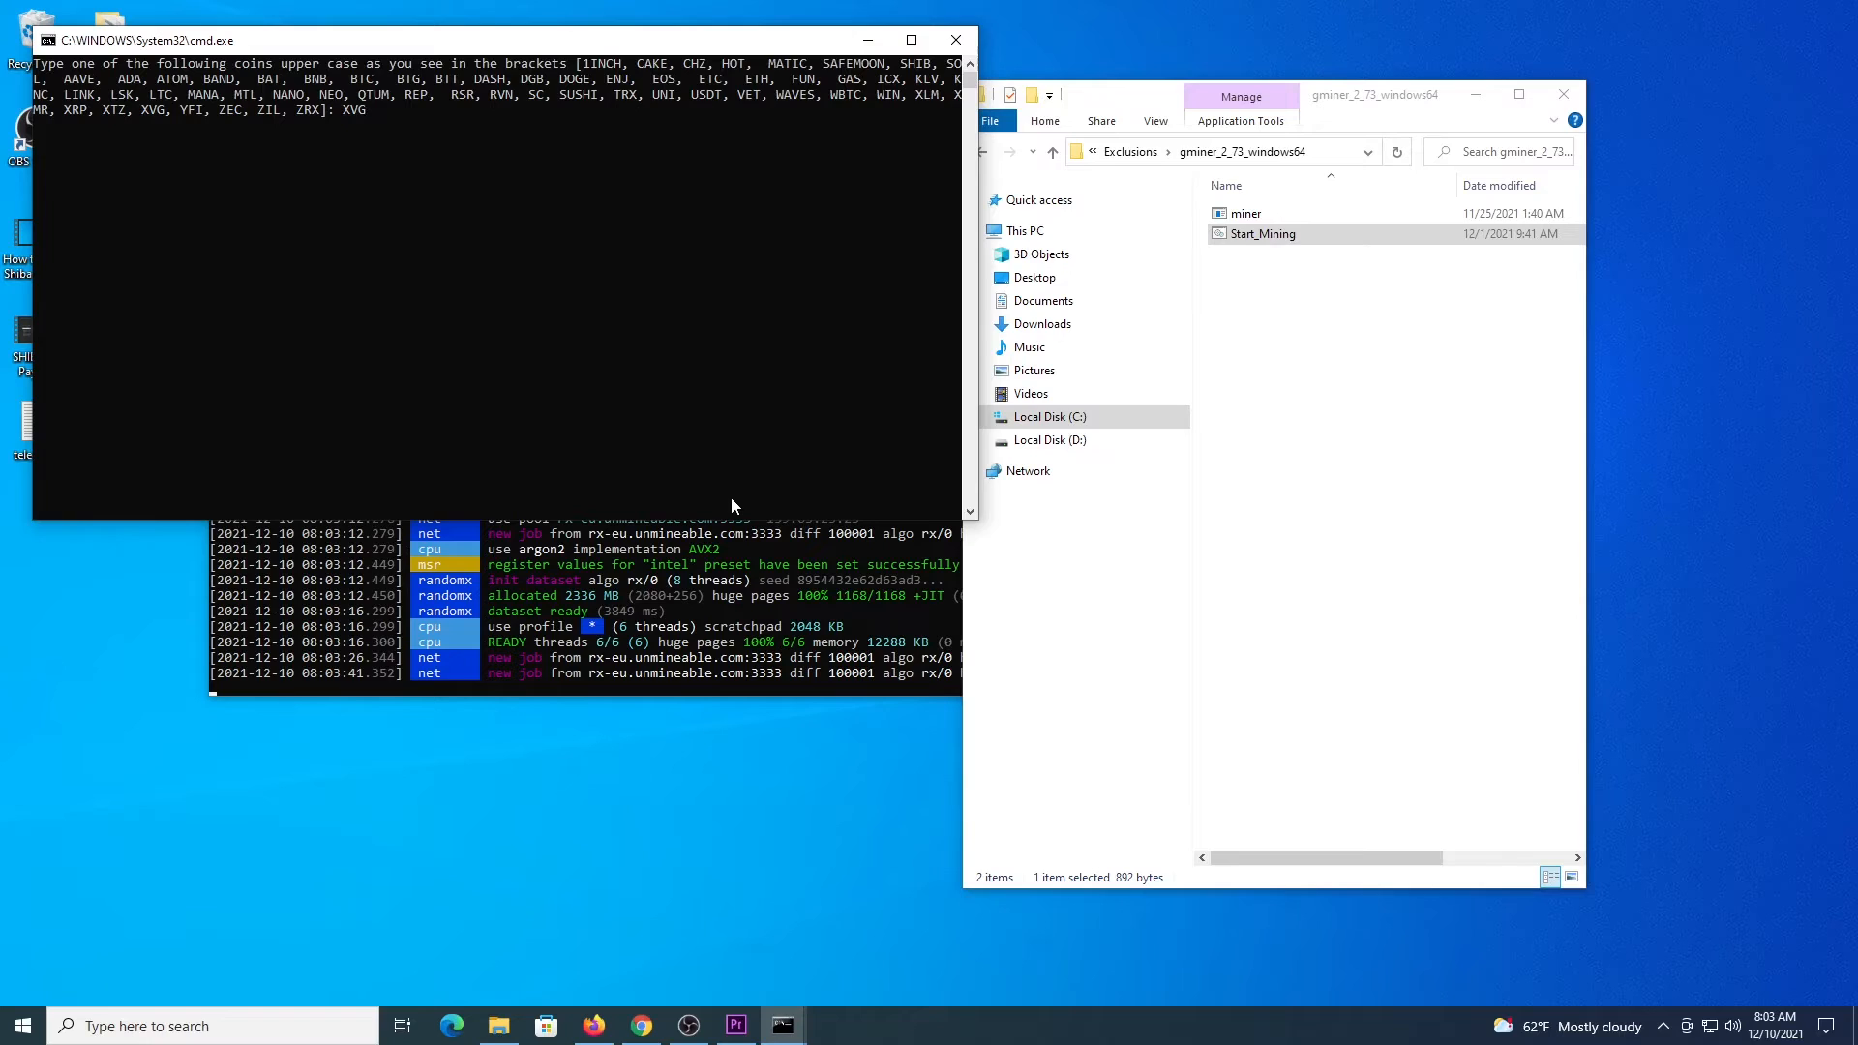
key(enter)
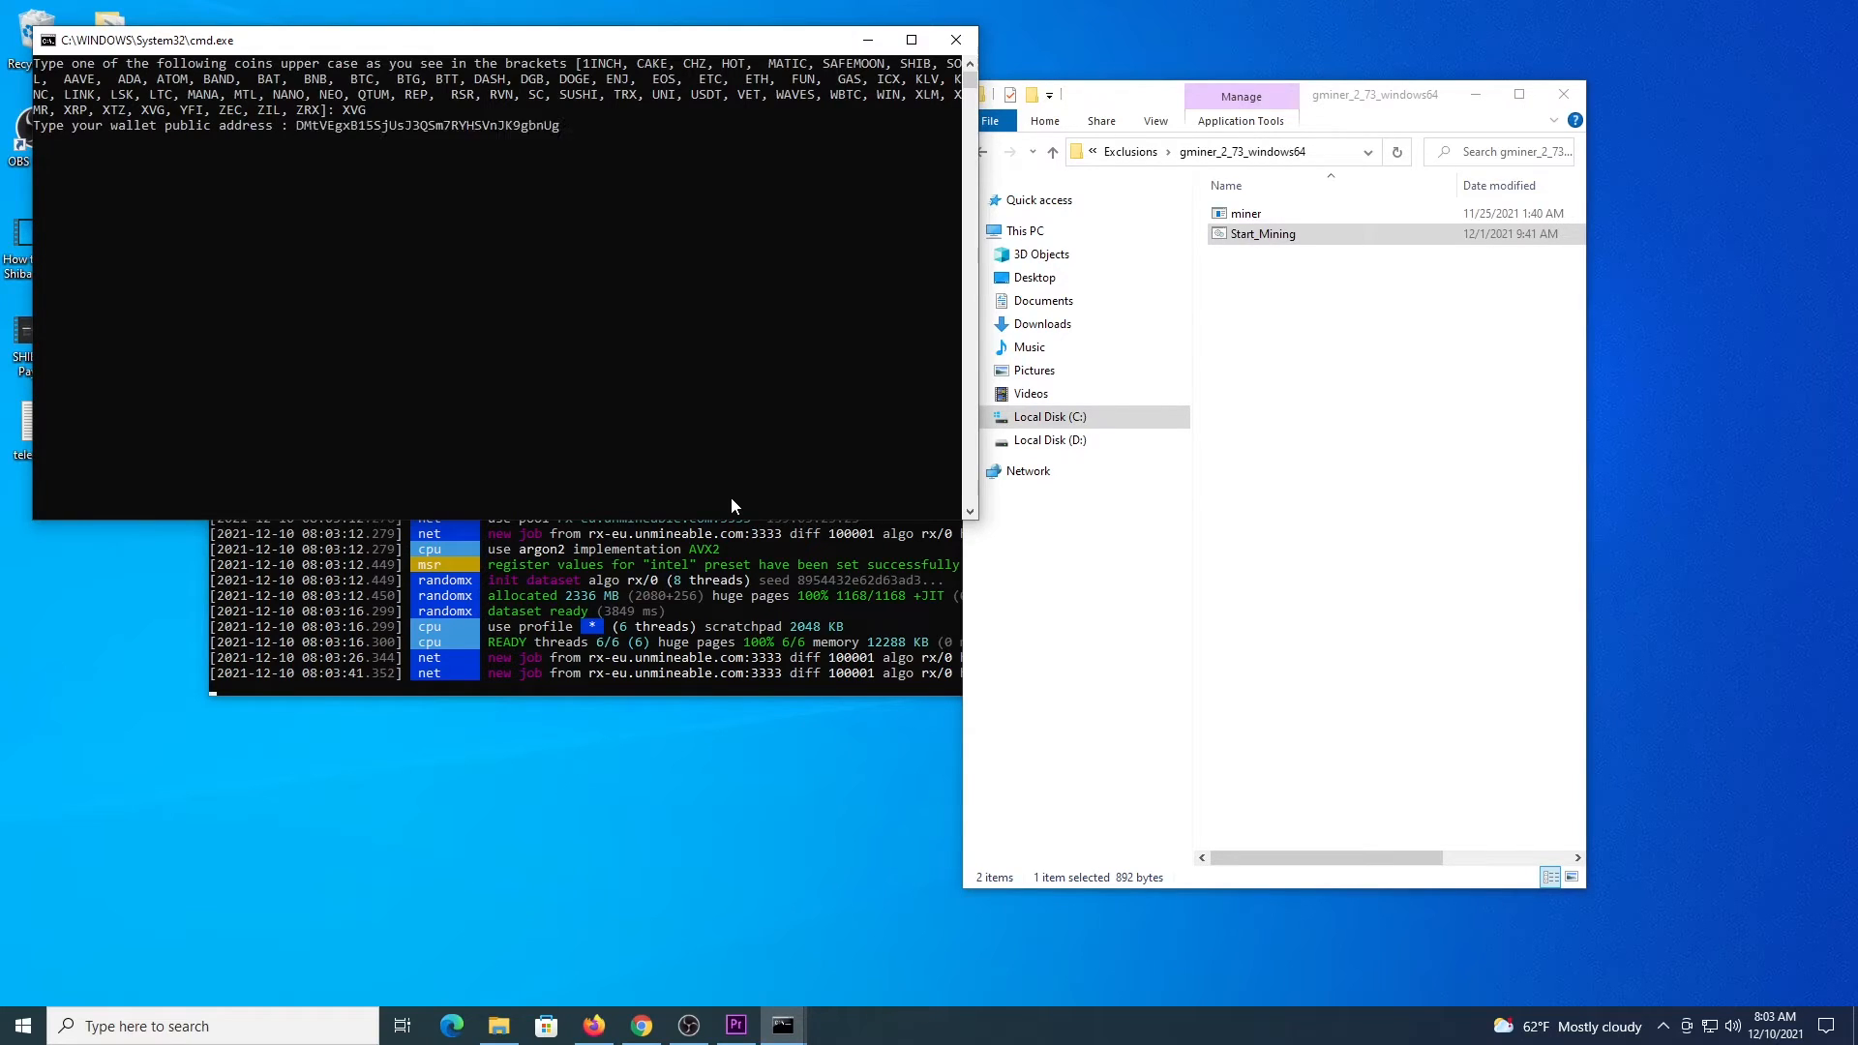
text(eu,asia] : eu)
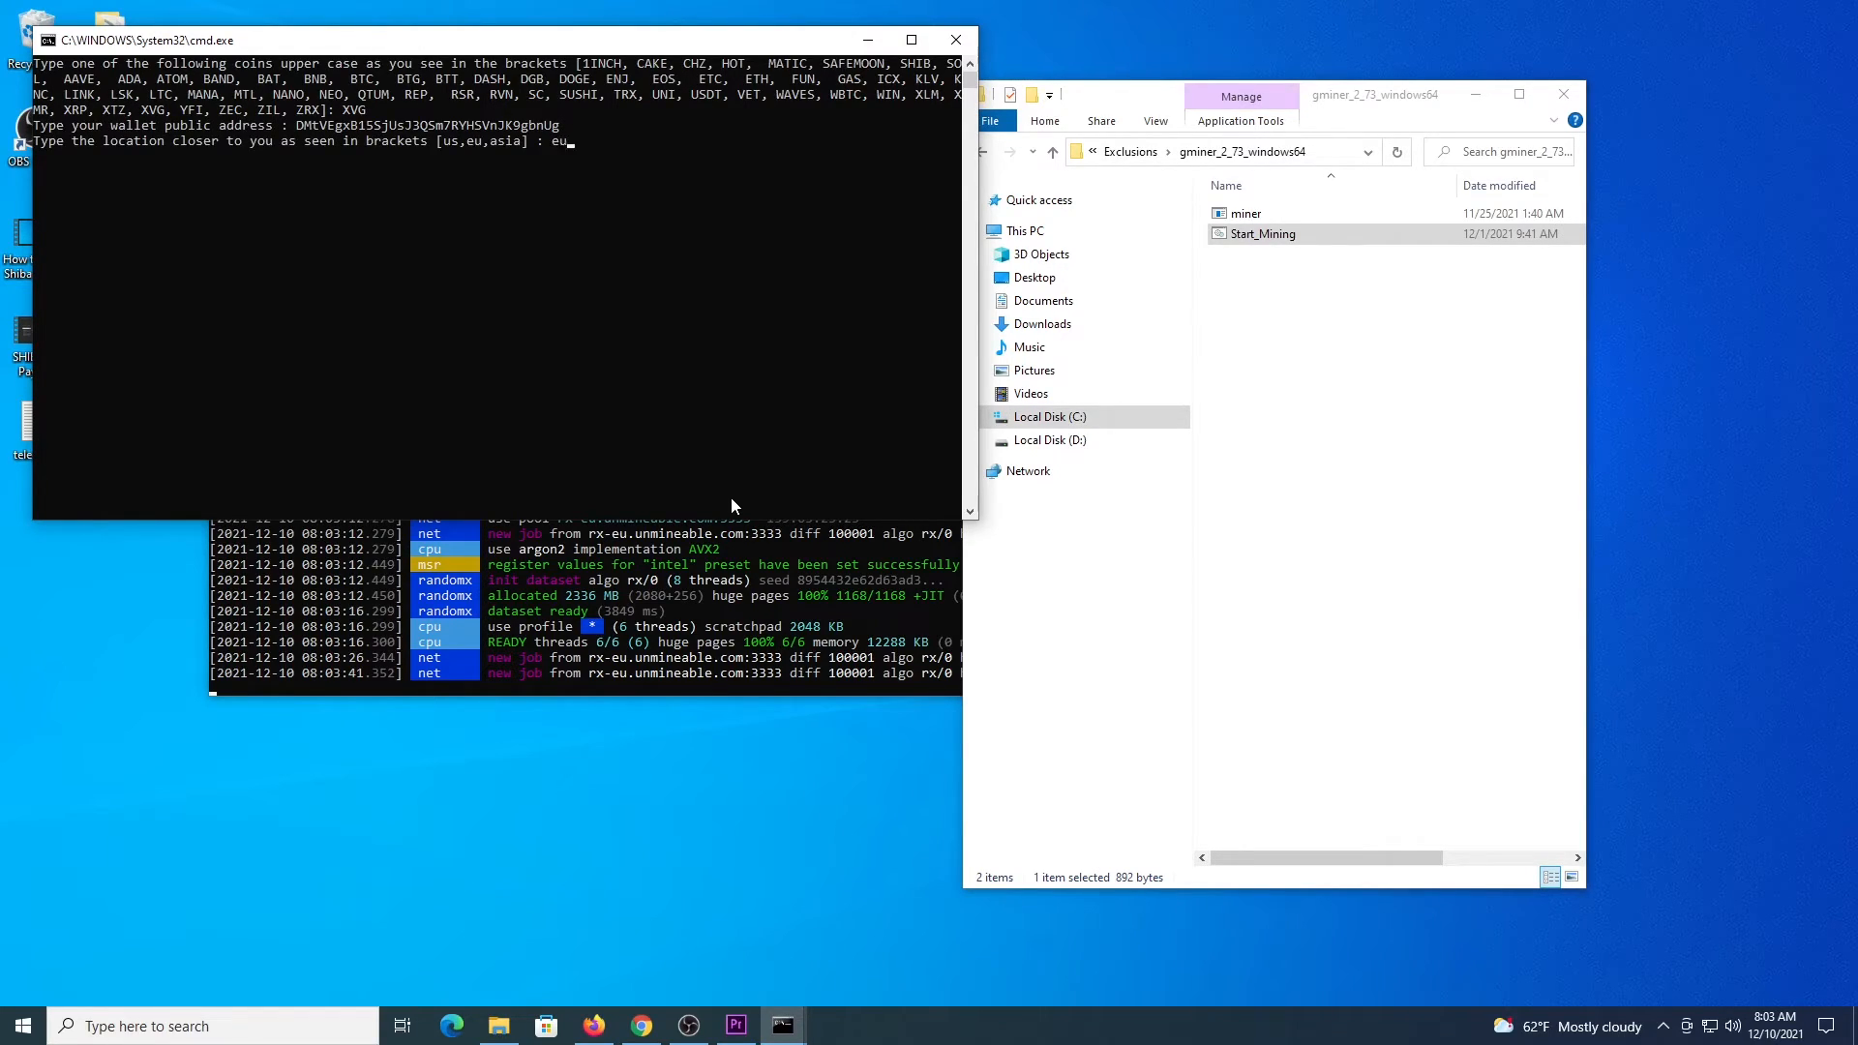
key(enter)
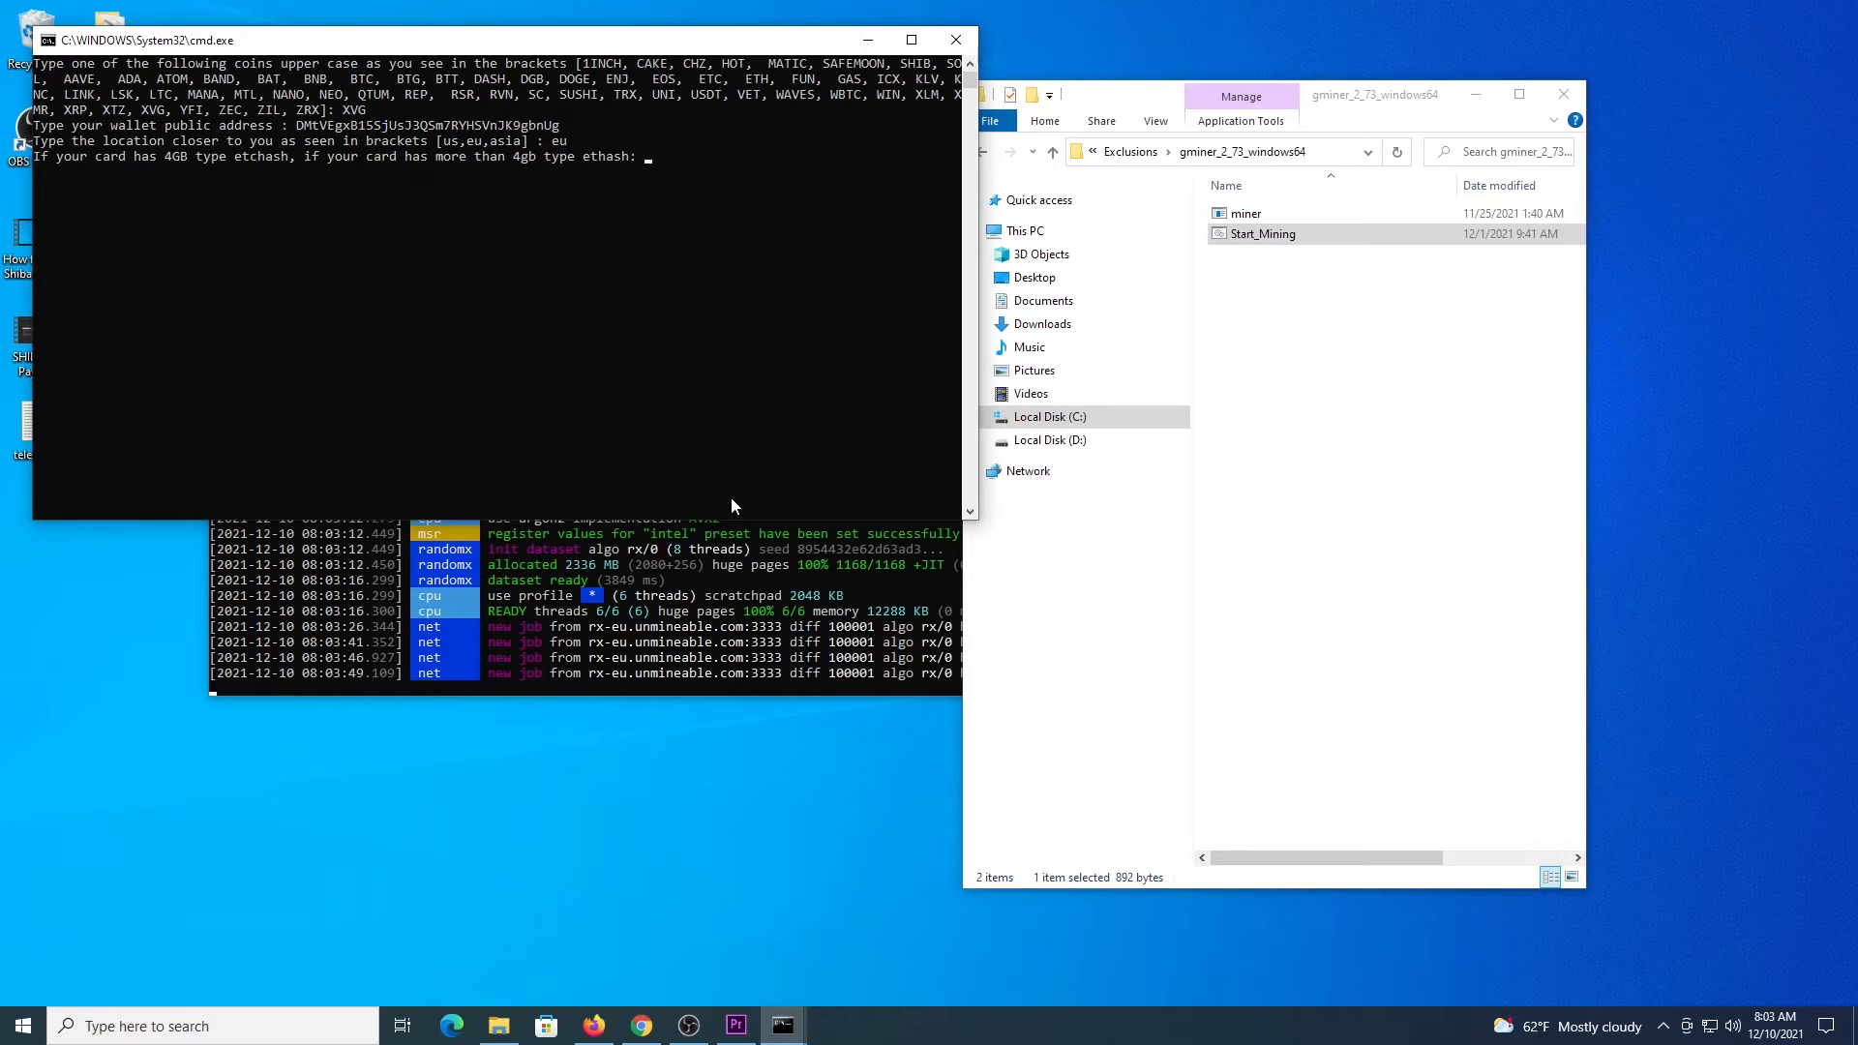
Enter the etchash algorithm and a GPU worker name for GMiner
text(etchash)
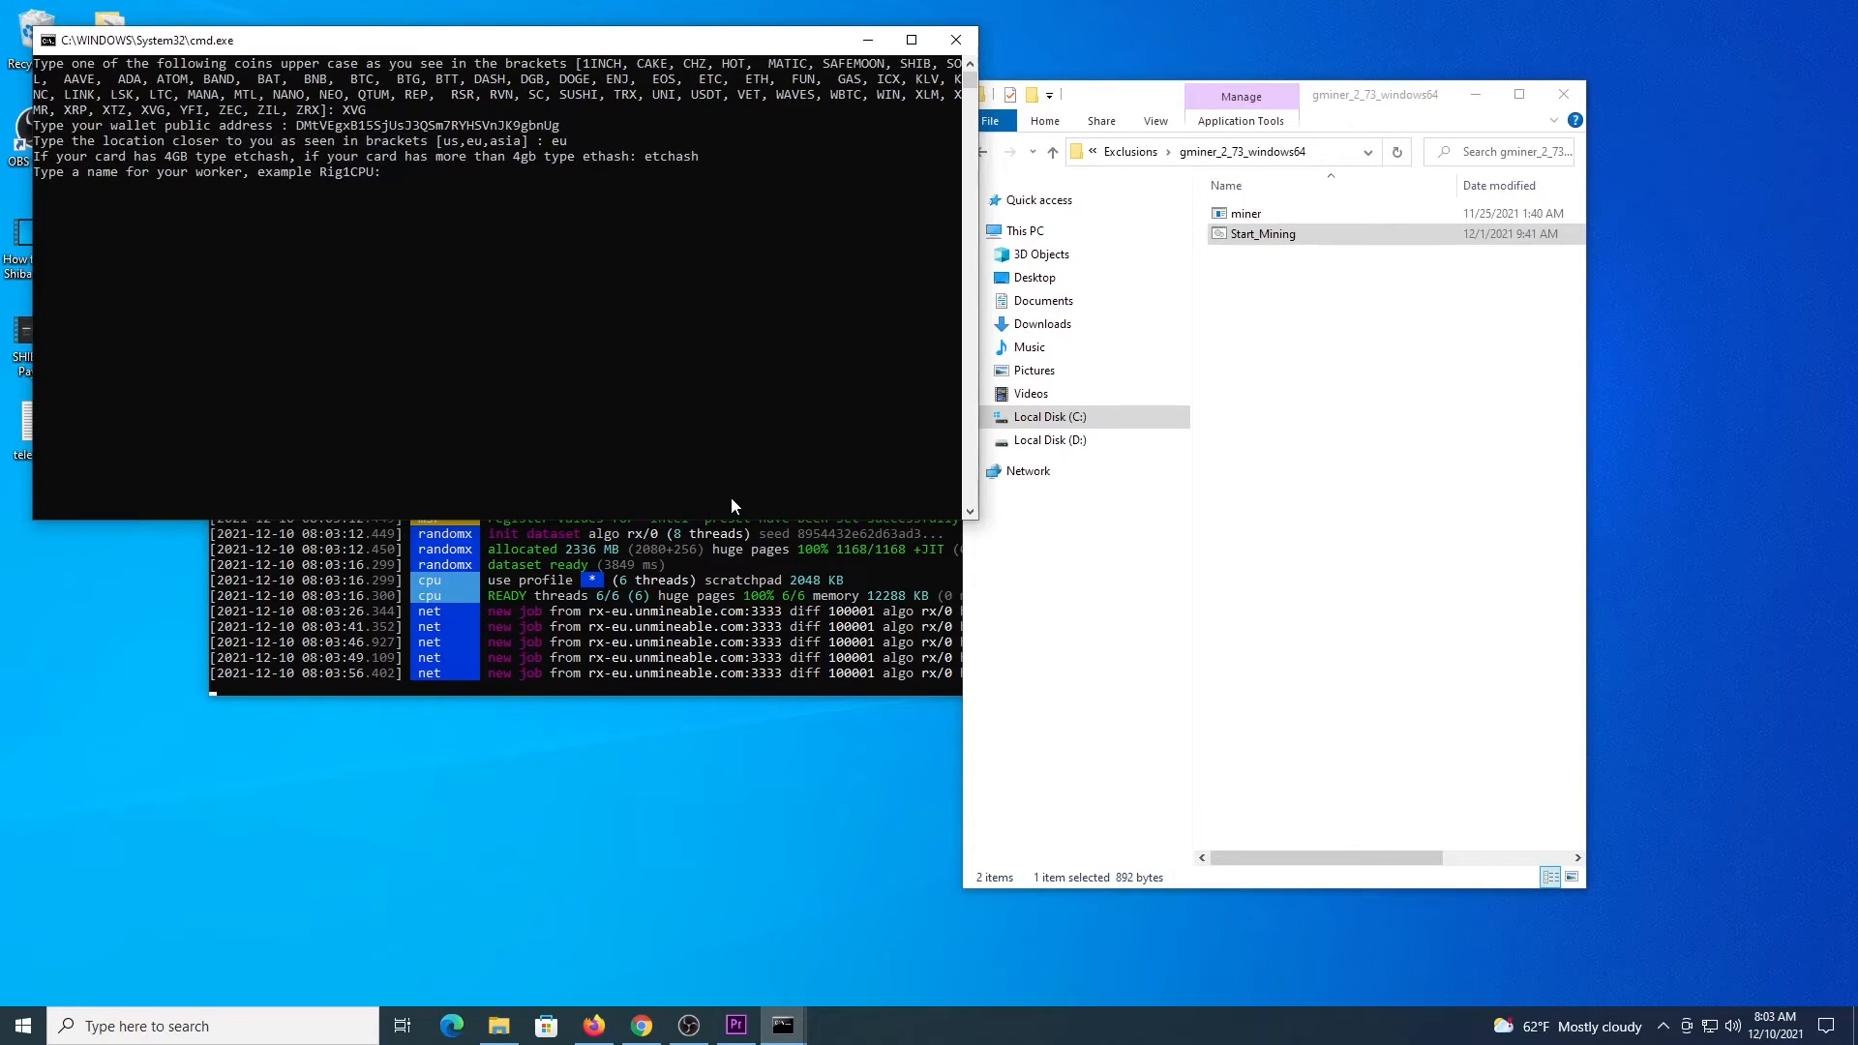
text(o)
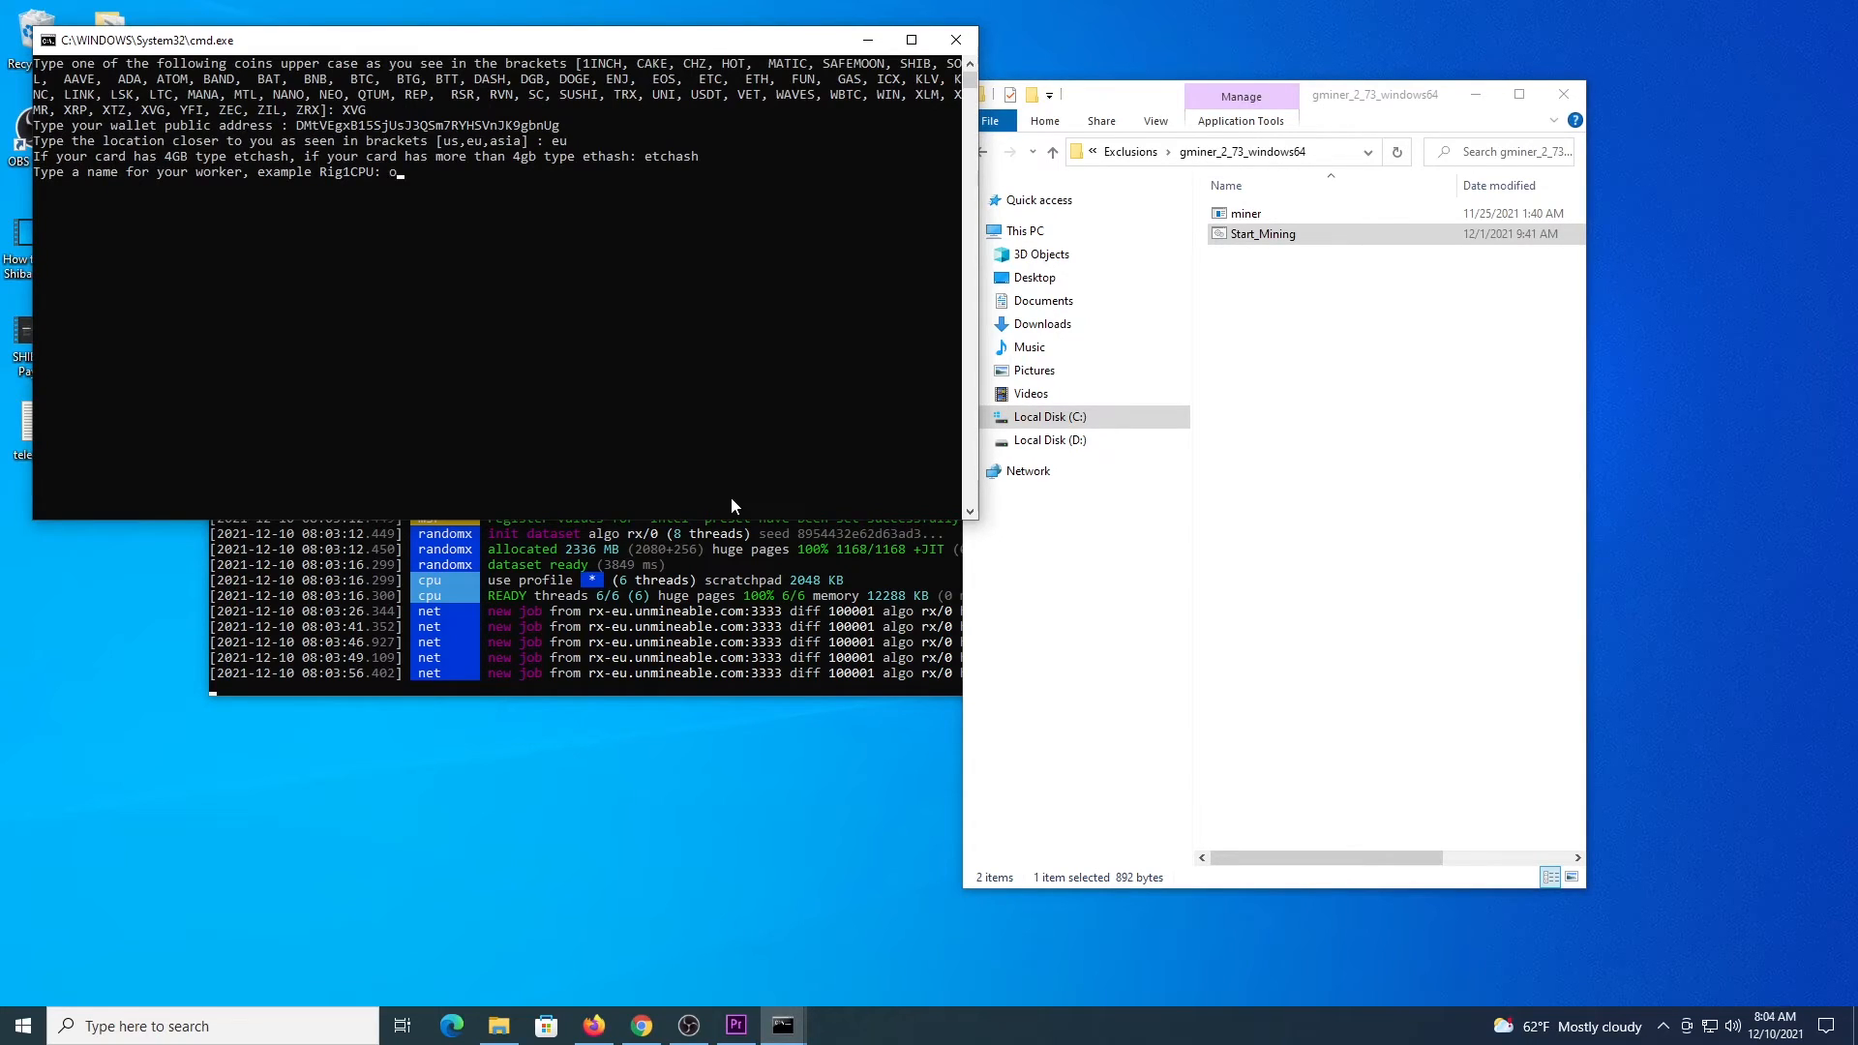
text(workg)
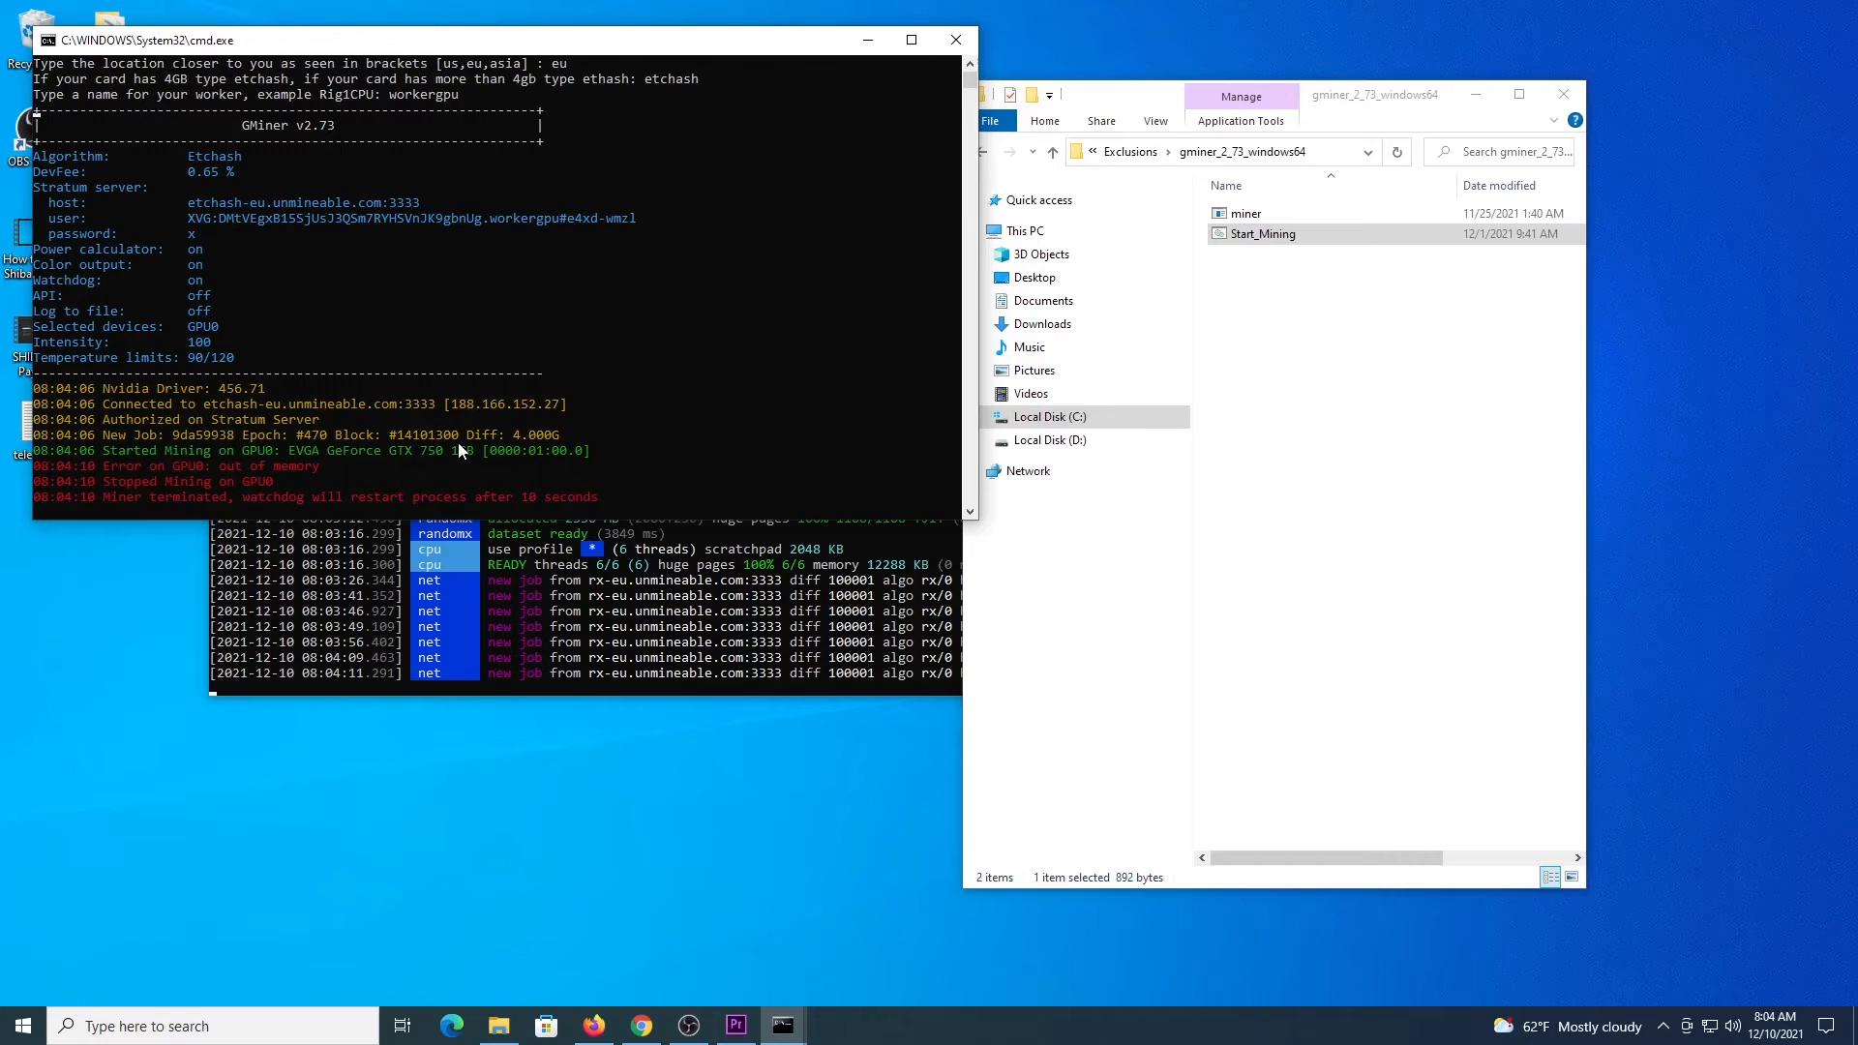
mouse_move(438, 455)
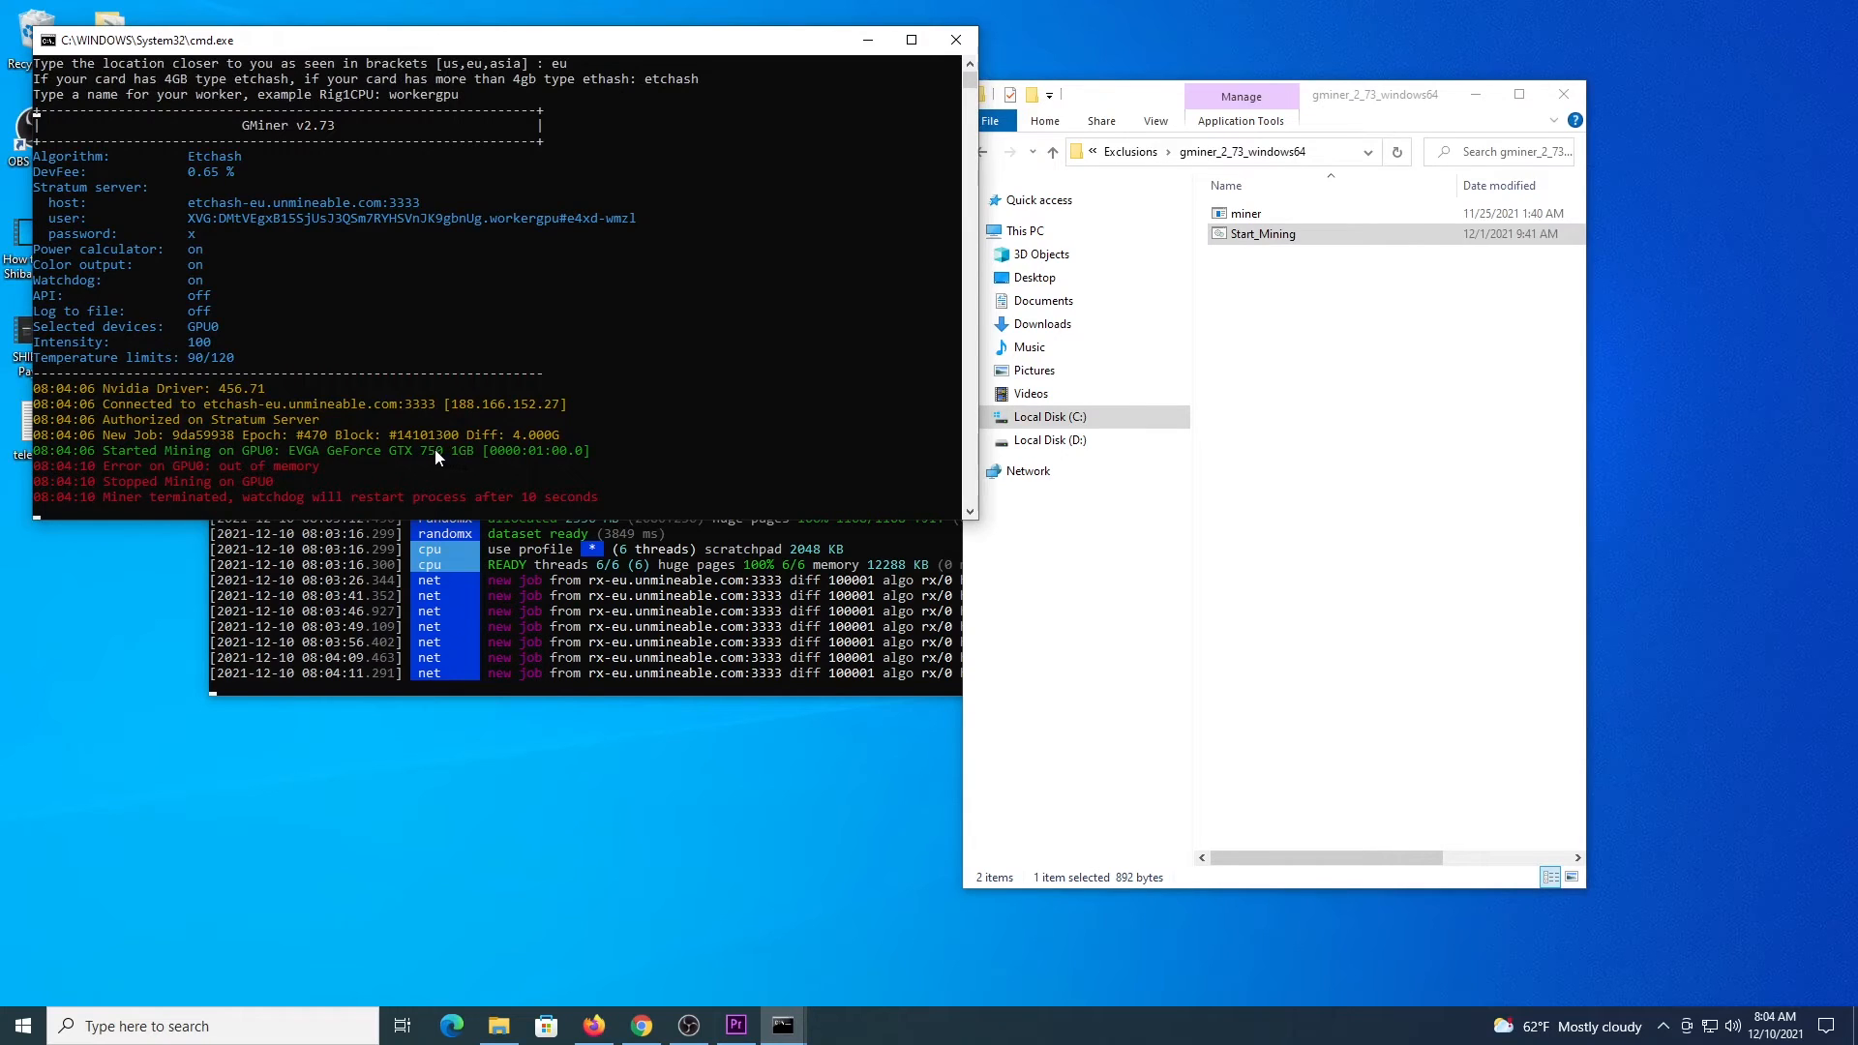
mouse_move(362, 429)
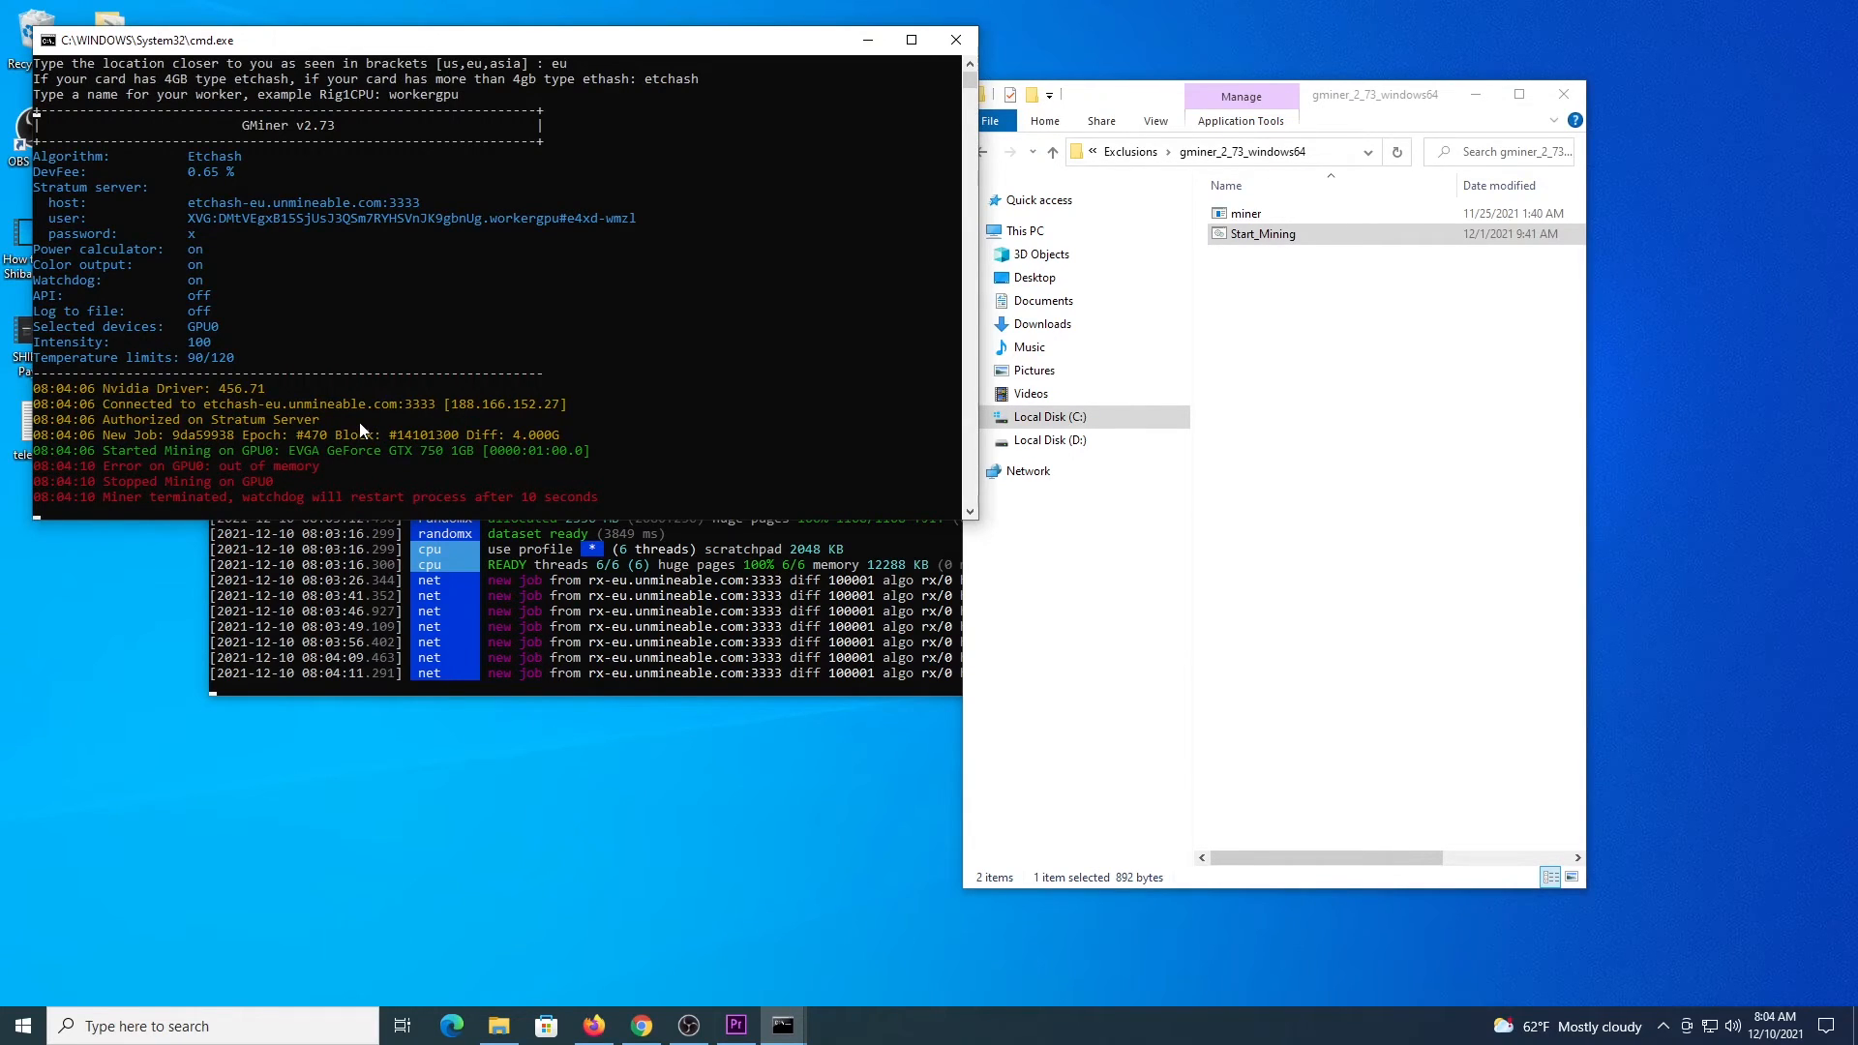
Confirm 'y' to terminate GMiner after the GPU0 out-of-memory error on etchash-eu.unmineable.com
text(y)
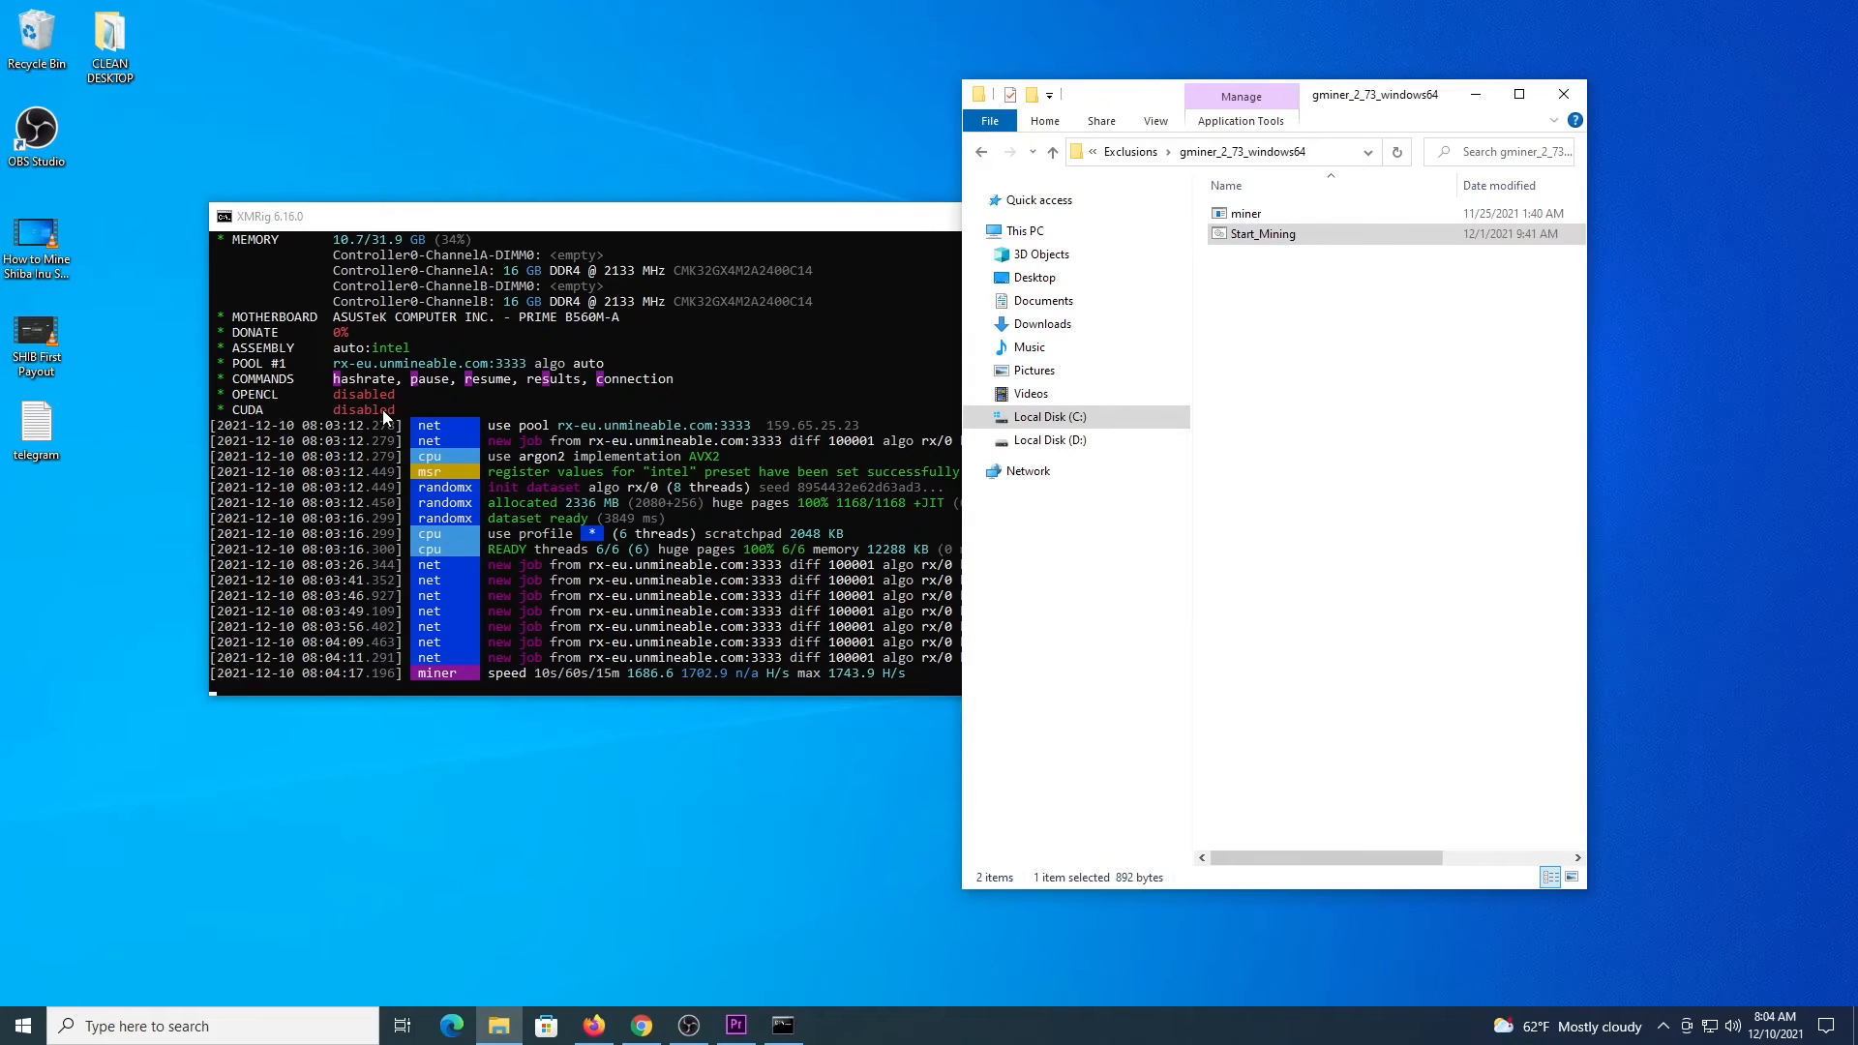
mouse_move(418, 389)
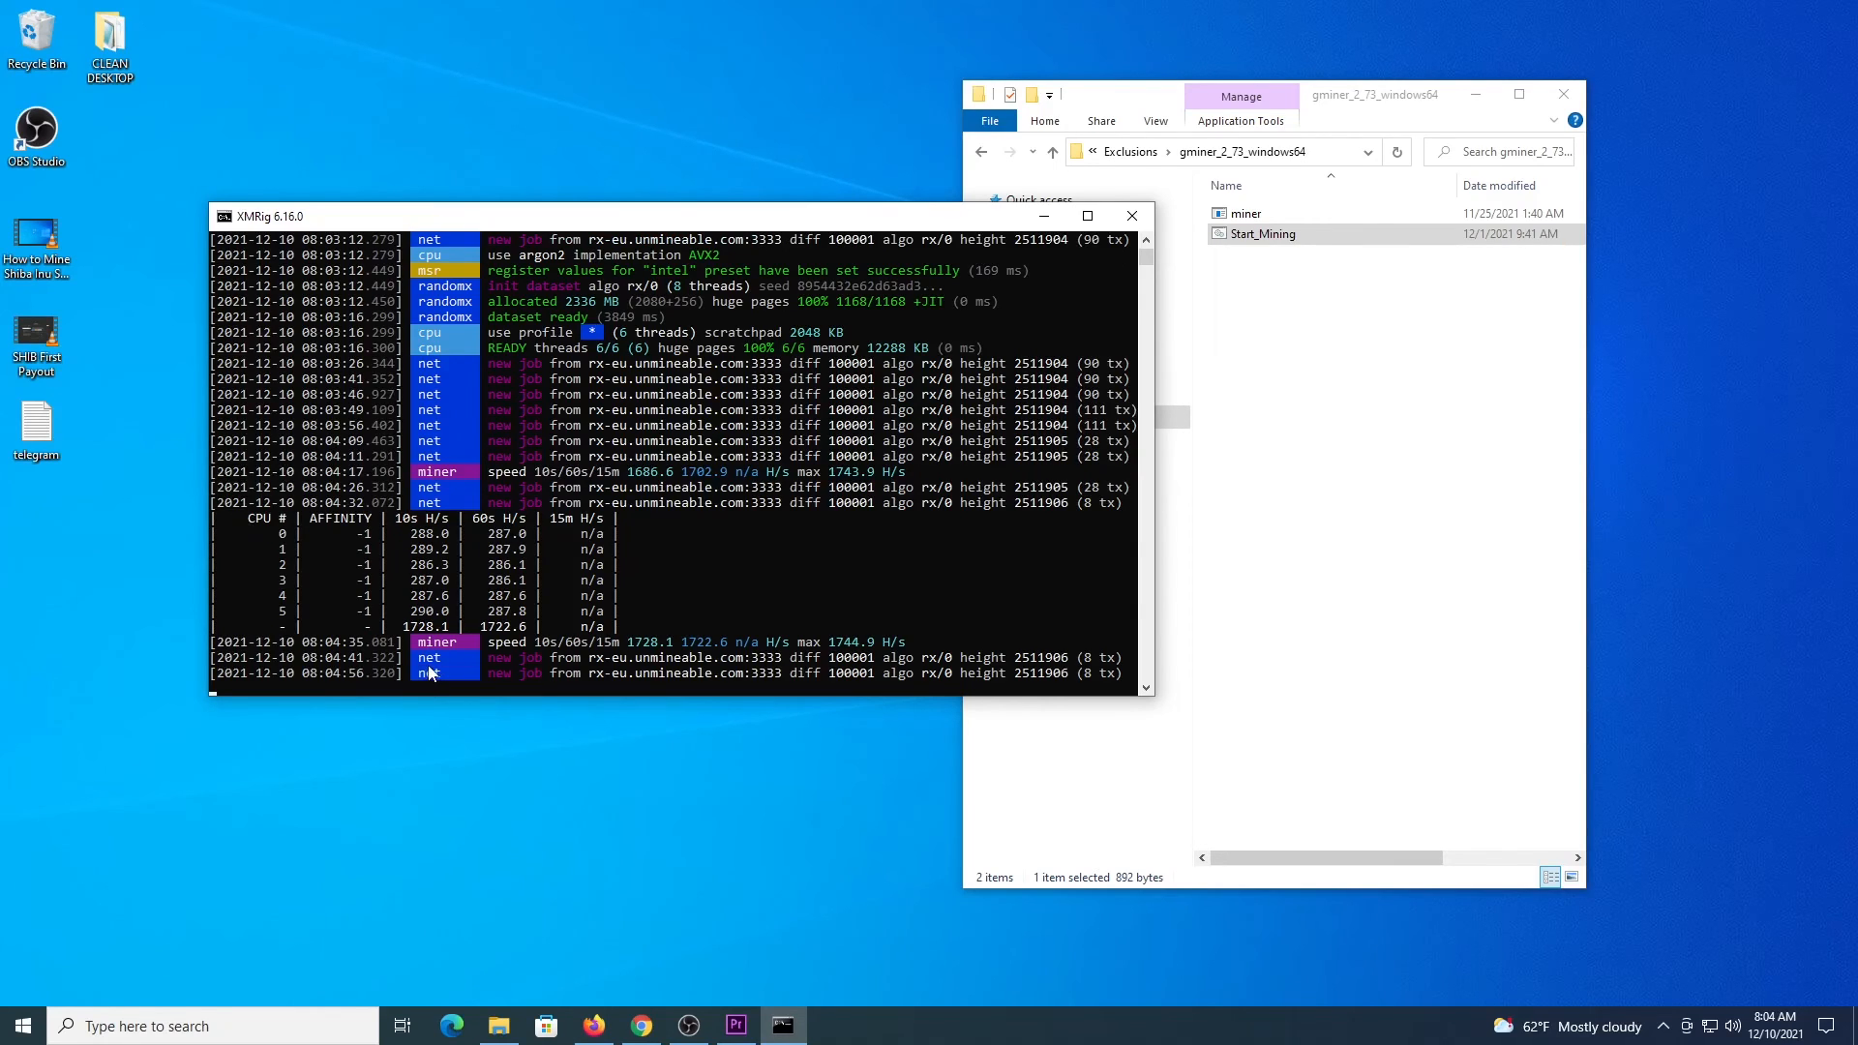
mouse_move(503, 640)
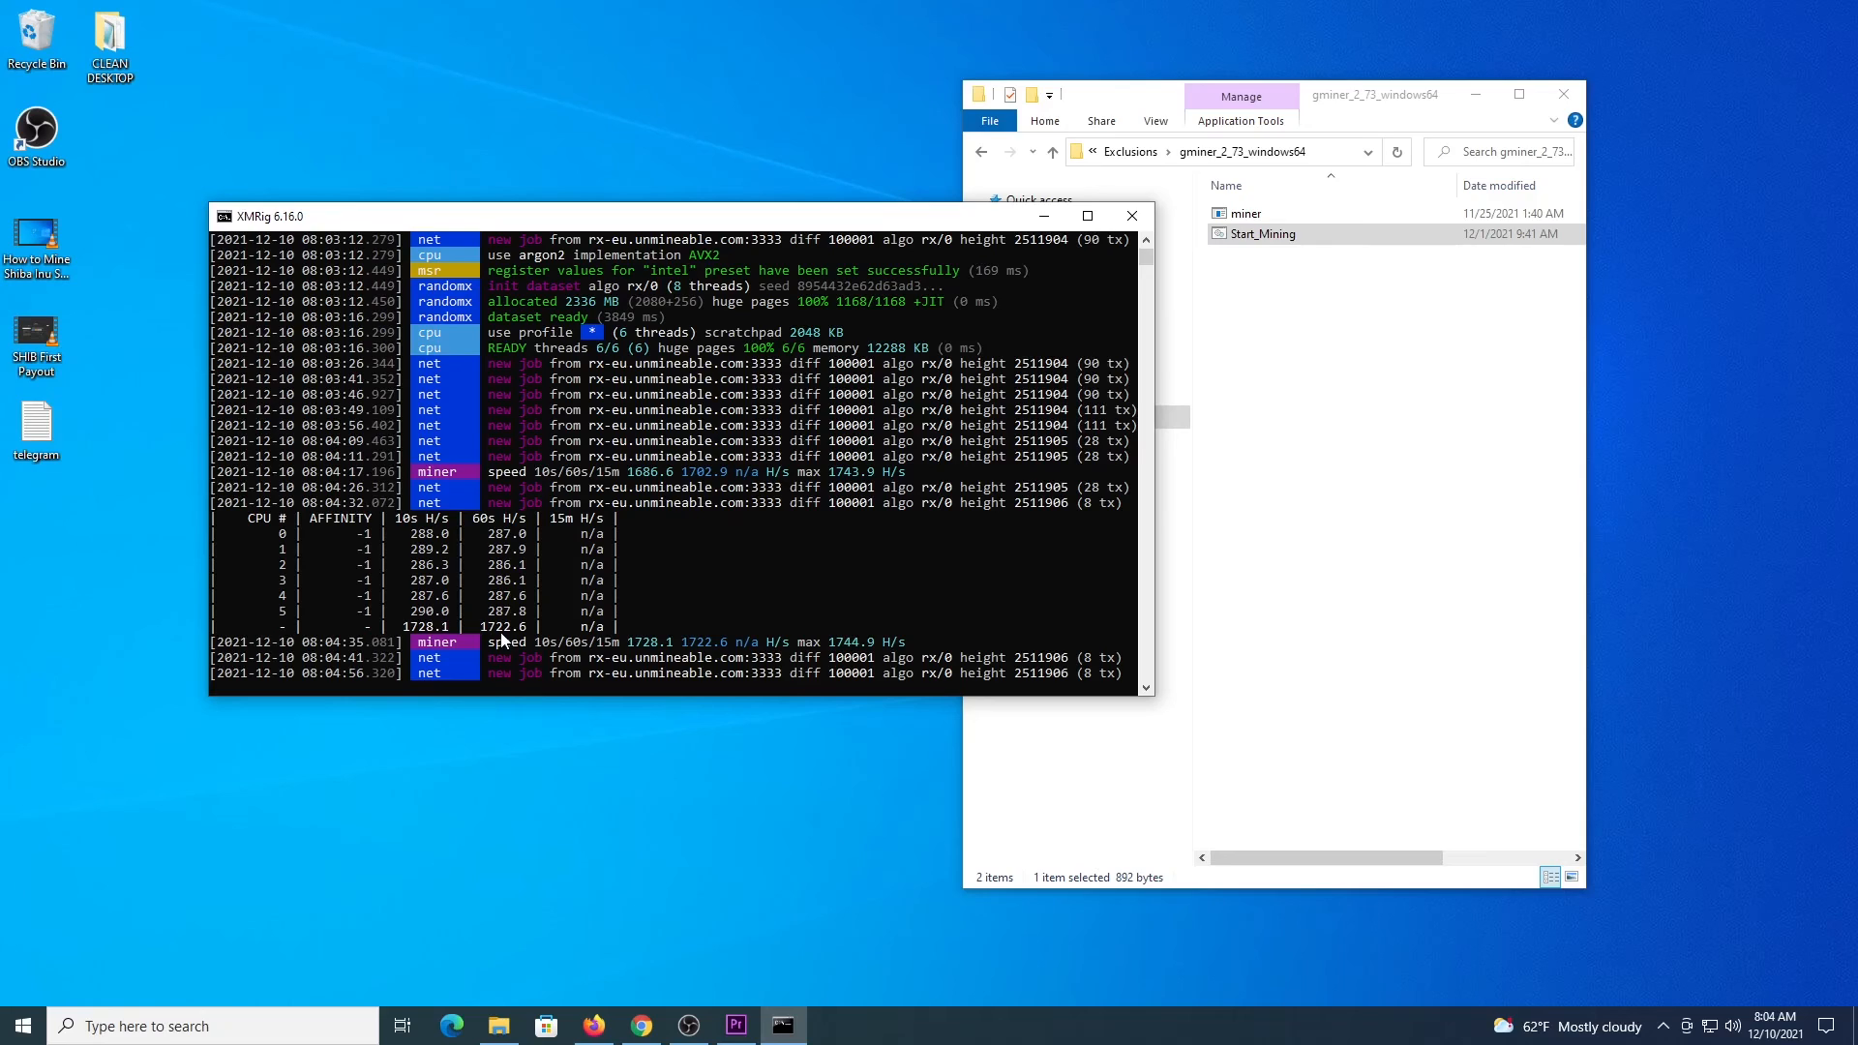